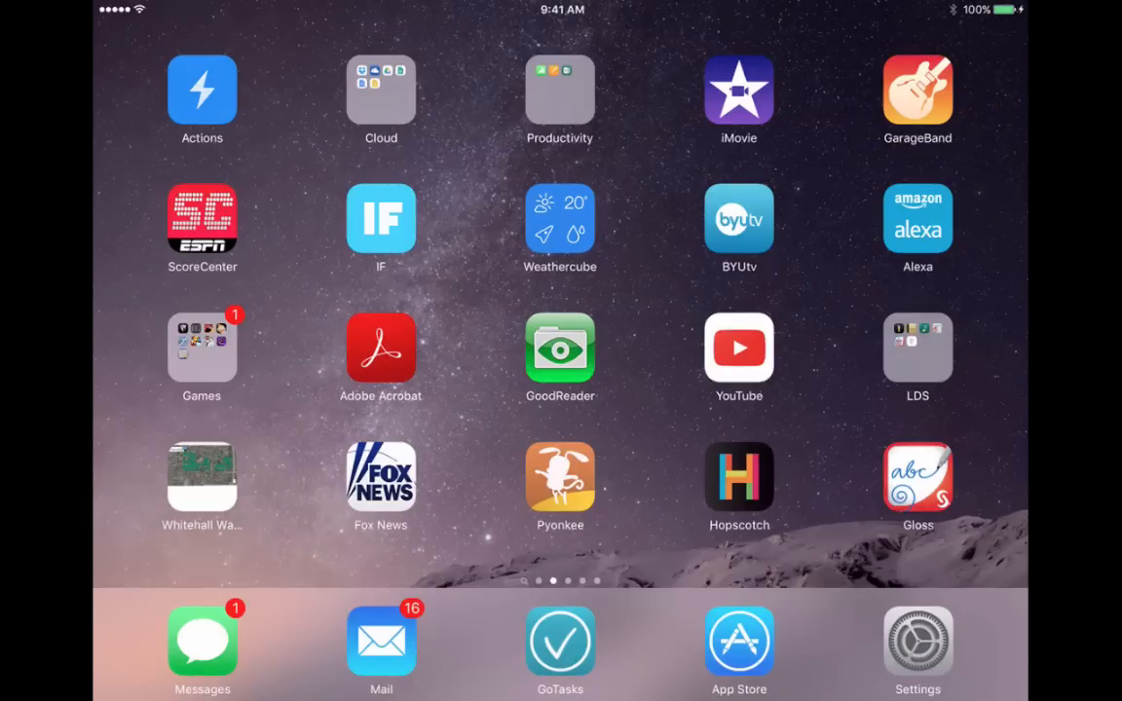
- Launch GarageBand from the home screen to reach the song browser with My Song
{"action": "left_click", "coordinate": [915, 94]}
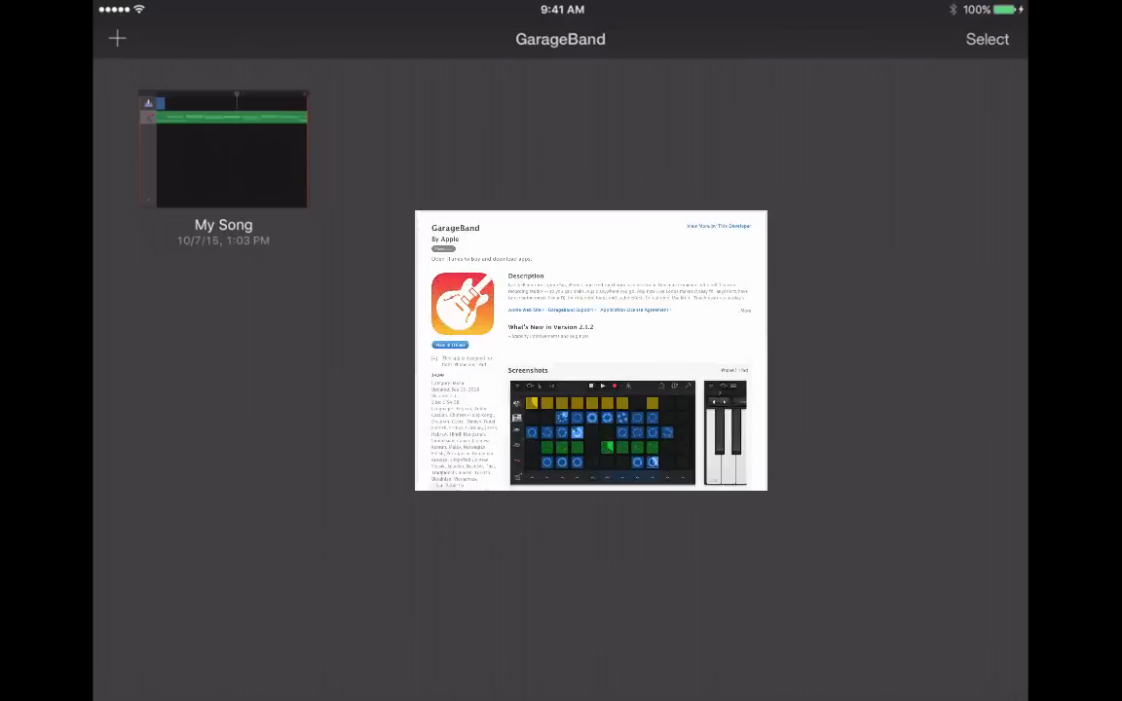
{"action": "left_click", "coordinate": [588, 350]}
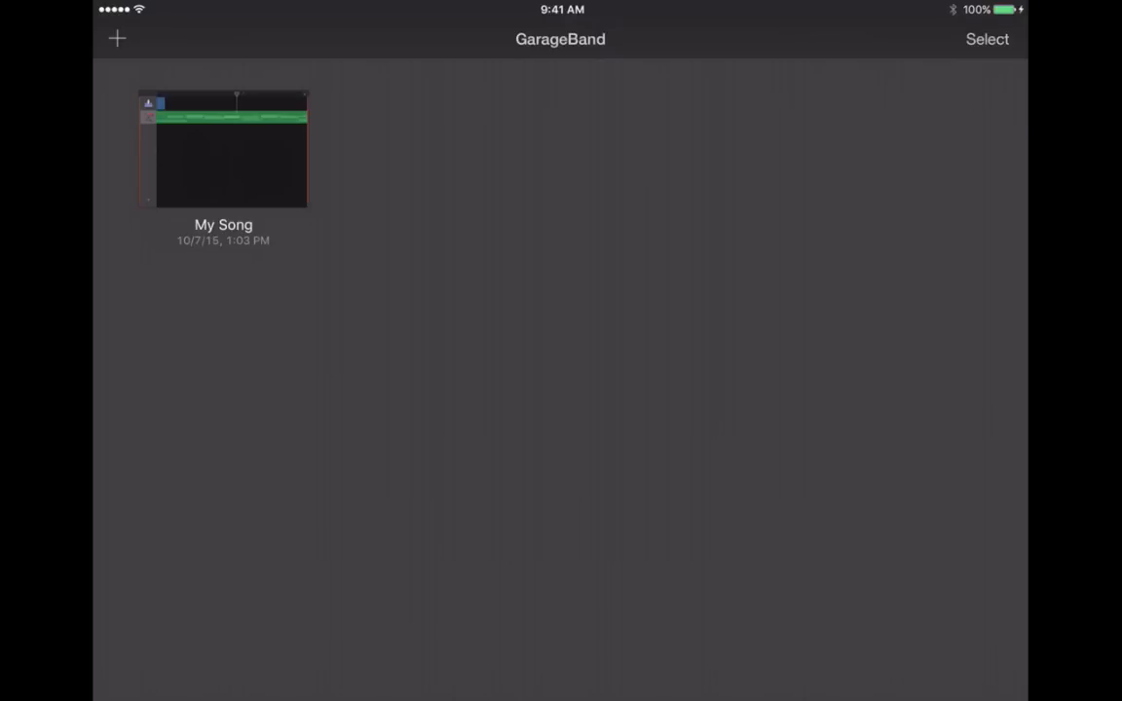
{"action": "mouse_move", "coordinate": [117, 39]}
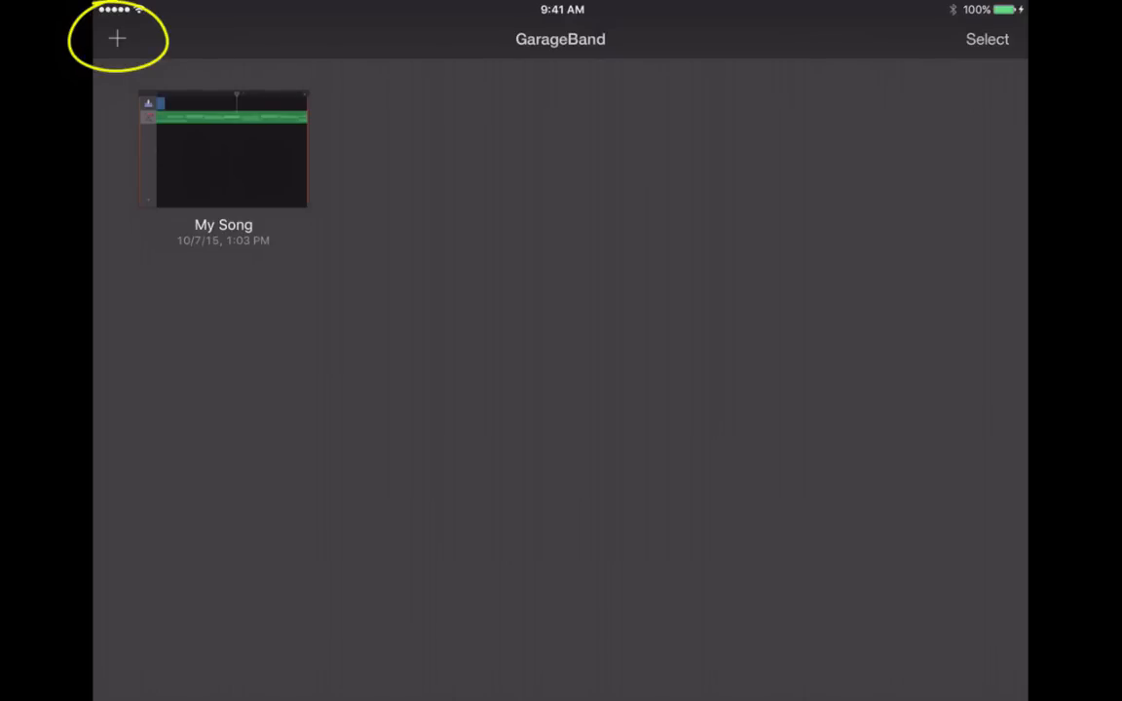
- Start a new song and swipe the instrument carousel until Audio Recorder is in view
{"action": "left_click", "coordinate": [117, 39]}
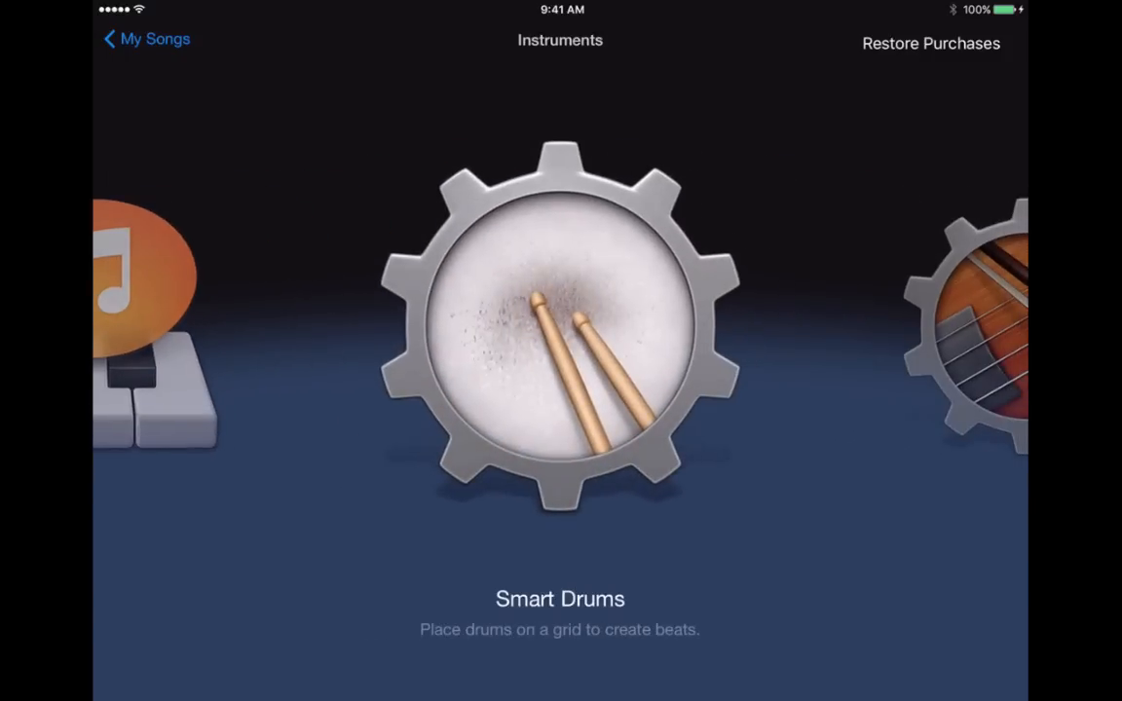
{"action": "scroll", "scroll_direction": "left", "scroll_amount": 3}
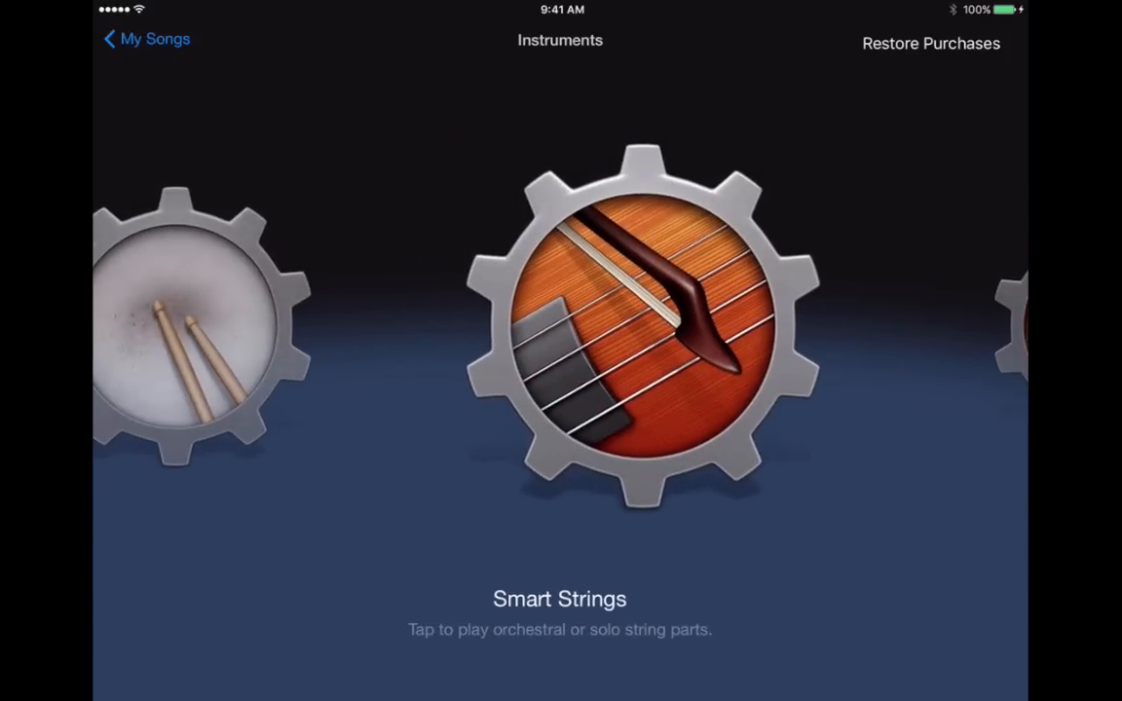
{"action": "scroll", "scroll_direction": "left", "scroll_amount": 3}
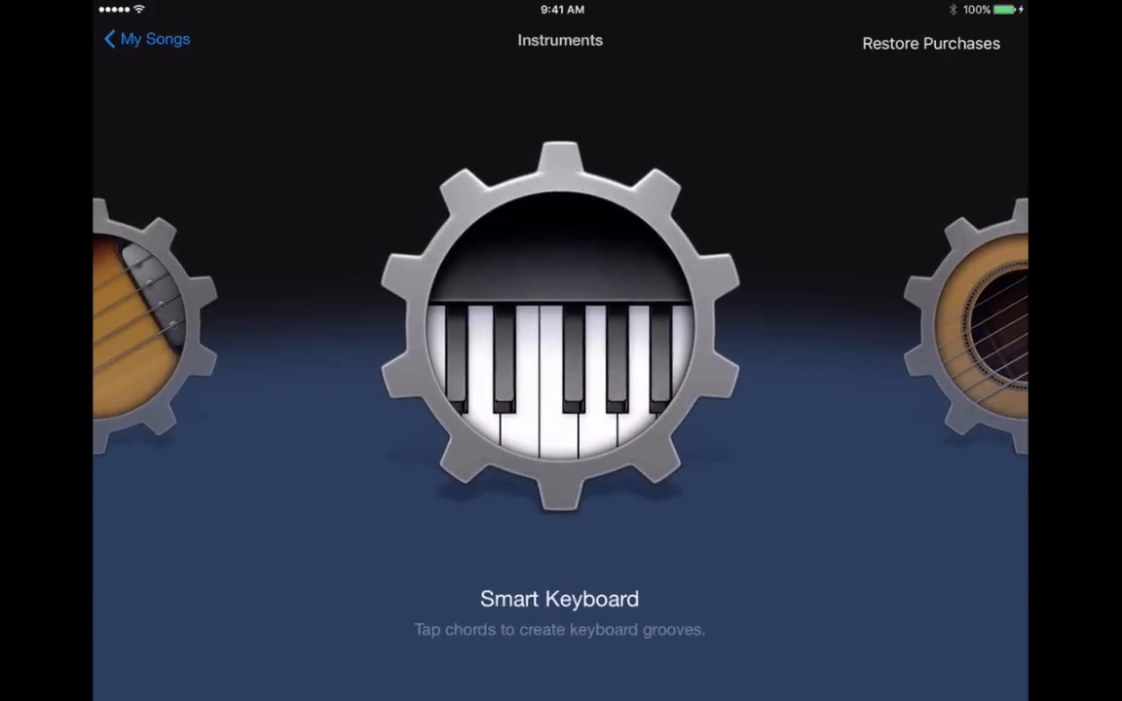
{"action": "scroll", "scroll_direction": "left", "scroll_amount": 3}
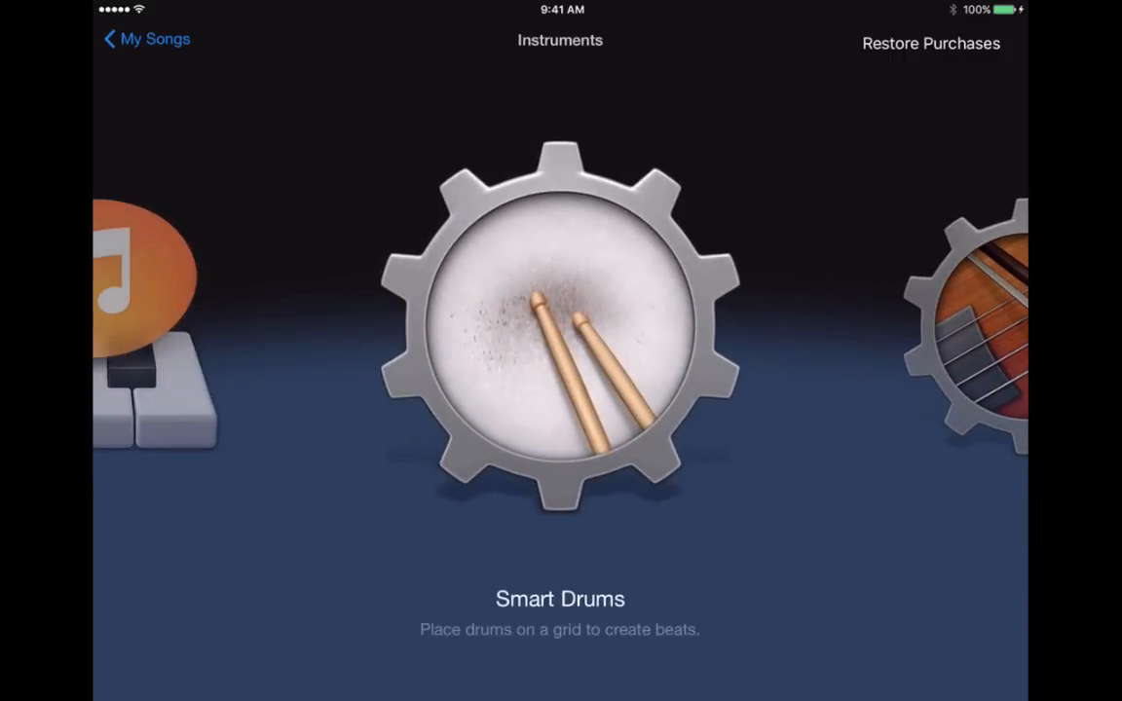
{"action": "scroll", "scroll_direction": "left", "scroll_amount": 3}
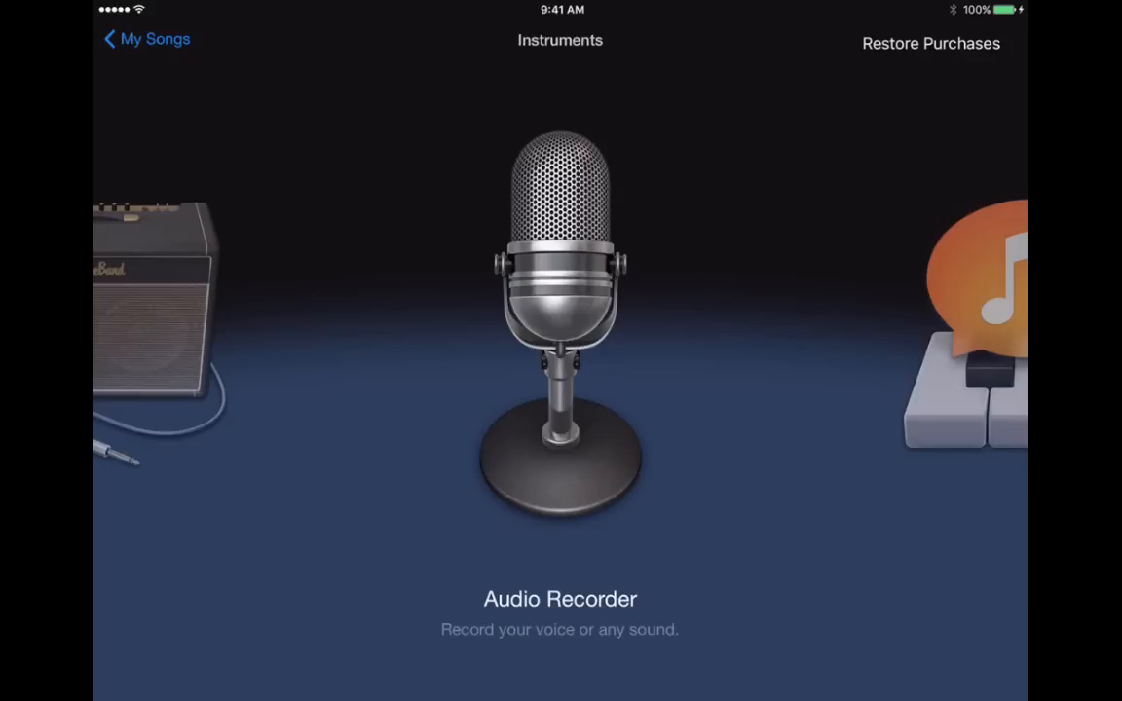
- Choose the Audio Recorder instrument so its VU meter and record prompt appear
{"action": "left_click", "coordinate": [561, 327]}
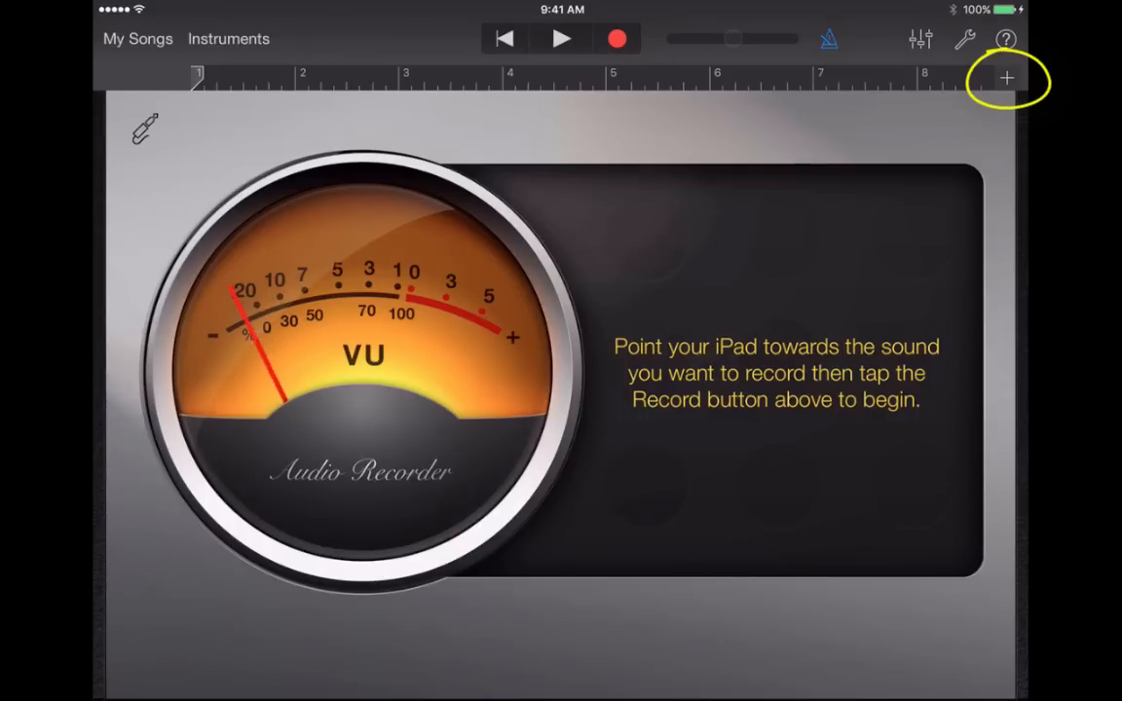
- Check Section A's length settings, keeping the manual 8-bar section
{"action": "left_click", "coordinate": [1007, 78]}
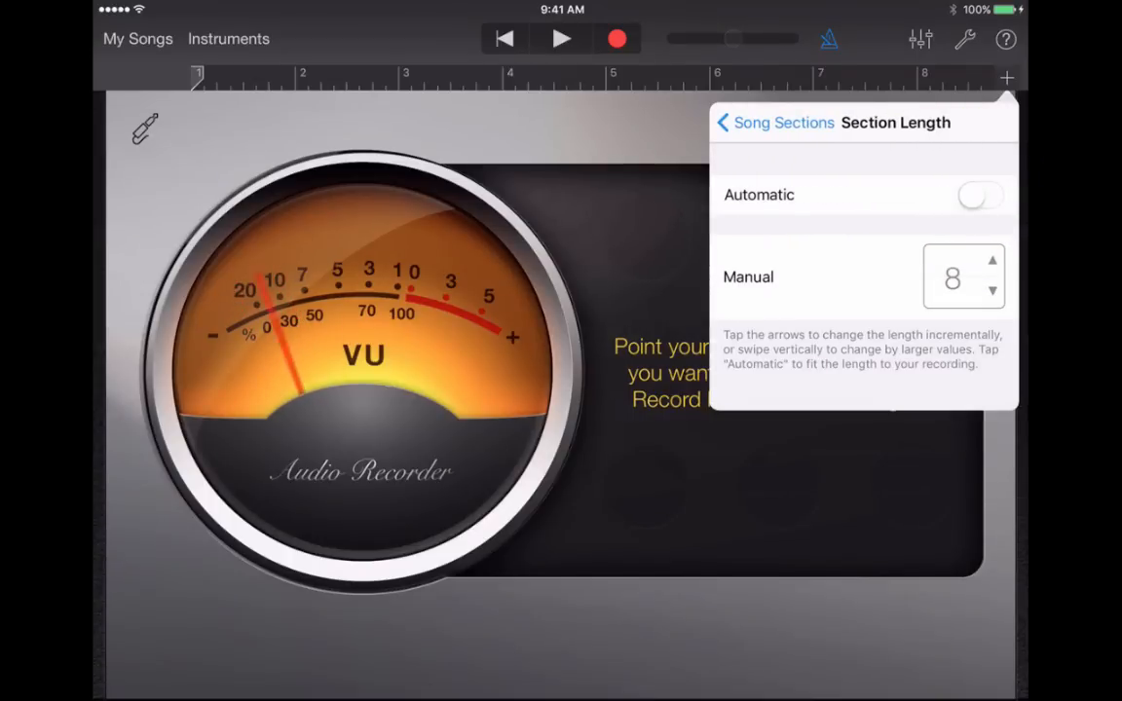
{"action": "left_click", "coordinate": [982, 195]}
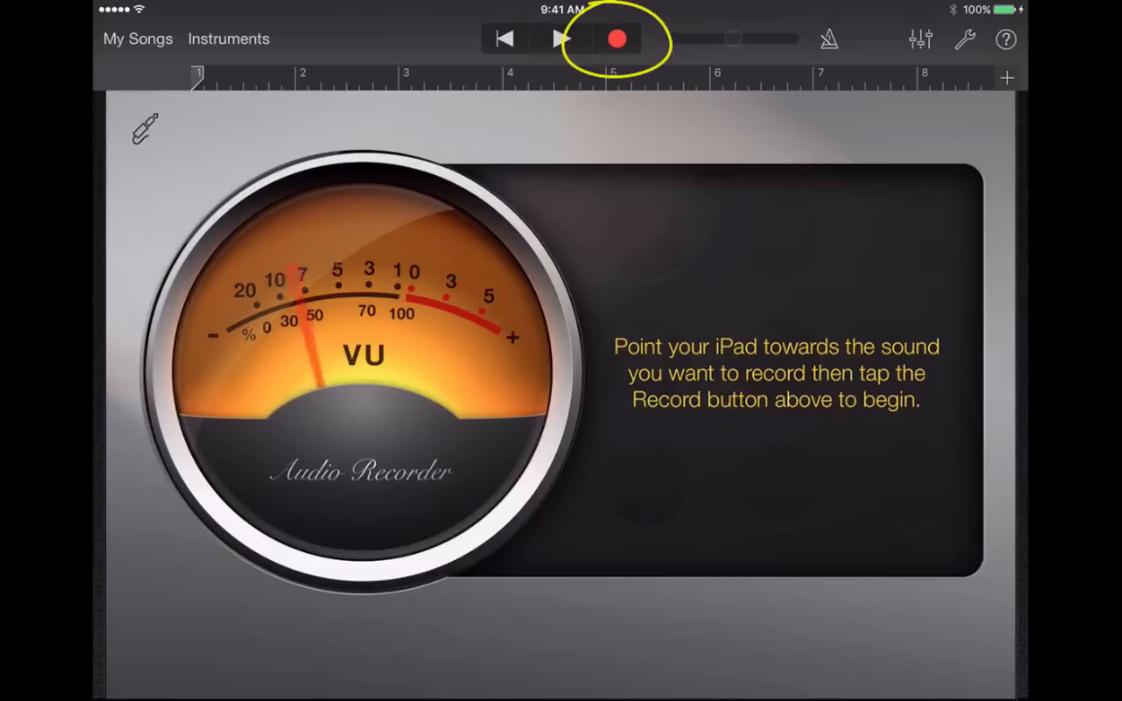
- Record a spoken voice clip through the microphone, filling the eight-bar section
{"action": "left_click", "coordinate": [615, 39]}
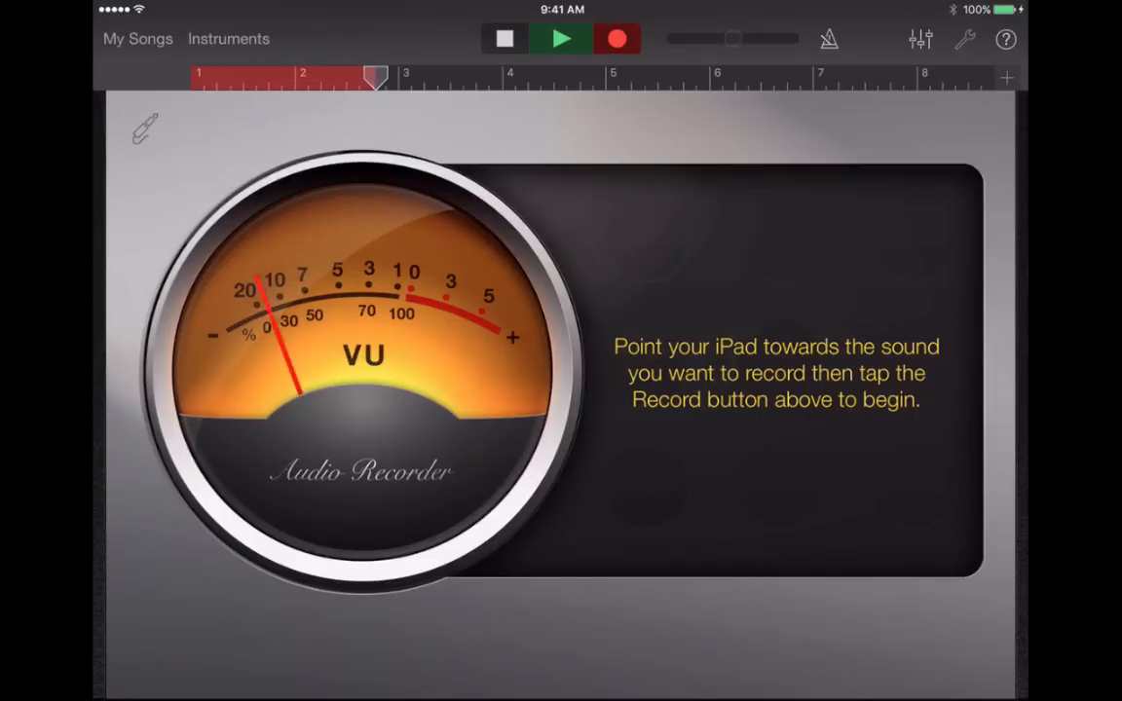
{"action": "left_click_drag", "start_coordinate": [374, 78], "coordinate": [472, 77]}
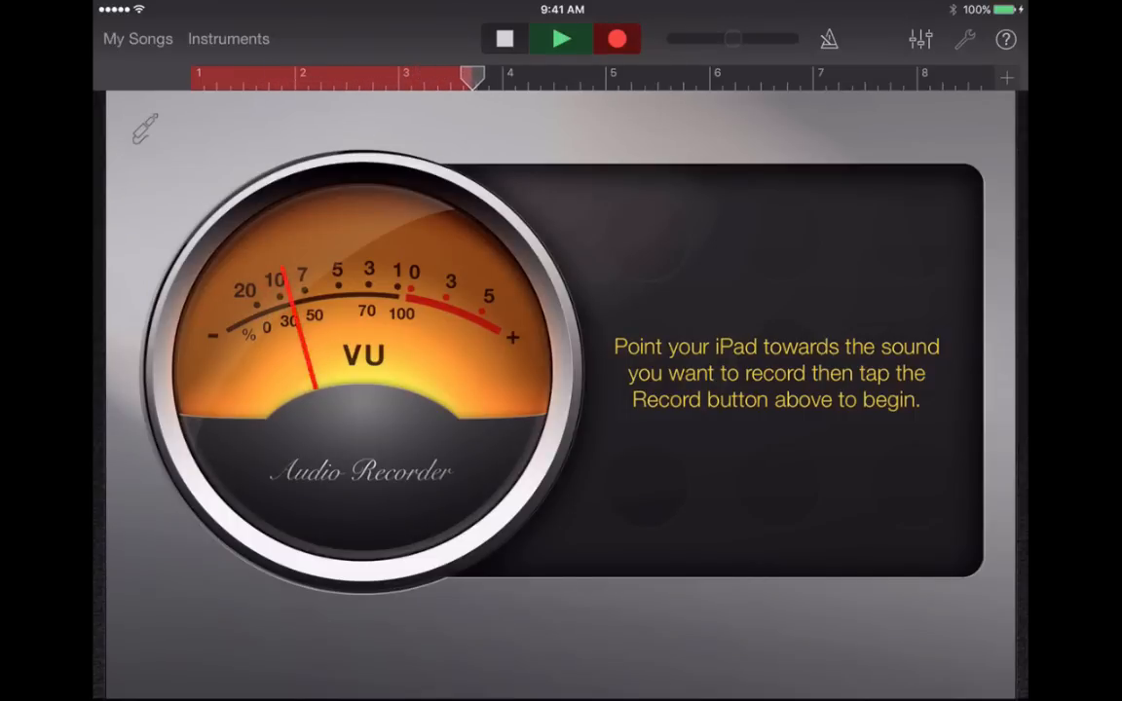
{"action": "left_click_drag", "start_coordinate": [471, 76], "coordinate": [565, 75]}
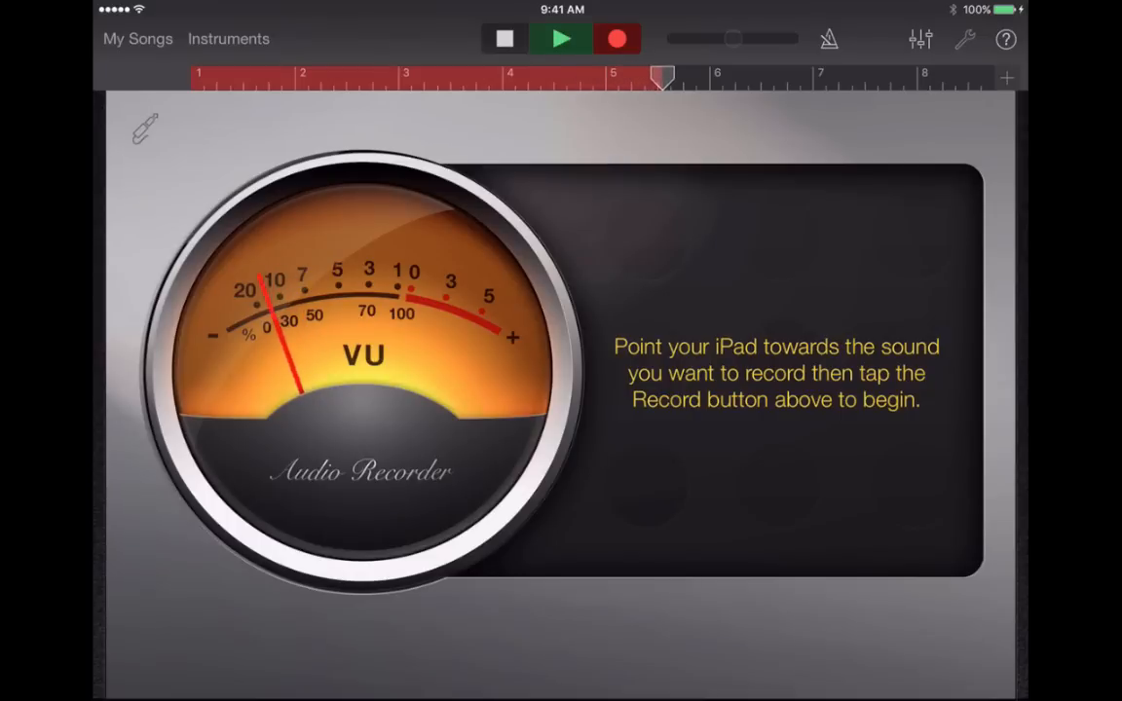
{"action": "left_click_drag", "start_coordinate": [663, 76], "coordinate": [795, 76]}
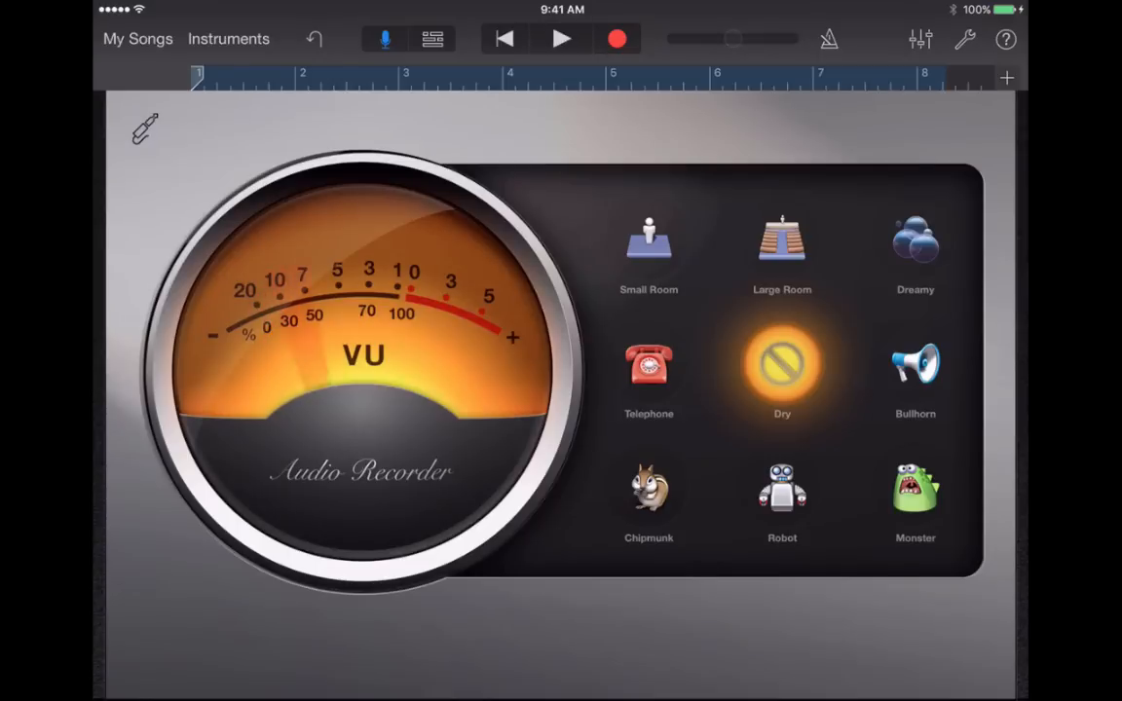
- Switch to Tracks view to see the recorded voice region as a waveform
{"action": "left_click", "coordinate": [432, 39]}
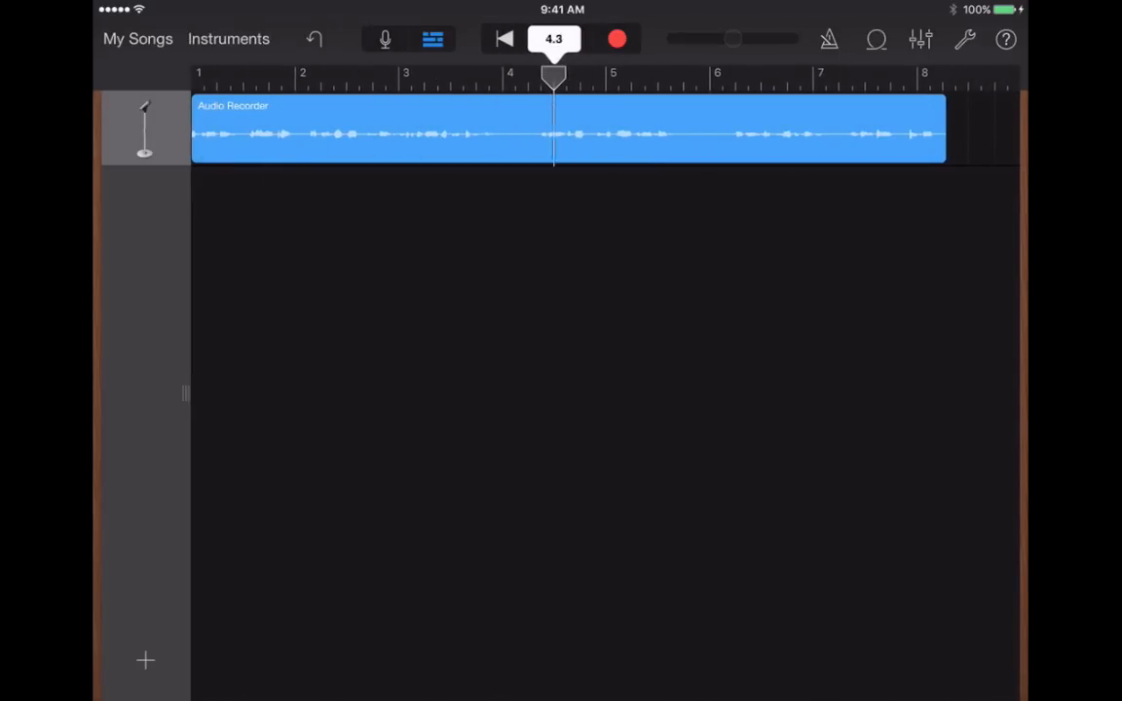
- Play the recorded voice back from bar 3, then return to the Audio Recorder's effects
{"action": "left_click_drag", "start_coordinate": [553, 78], "coordinate": [773, 78]}
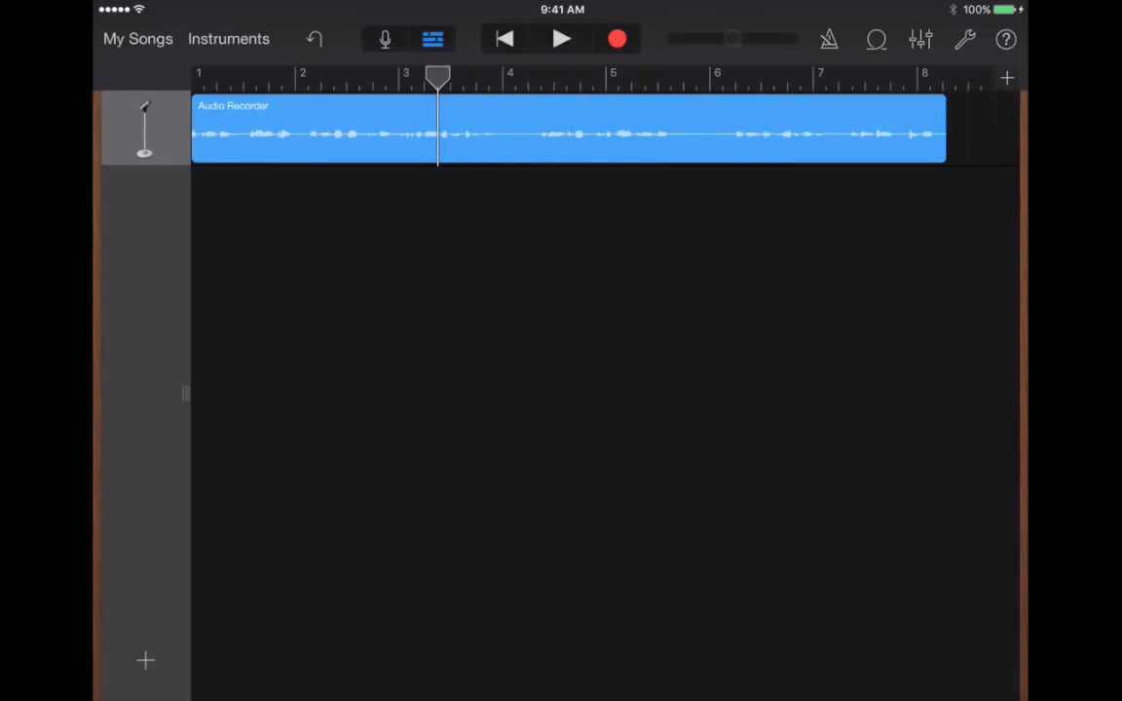
{"action": "left_click", "coordinate": [561, 39]}
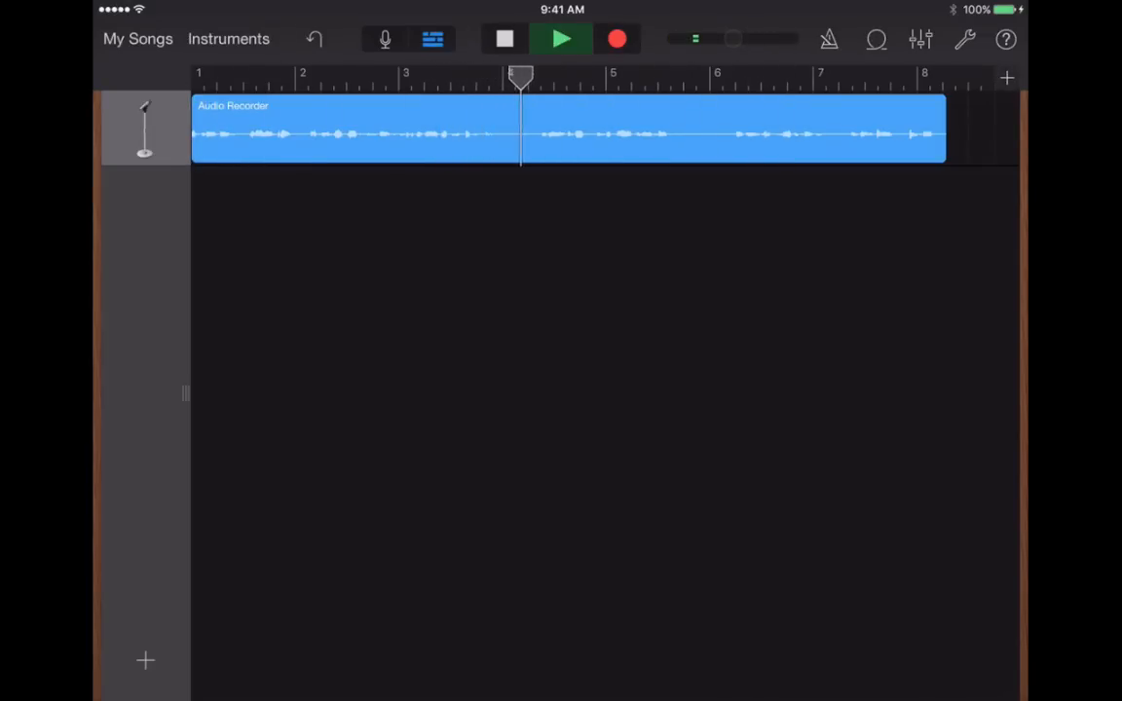
{"action": "left_click_drag", "start_coordinate": [522, 76], "coordinate": [613, 76]}
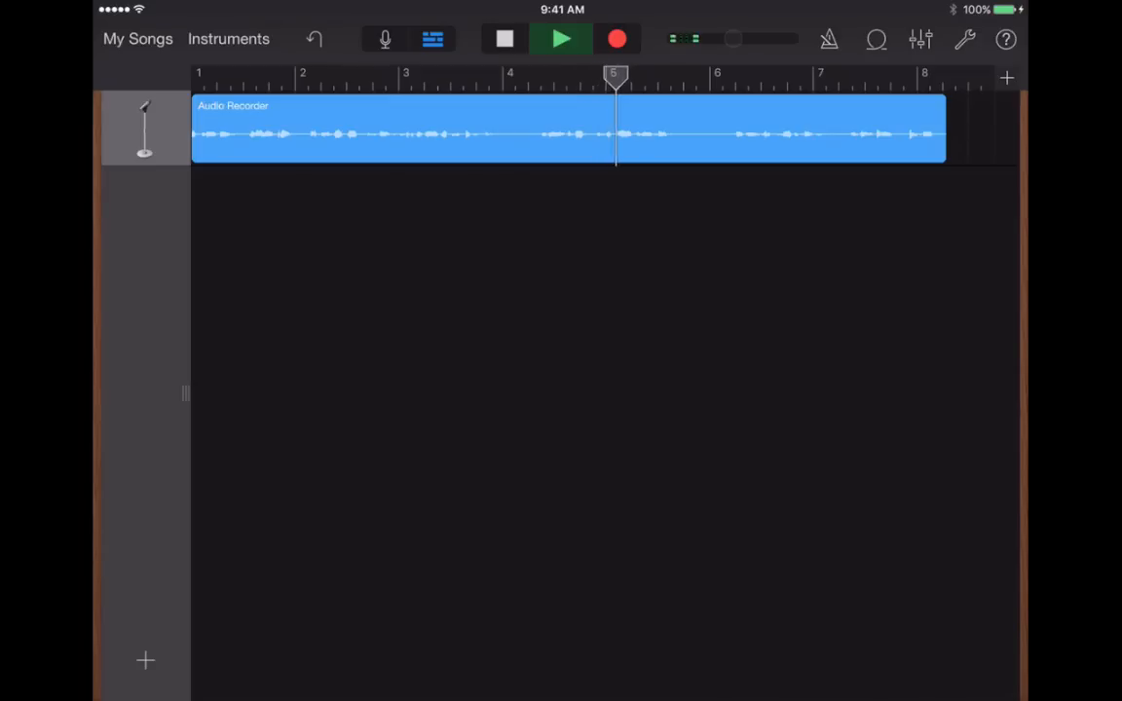
{"action": "left_click_drag", "start_coordinate": [613, 75], "coordinate": [716, 76]}
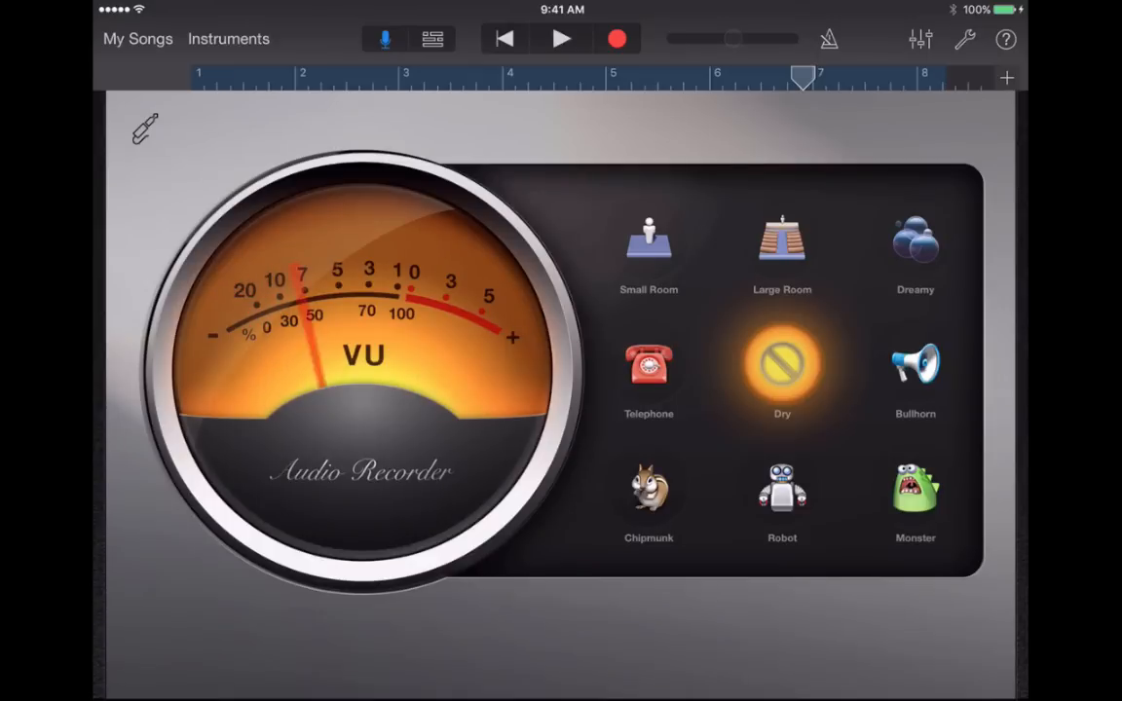
- Try Small Room, Large Room, Dreamy and Chipmunk effects, settling on Robot
{"action": "left_click", "coordinate": [649, 238]}
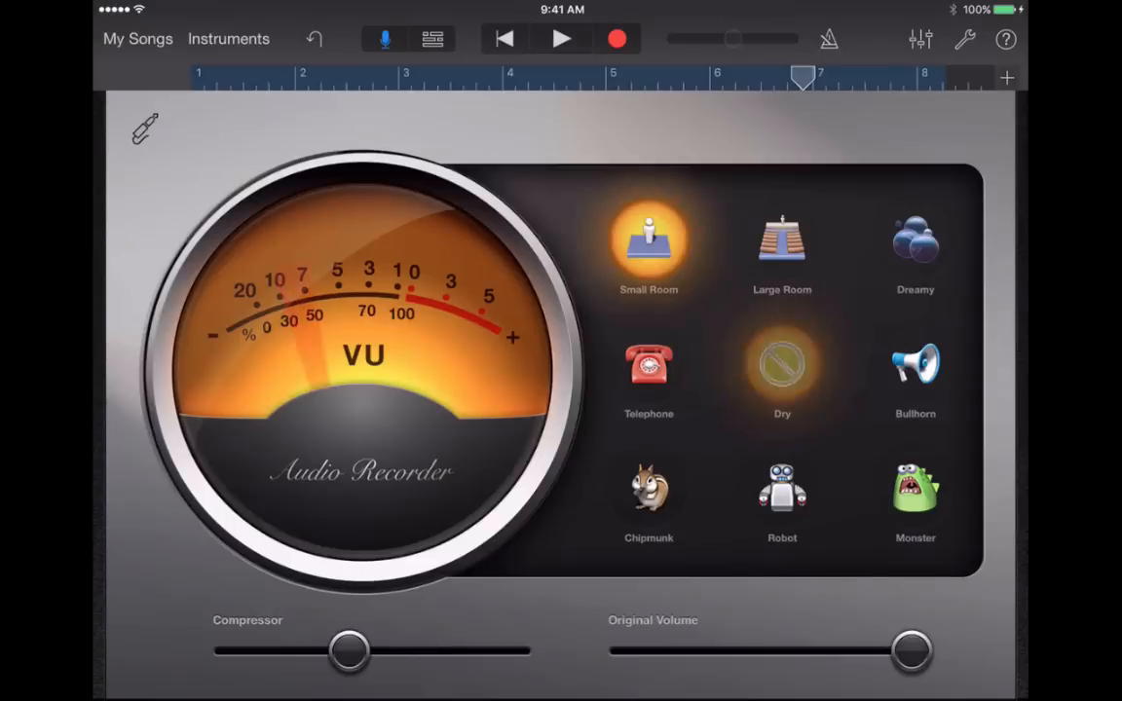
{"action": "left_click", "coordinate": [781, 238]}
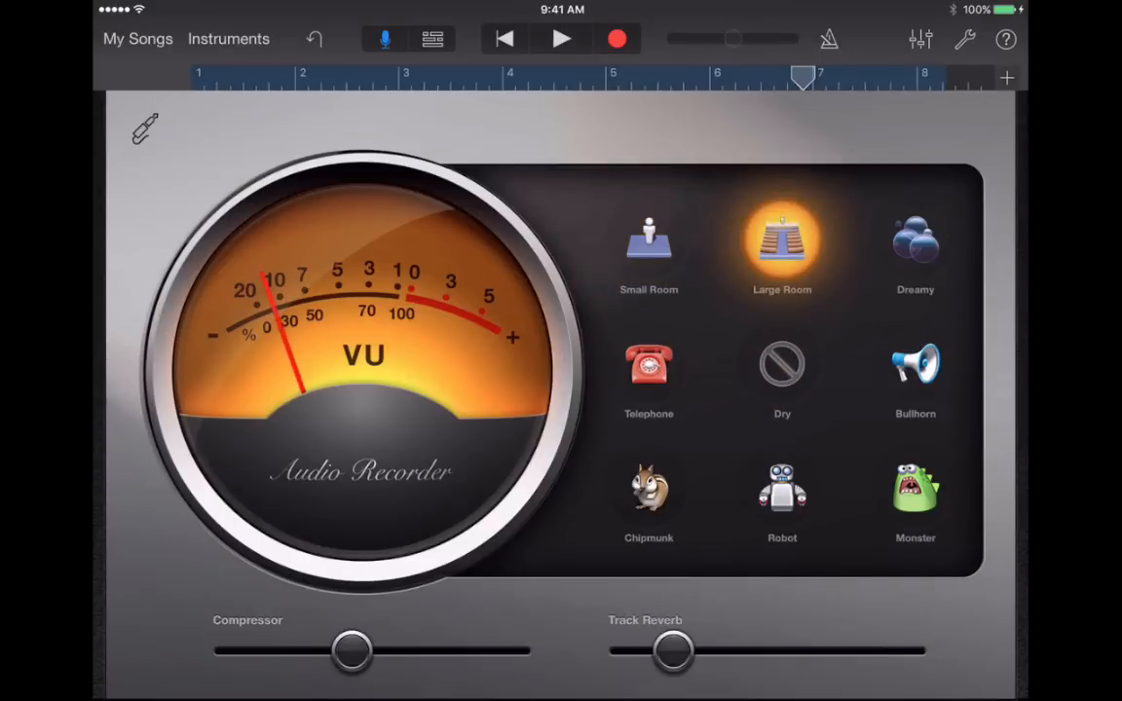
{"action": "left_click", "coordinate": [915, 244]}
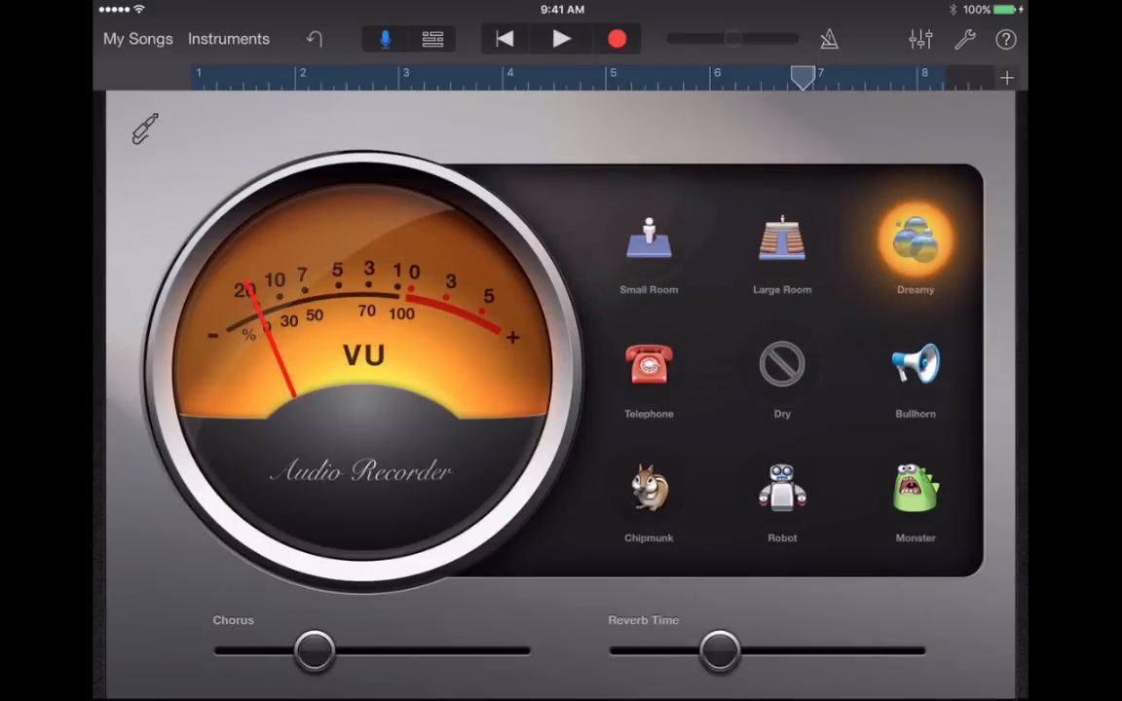
{"action": "left_click", "coordinate": [915, 366]}
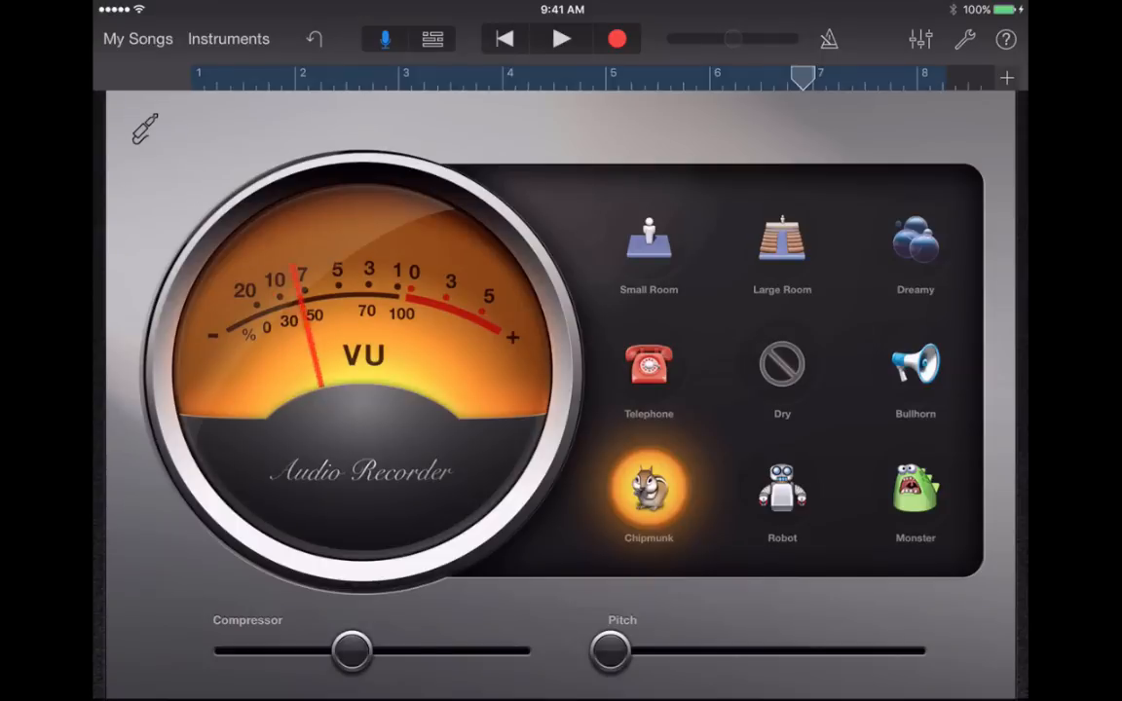
{"action": "left_click", "coordinate": [783, 364]}
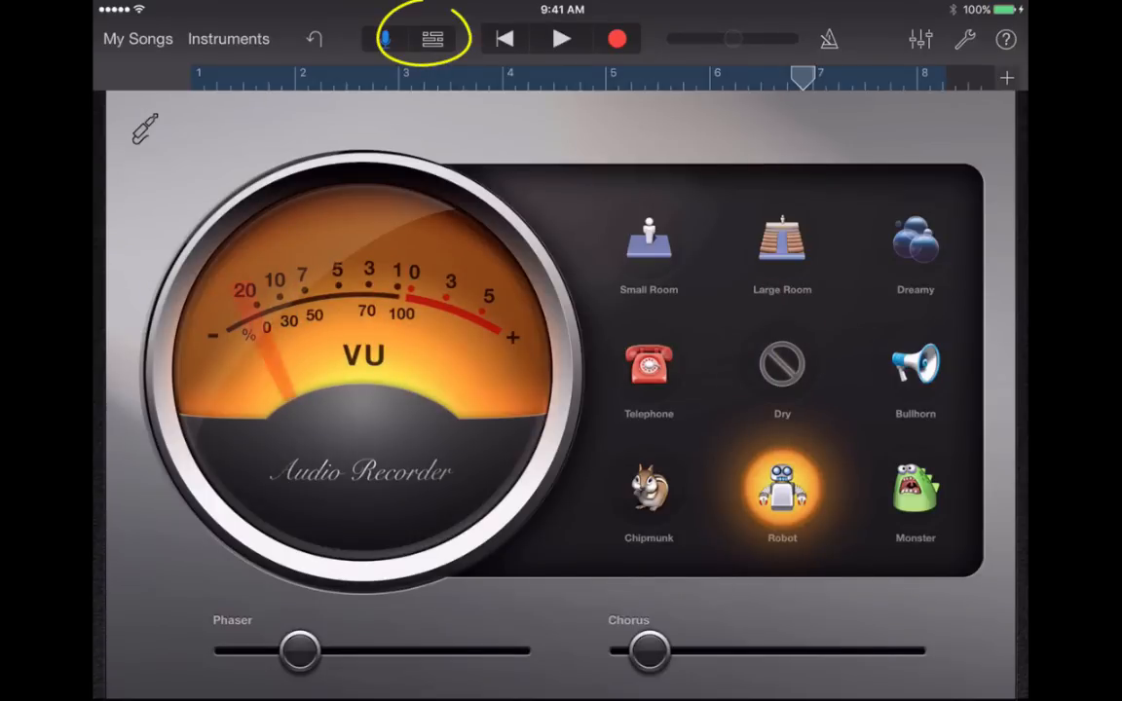
- Show the recording on its track and select the region with the playhead near bar 4
{"action": "left_click", "coordinate": [433, 39]}
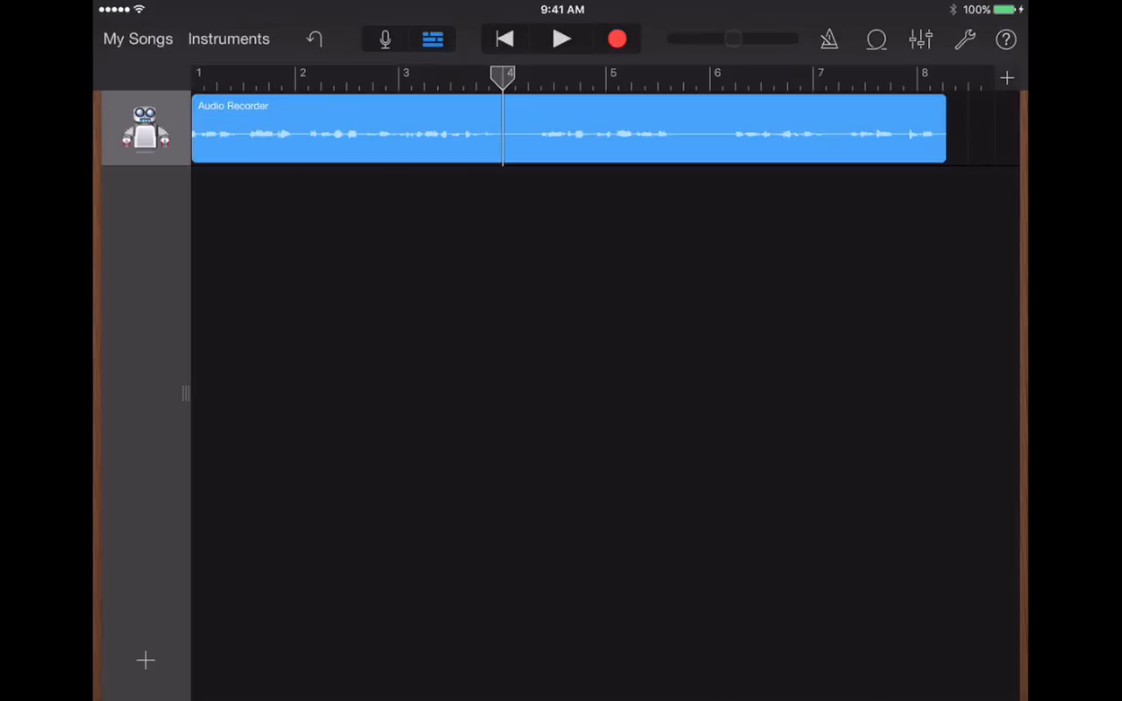
{"action": "left_click_drag", "start_coordinate": [502, 78], "coordinate": [541, 78]}
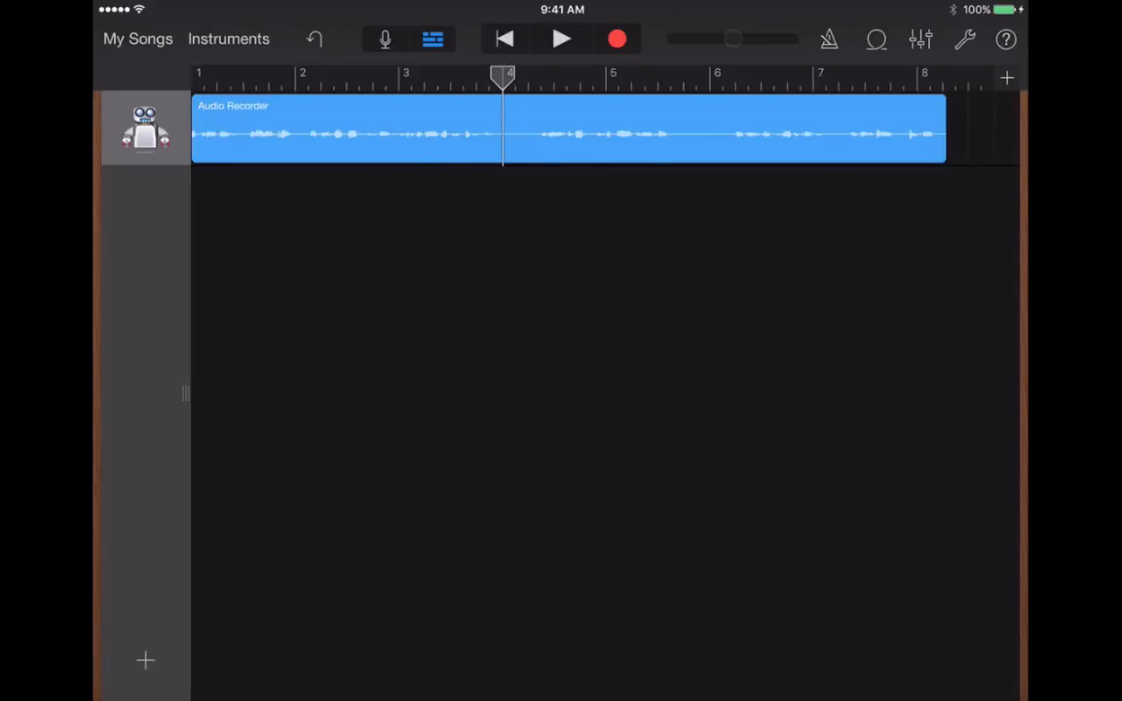
{"action": "left_click", "coordinate": [585, 390]}
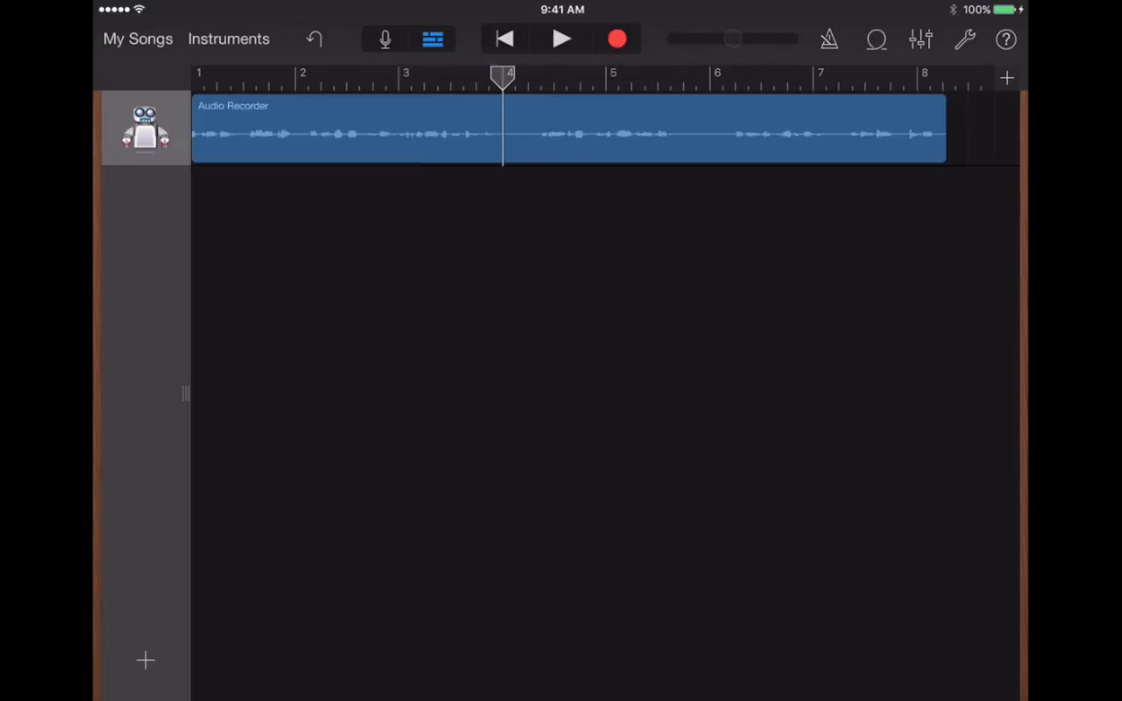
{"action": "left_click", "coordinate": [565, 133]}
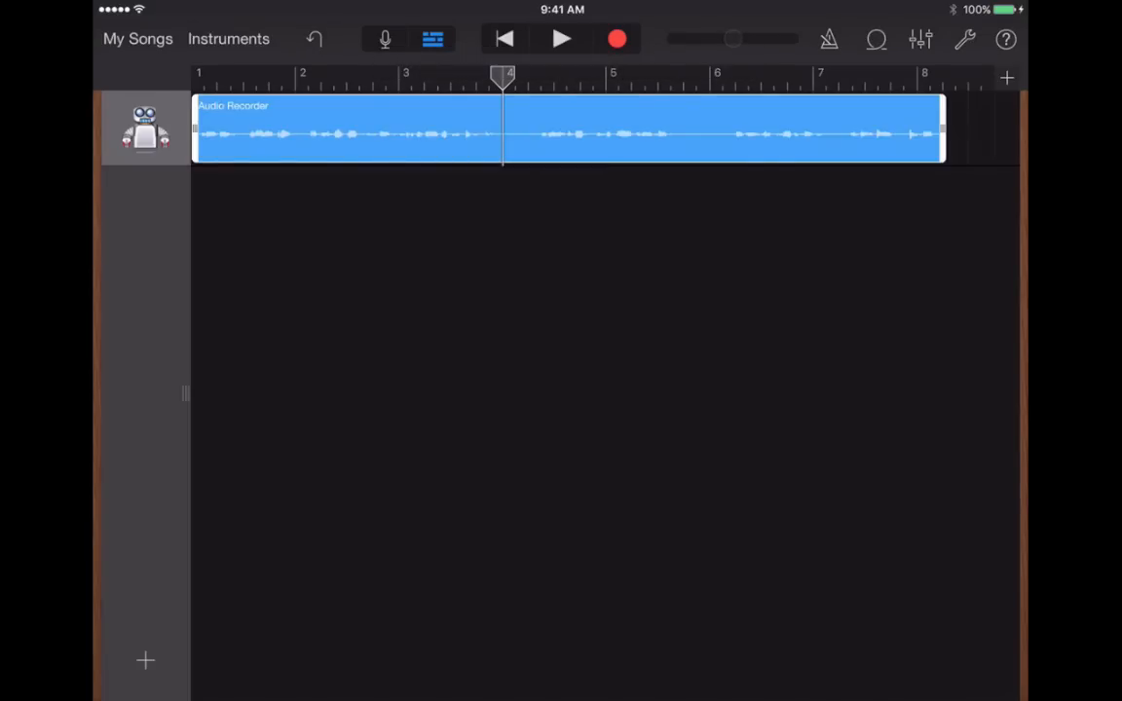
- Split the region at the playhead into Audio Recorder.1 and Audio Recorder.2
{"action": "left_click", "coordinate": [565, 132]}
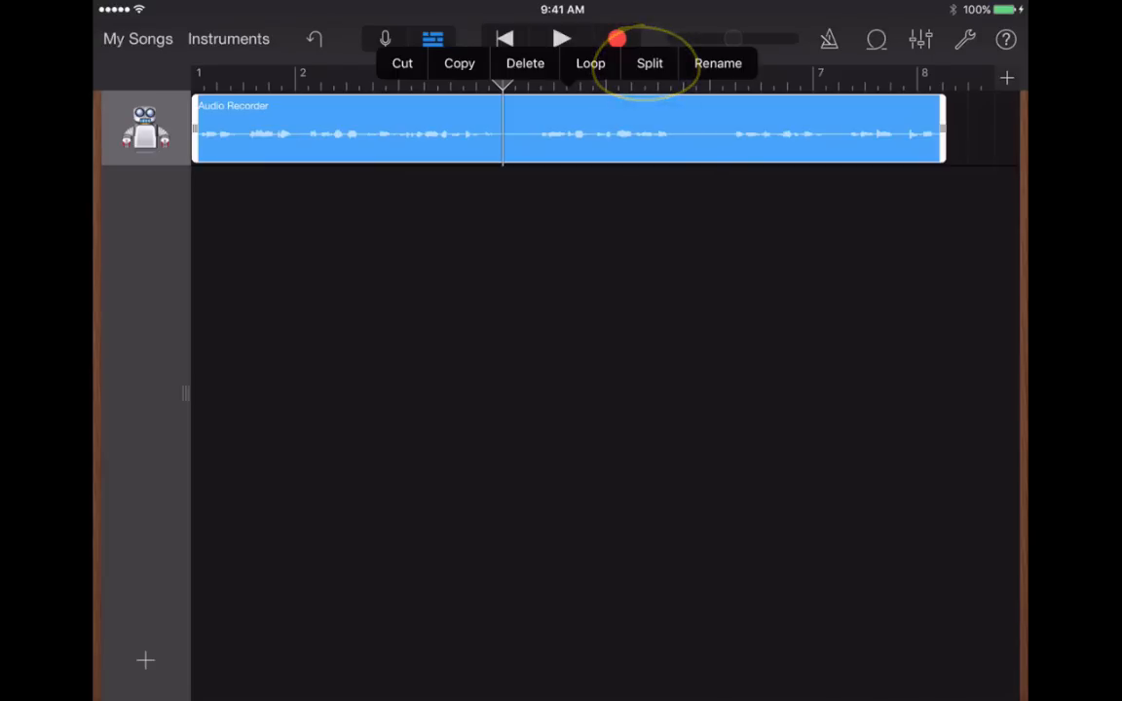
{"action": "left_click", "coordinate": [650, 62]}
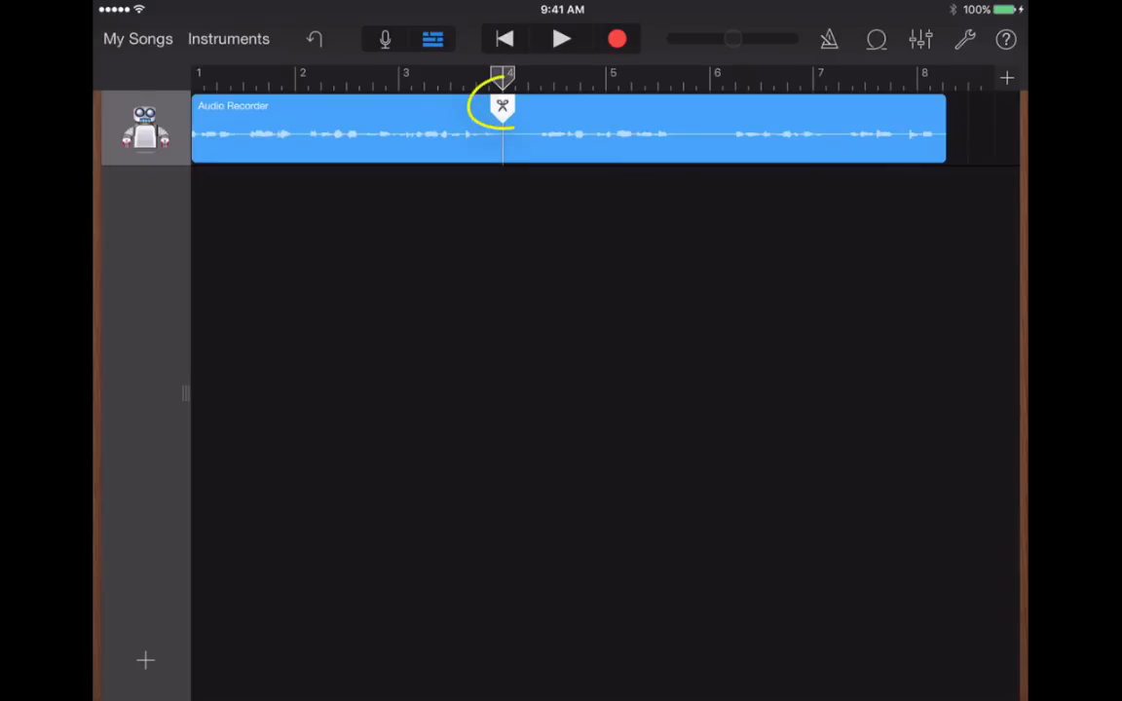
{"action": "left_click", "coordinate": [502, 105]}
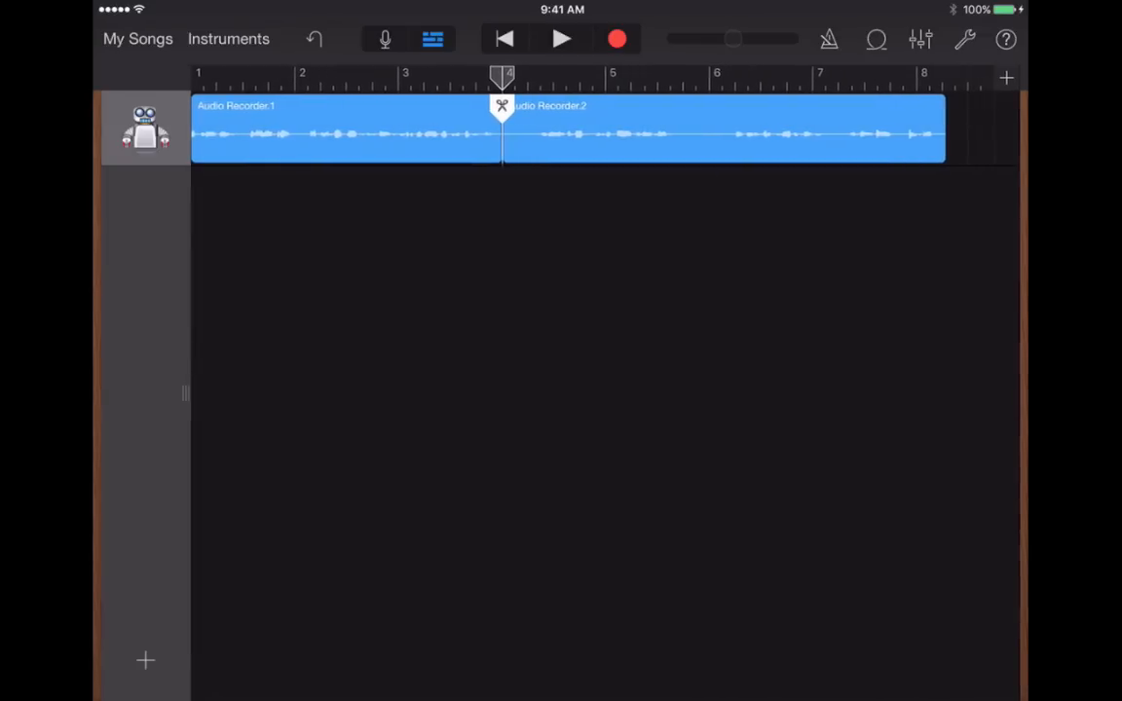
{"action": "left_click_drag", "start_coordinate": [502, 78], "coordinate": [542, 78]}
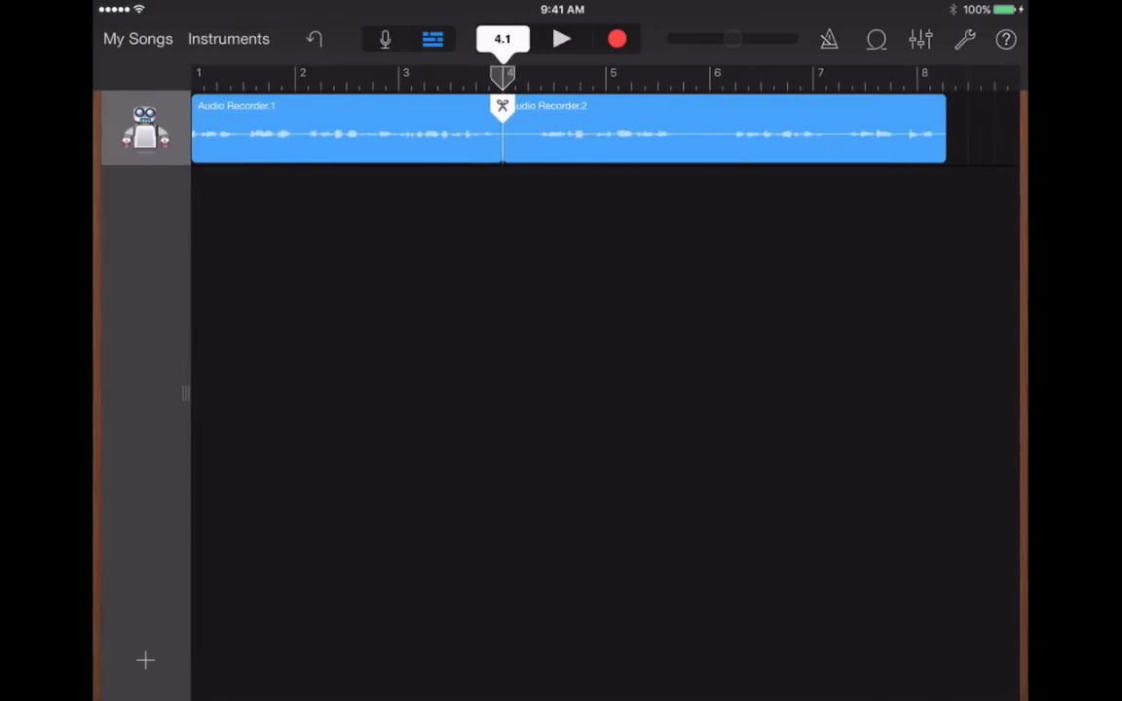
- Split a short piece off the second region just after bar 4
{"action": "left_click_drag", "start_coordinate": [502, 78], "coordinate": [670, 78]}
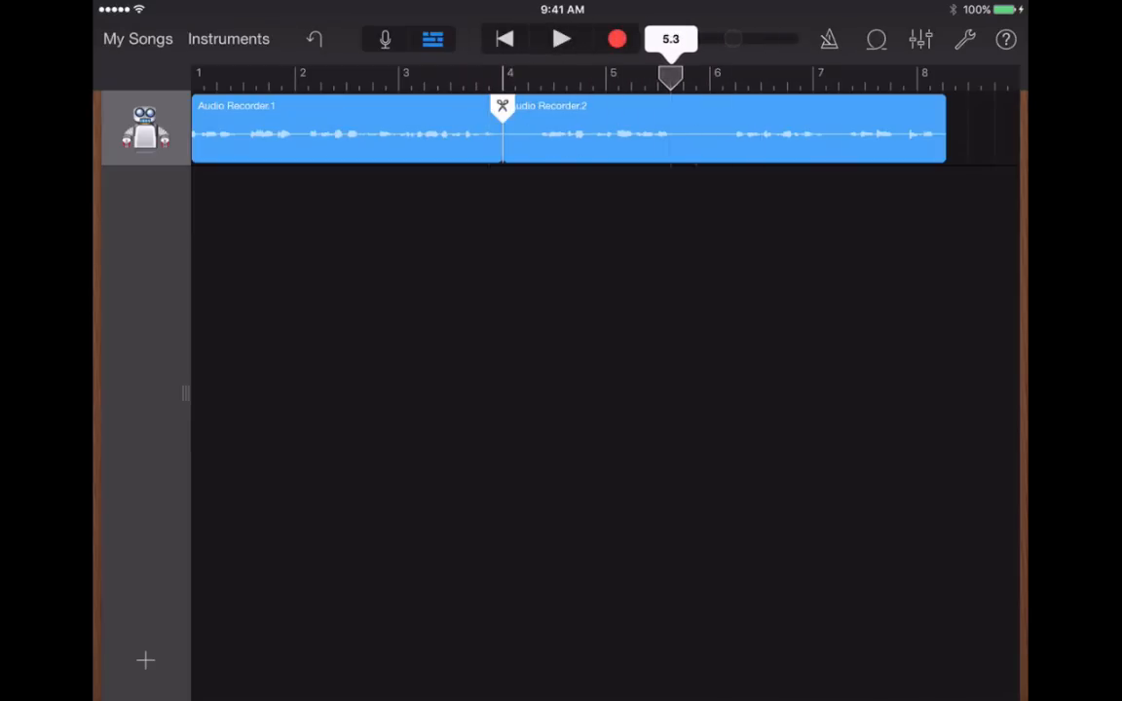
{"action": "left_click_drag", "start_coordinate": [670, 78], "coordinate": [541, 78]}
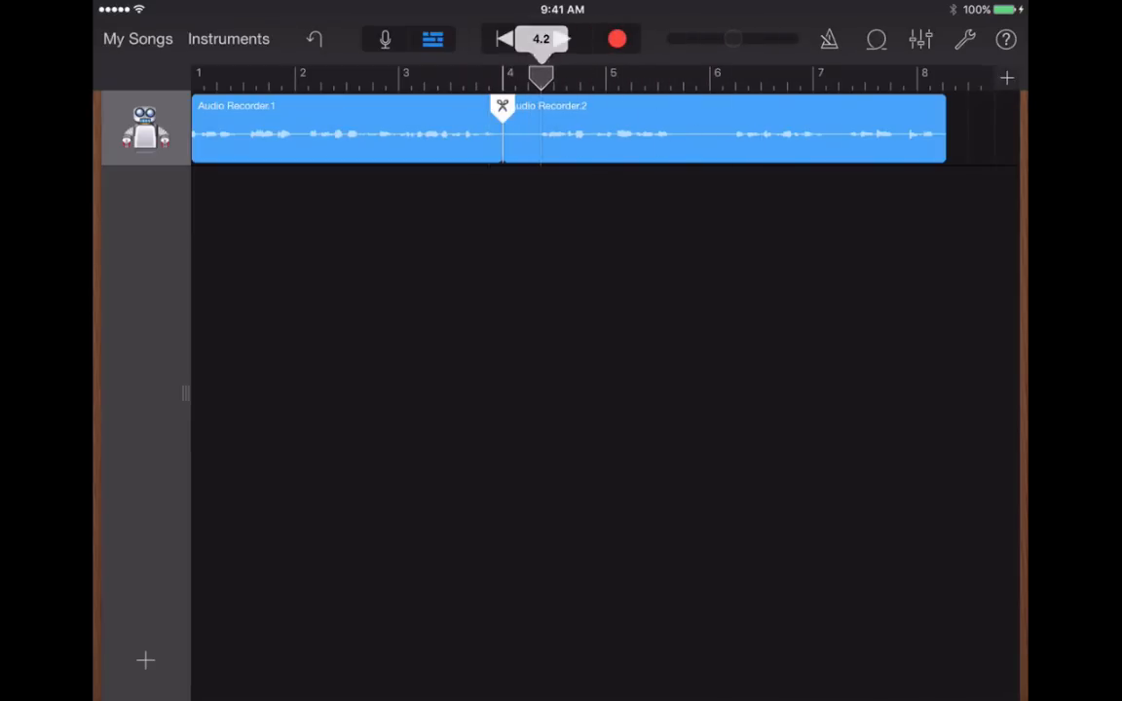
{"action": "left_click", "coordinate": [504, 39]}
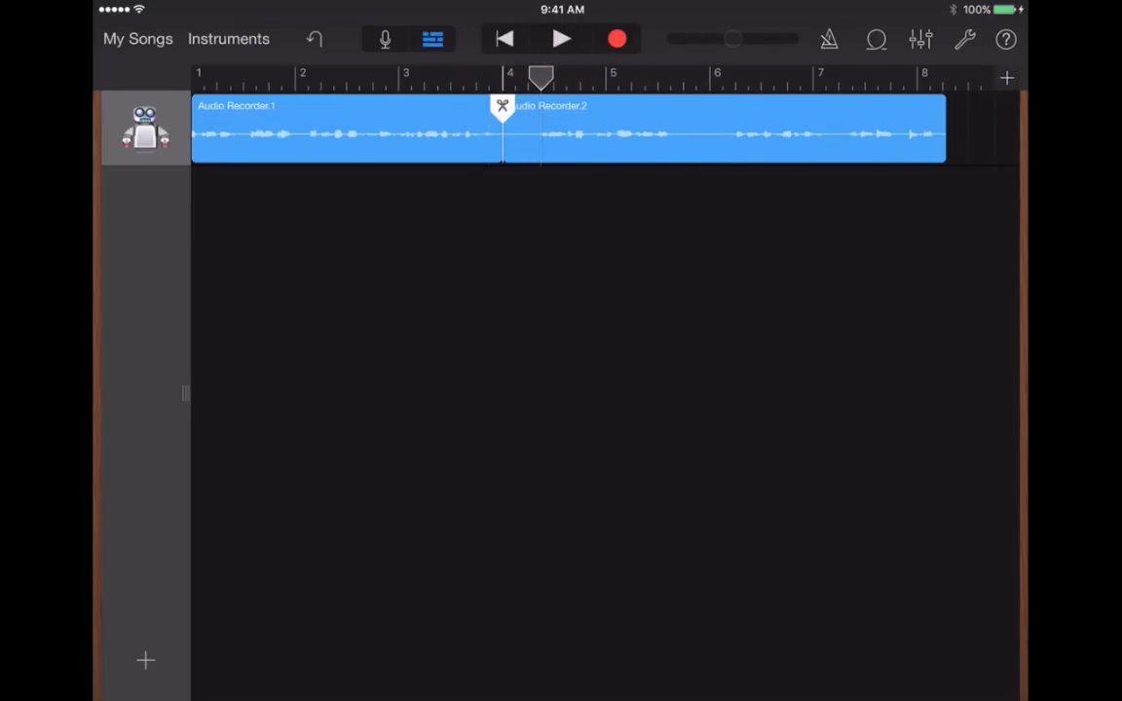
{"action": "left_click", "coordinate": [725, 133]}
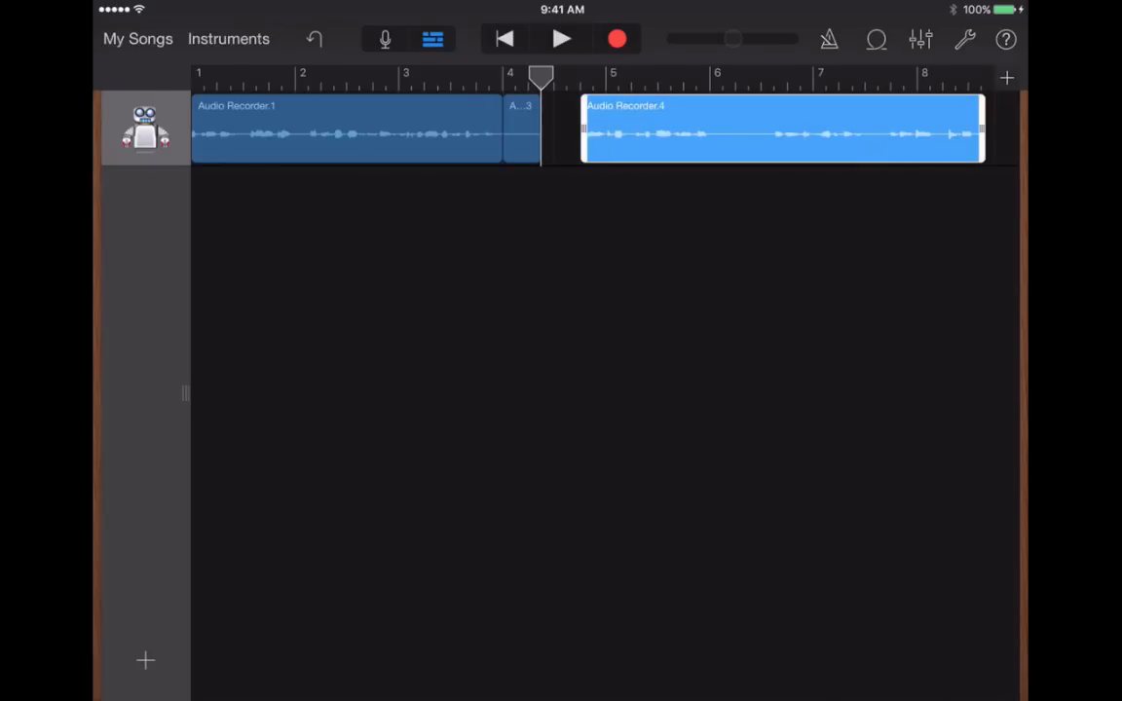
- Delete the short piece, leaving a gap before Audio Recorder.4, and select that later region
{"action": "left_click", "coordinate": [518, 132]}
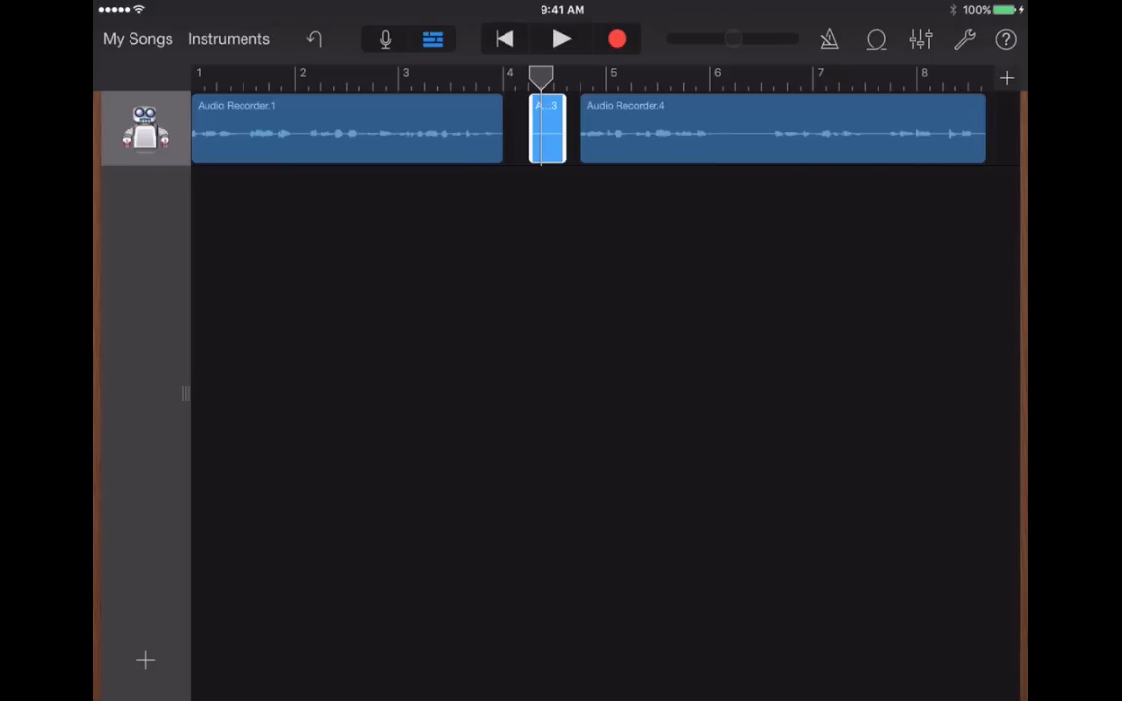
{"action": "left_click", "coordinate": [545, 129]}
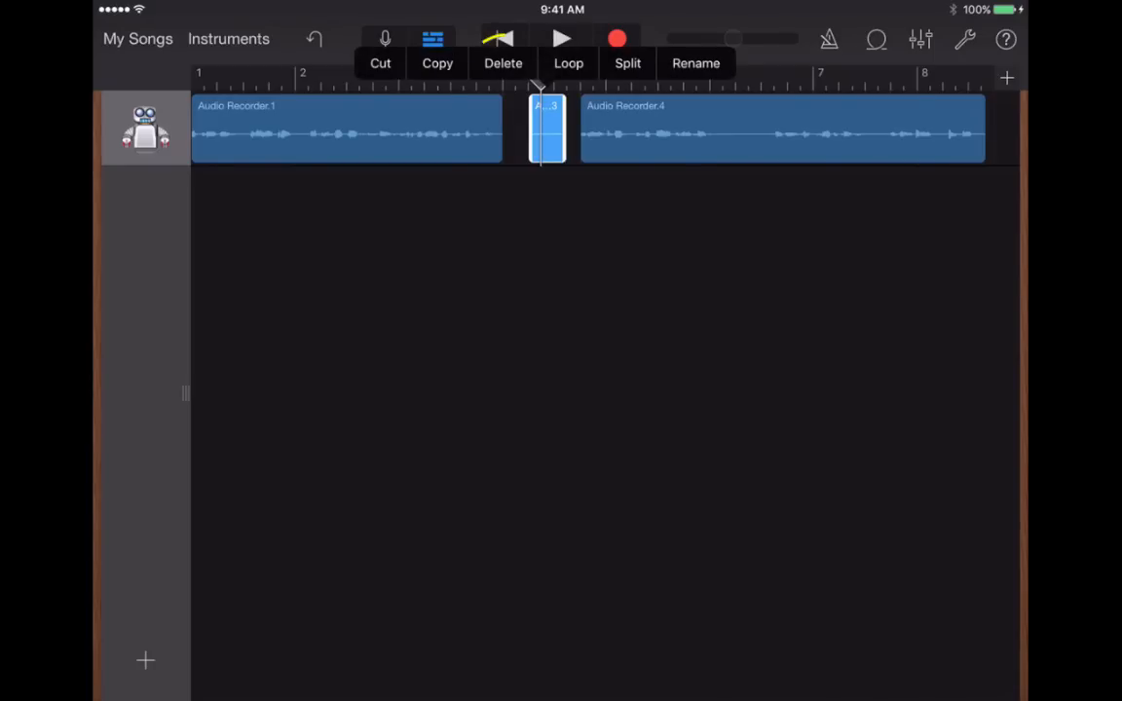
{"action": "left_click", "coordinate": [502, 62]}
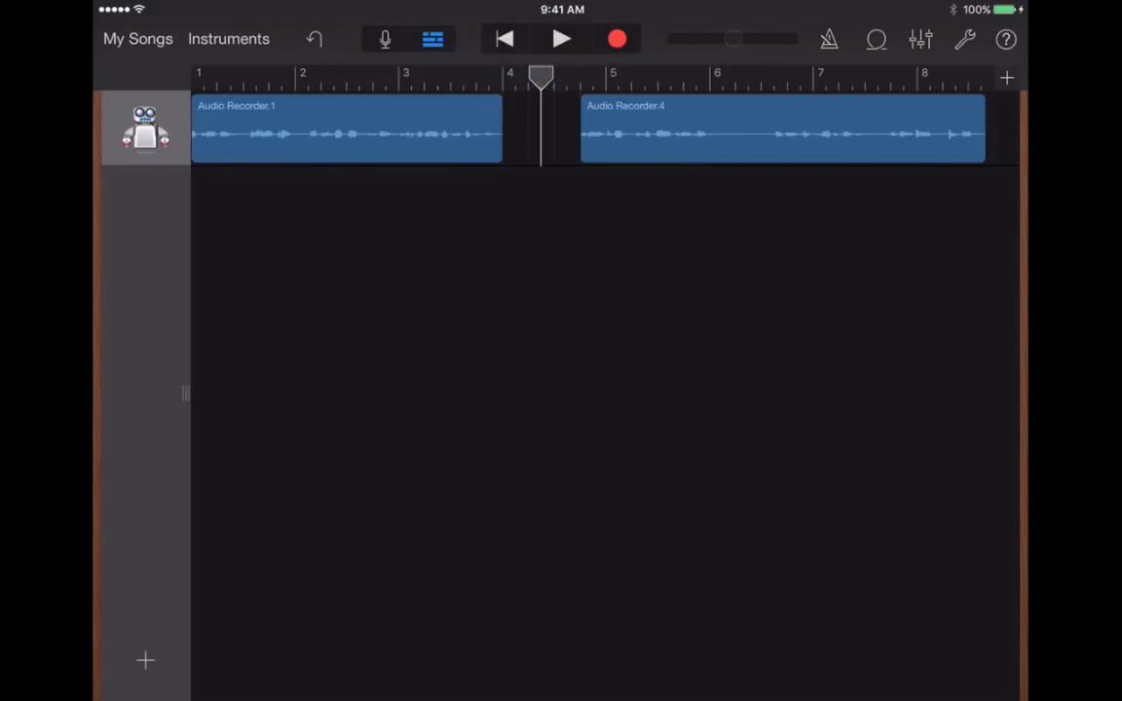
{"action": "left_click", "coordinate": [779, 128]}
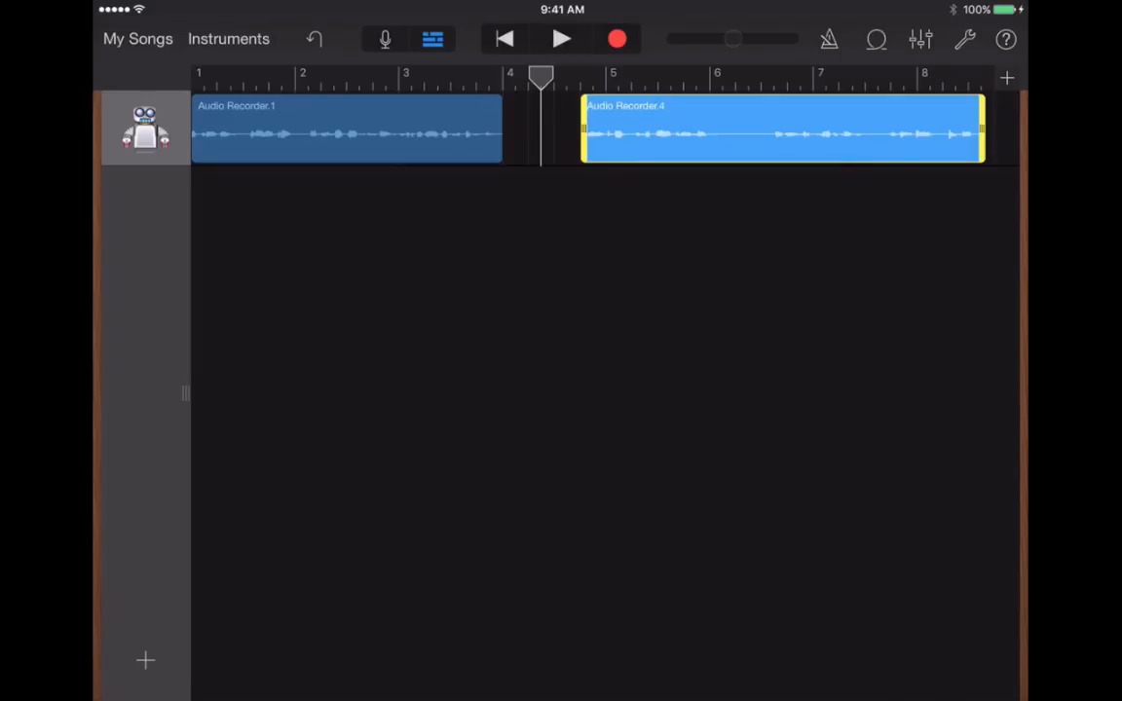
- Slide Audio Recorder.4 left to close the gap, trim its right edge, and select Audio Recorder.1 to move it to bar 3
{"action": "left_click_drag", "start_coordinate": [779, 133], "coordinate": [701, 132]}
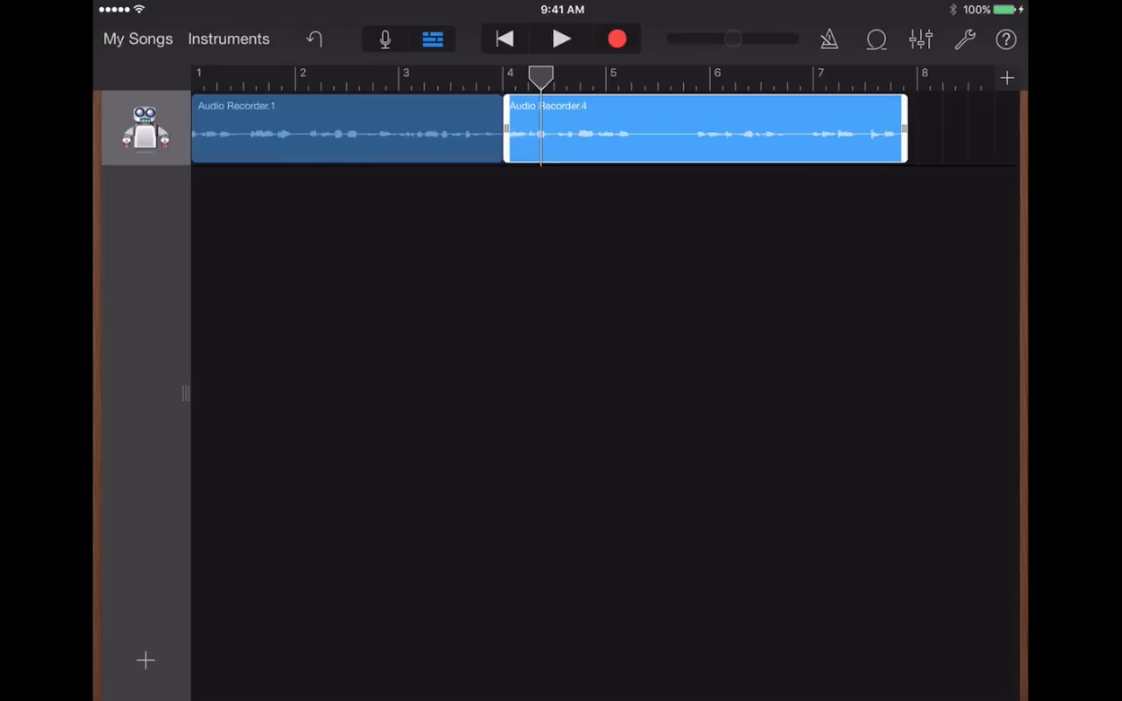
{"action": "left_click_drag", "start_coordinate": [904, 133], "coordinate": [783, 133]}
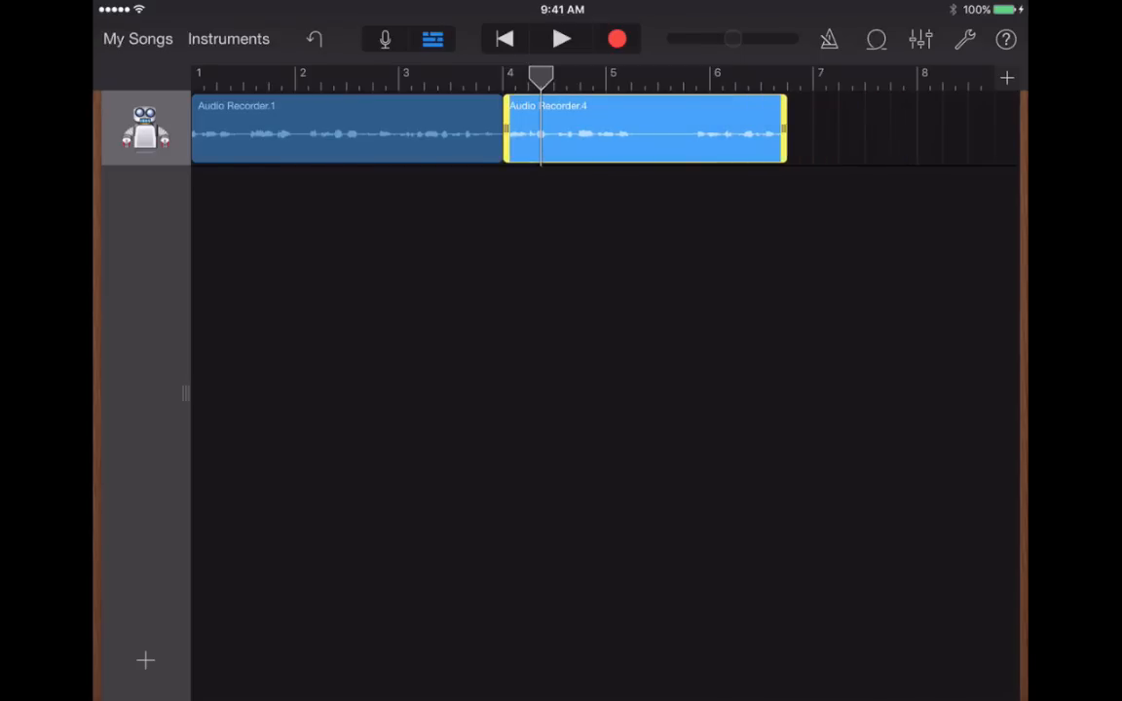
{"action": "left_click_drag", "start_coordinate": [782, 132], "coordinate": [938, 133]}
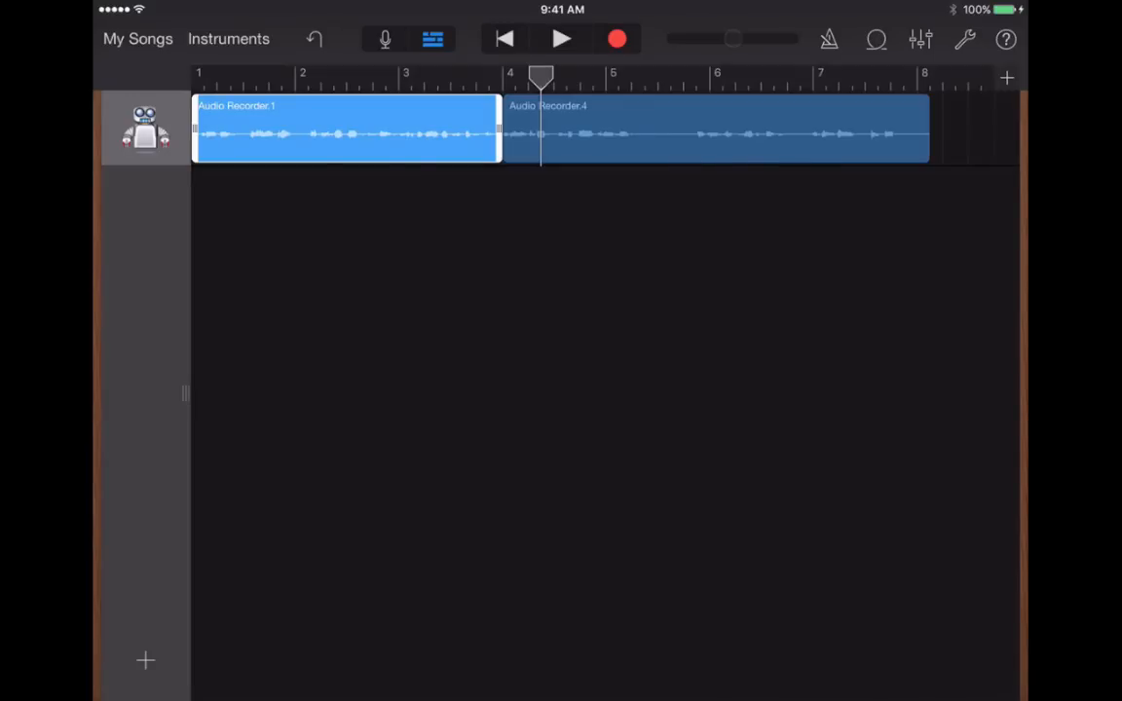
{"action": "left_click", "coordinate": [716, 132]}
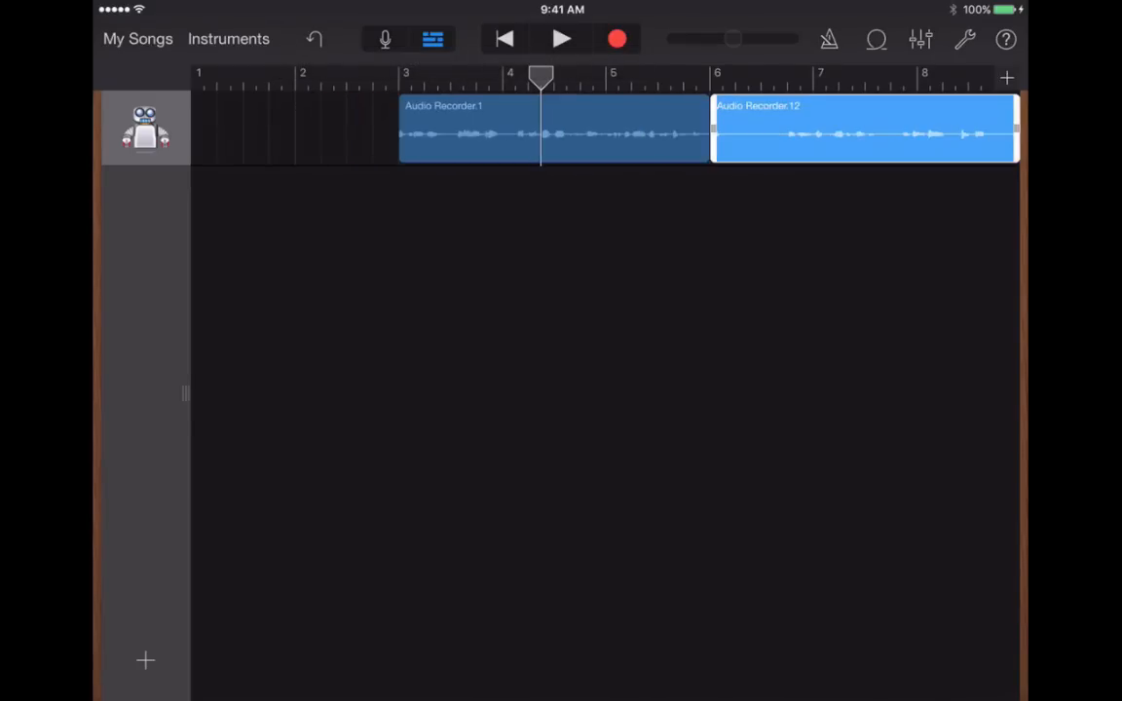
{"action": "left_click", "coordinate": [867, 133]}
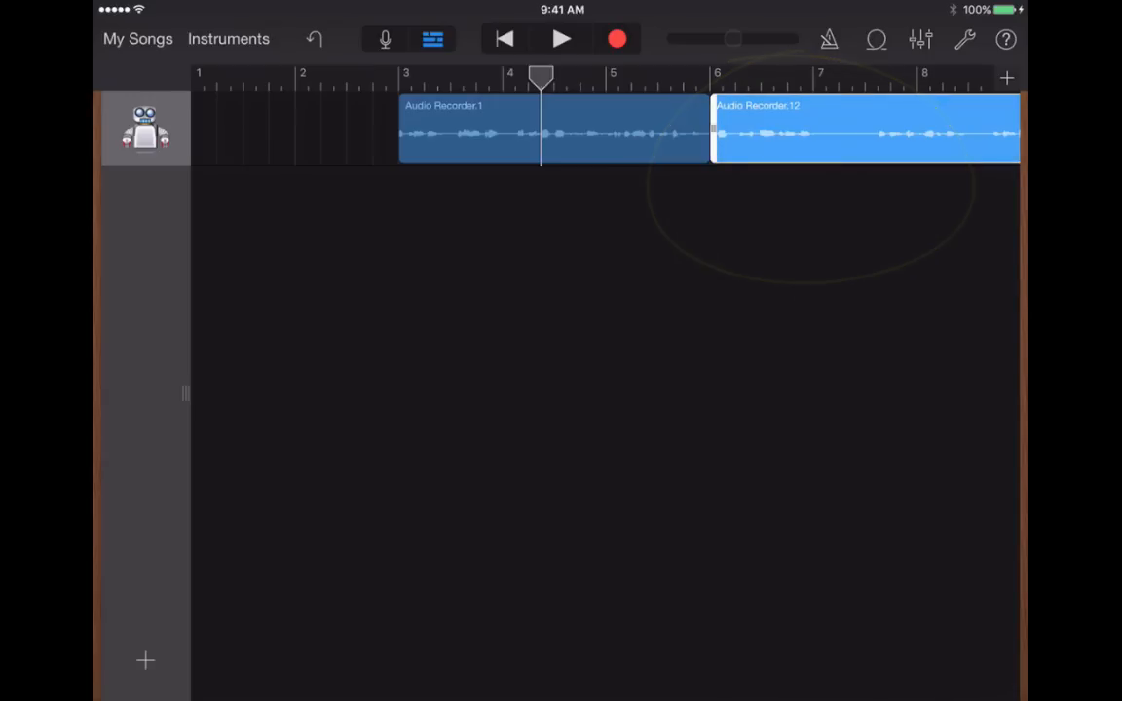
{"action": "left_click", "coordinate": [865, 129]}
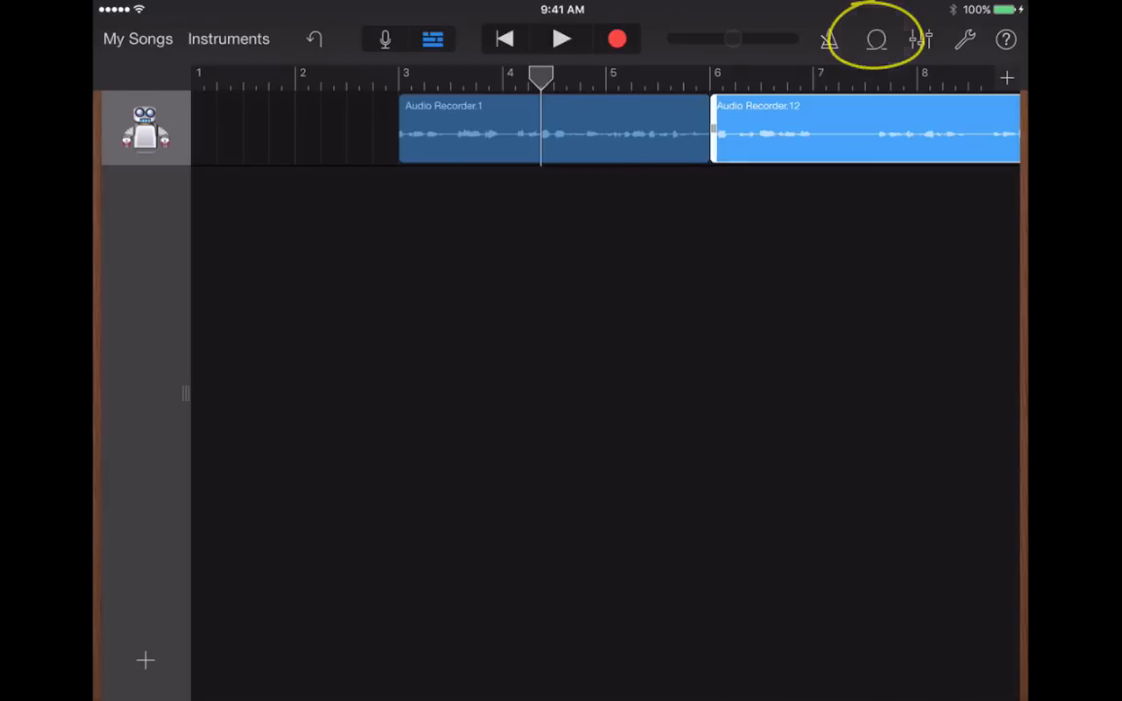
- Browse the Apple Loops list to find 70s Electric Piano 08 for a new track at bar 1
{"action": "left_click", "coordinate": [874, 39]}
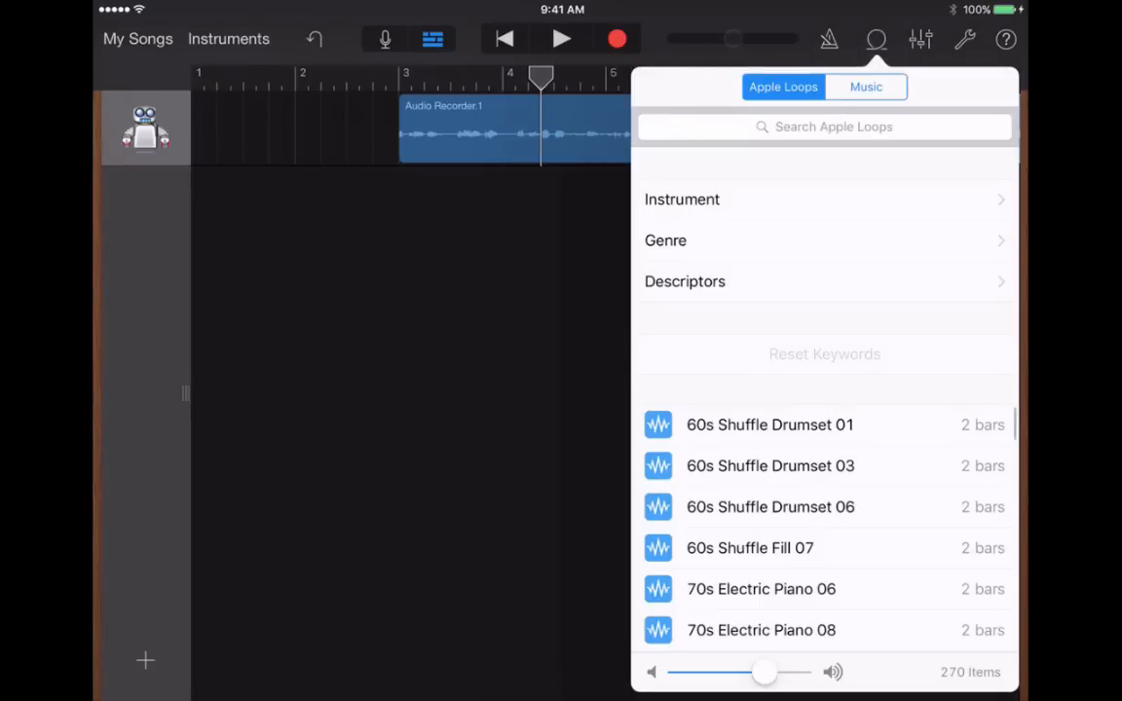
{"action": "scroll", "scroll_direction": "up", "scroll_amount": 3}
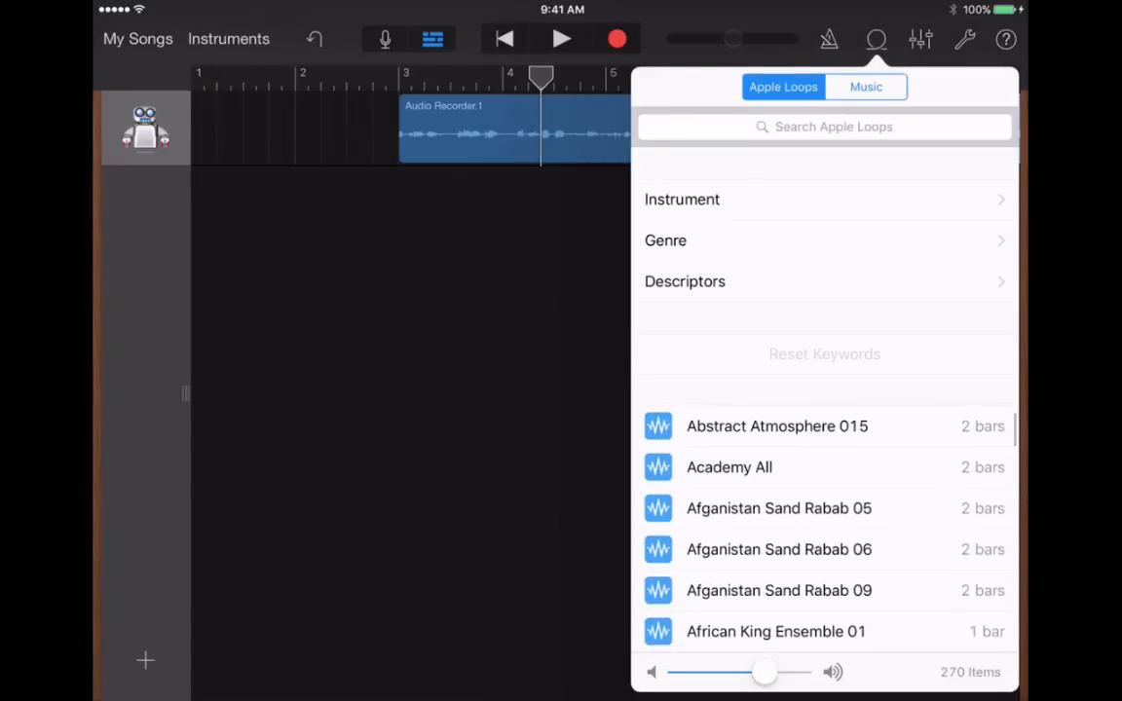
{"action": "scroll", "scroll_direction": "up", "scroll_amount": 3}
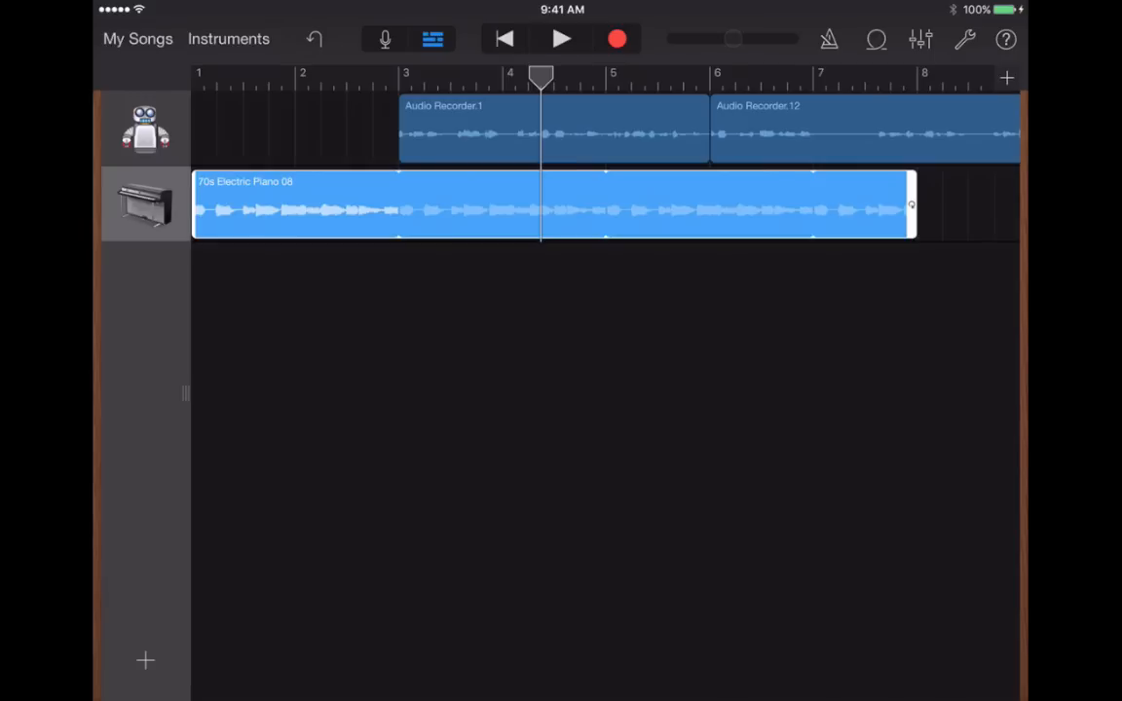
- Trim the 70s Electric Piano 08 region to end at bar 3 and play the song from the beginning
{"action": "left_click_drag", "start_coordinate": [912, 205], "coordinate": [560, 204]}
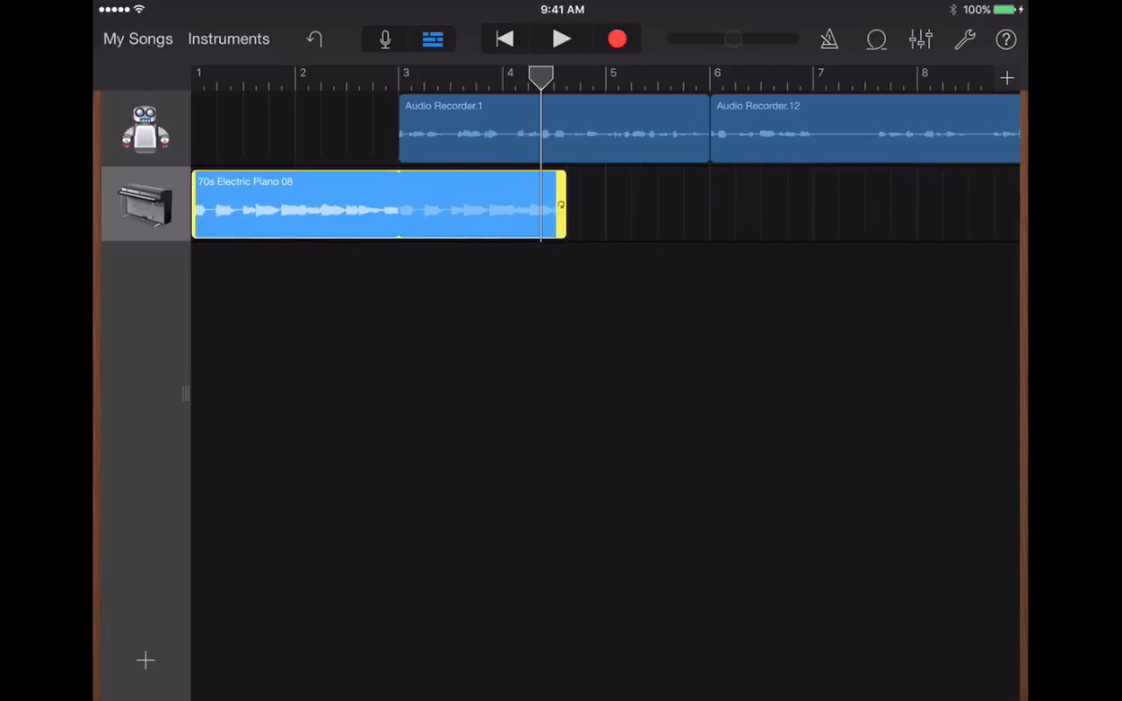
{"action": "left_click_drag", "start_coordinate": [561, 205], "coordinate": [409, 205]}
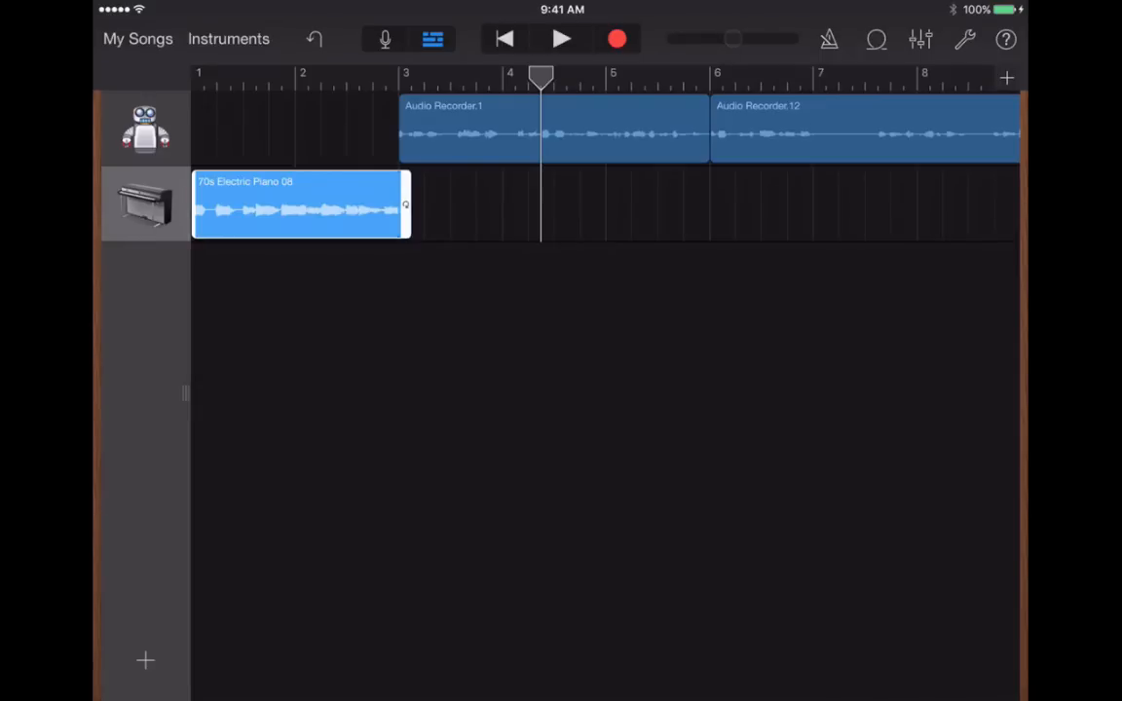
{"action": "left_click", "coordinate": [502, 39]}
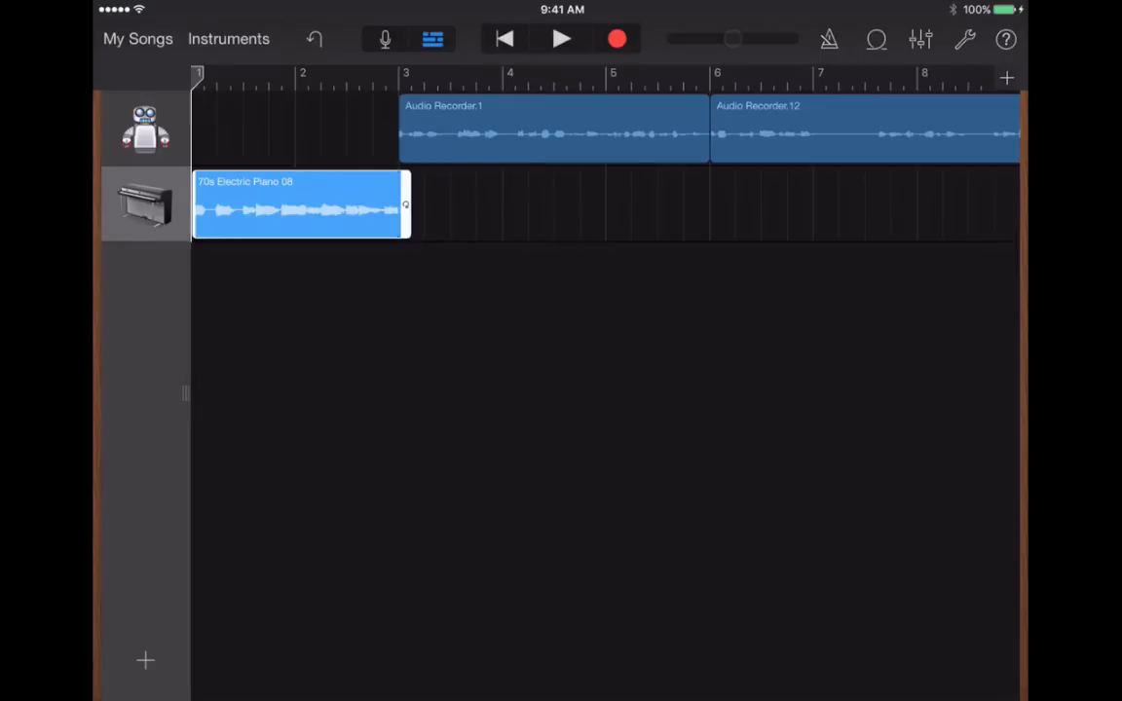
{"action": "left_click", "coordinate": [561, 39]}
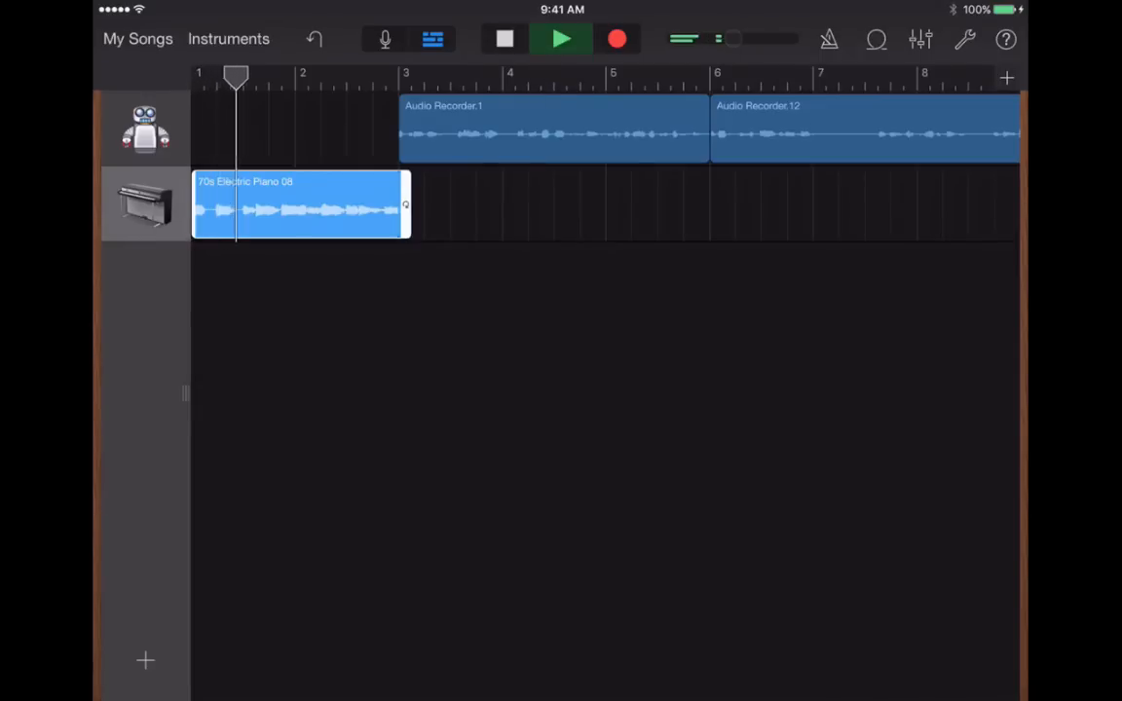
{"action": "left_click_drag", "start_coordinate": [236, 78], "coordinate": [331, 78]}
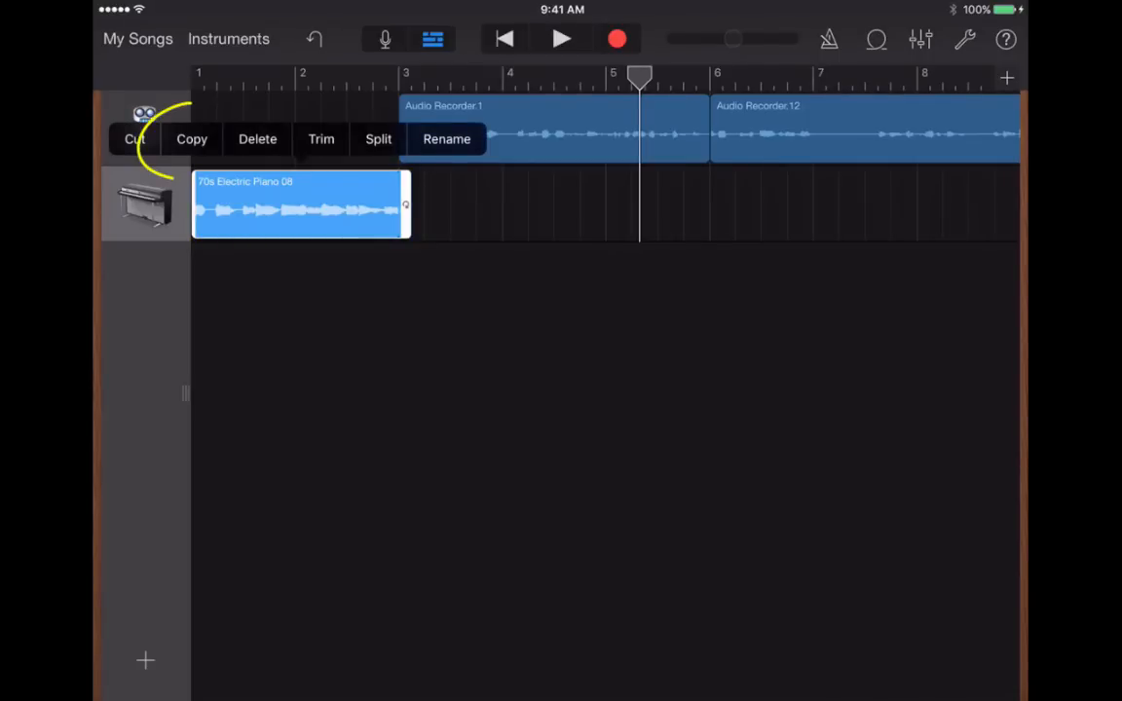
- Copy the electric piano loop, paste it and move the copy to around bar 9
{"action": "left_click", "coordinate": [137, 138]}
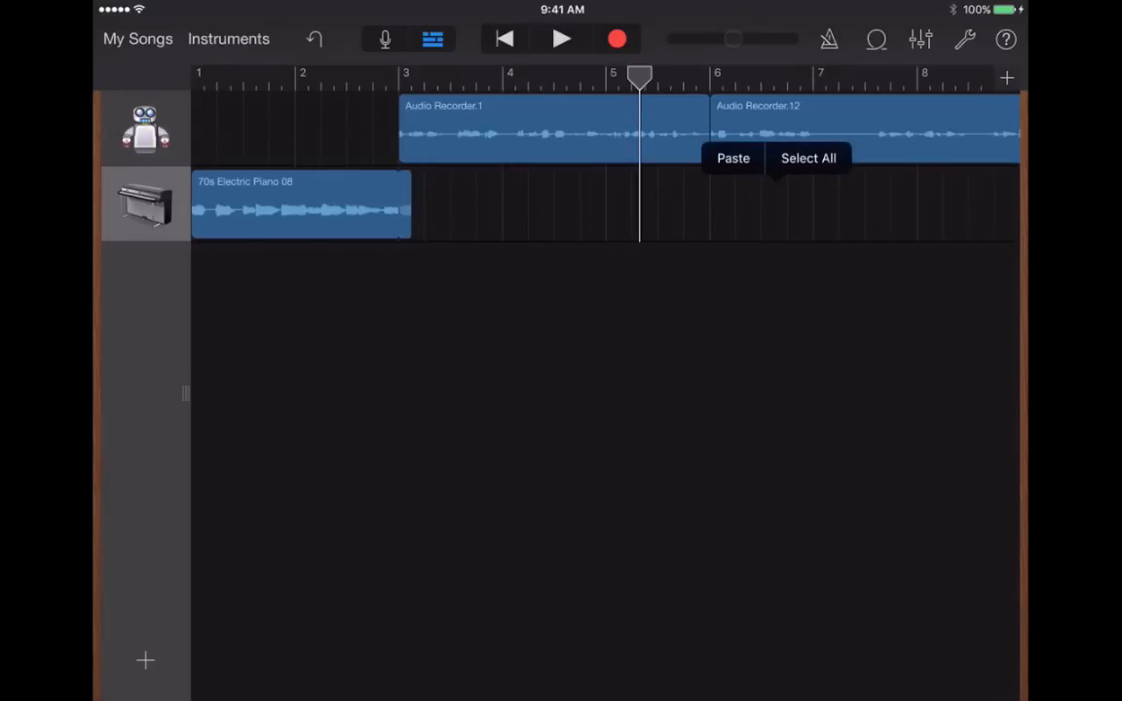
{"action": "left_click", "coordinate": [732, 158]}
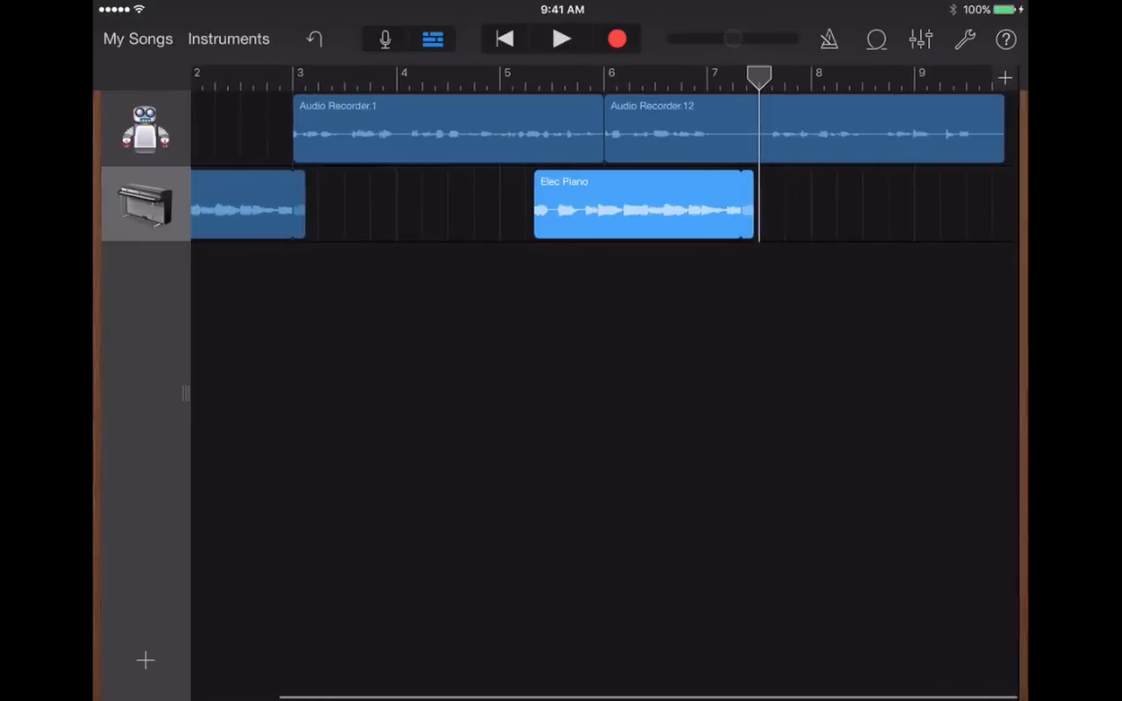
{"action": "left_click_drag", "start_coordinate": [642, 205], "coordinate": [974, 204]}
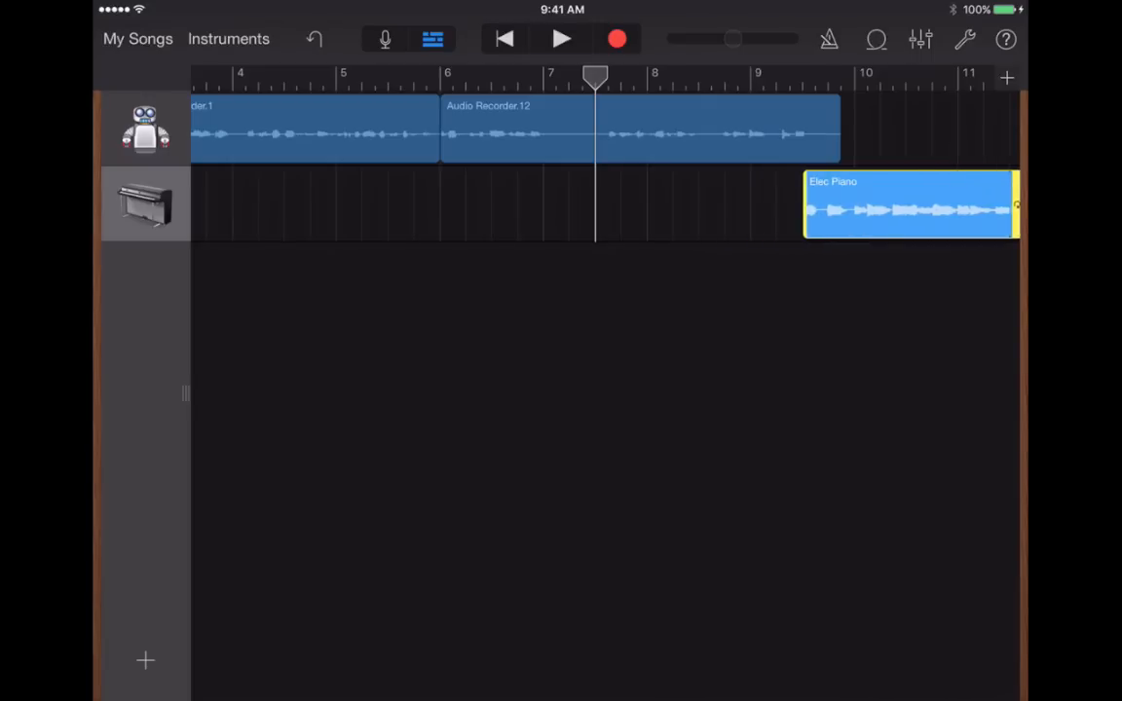
{"action": "scroll", "scroll_direction": "left", "scroll_amount": 3}
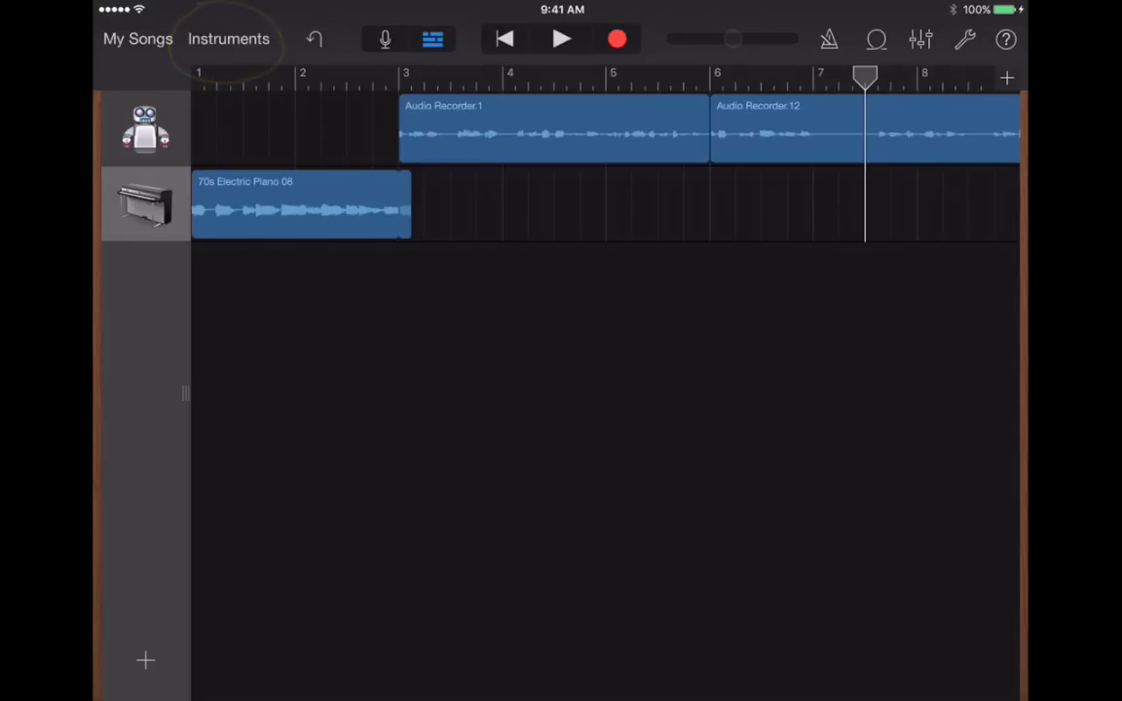
- Swipe through the Instruments browser and try the drum kit before returning to the choices
{"action": "left_click", "coordinate": [228, 38]}
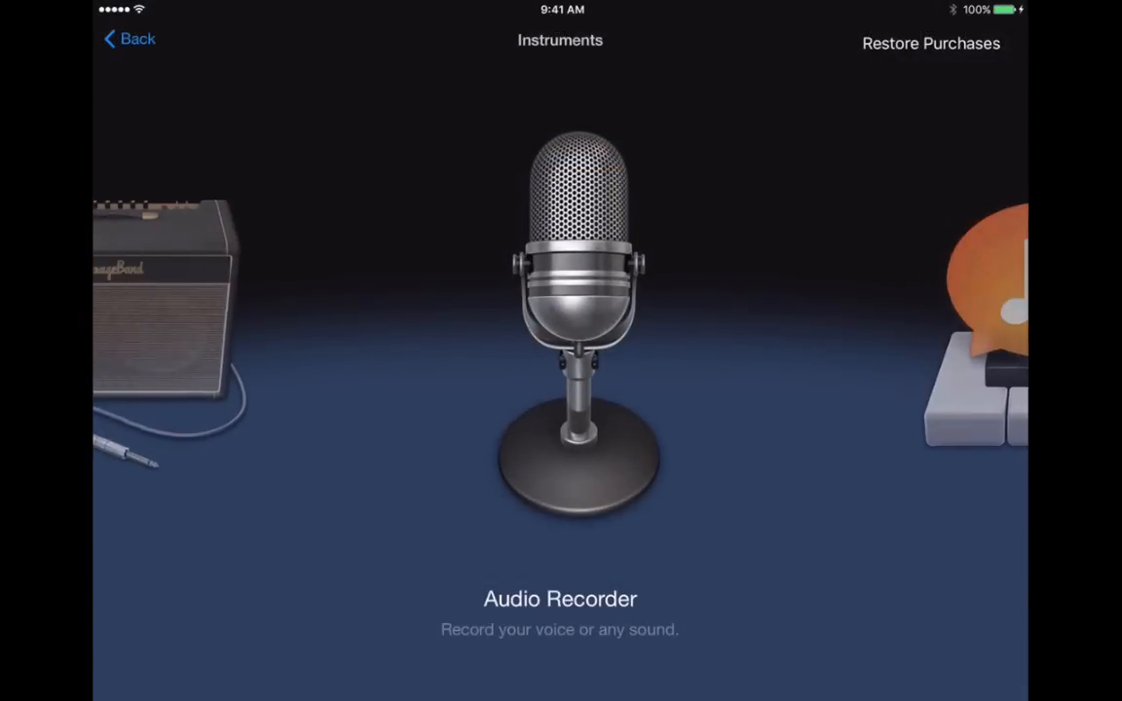
{"action": "scroll", "scroll_direction": "left", "scroll_amount": 3}
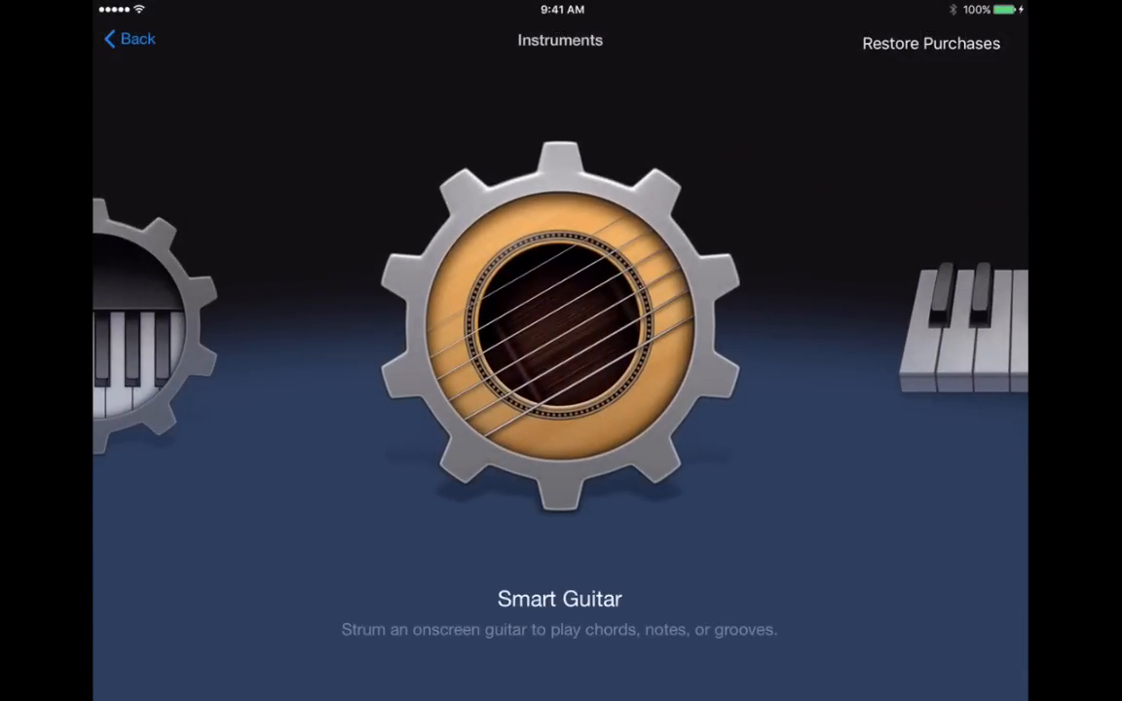
{"action": "scroll", "scroll_direction": "left", "scroll_amount": 3}
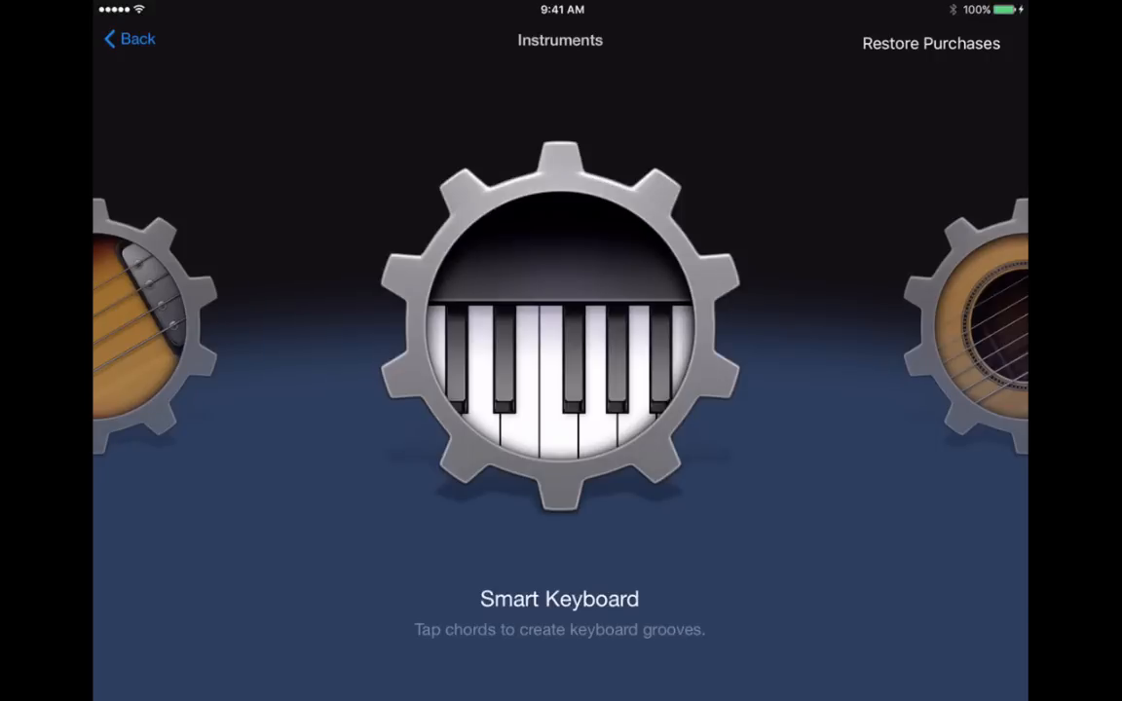
{"action": "scroll", "scroll_direction": "left", "scroll_amount": 3}
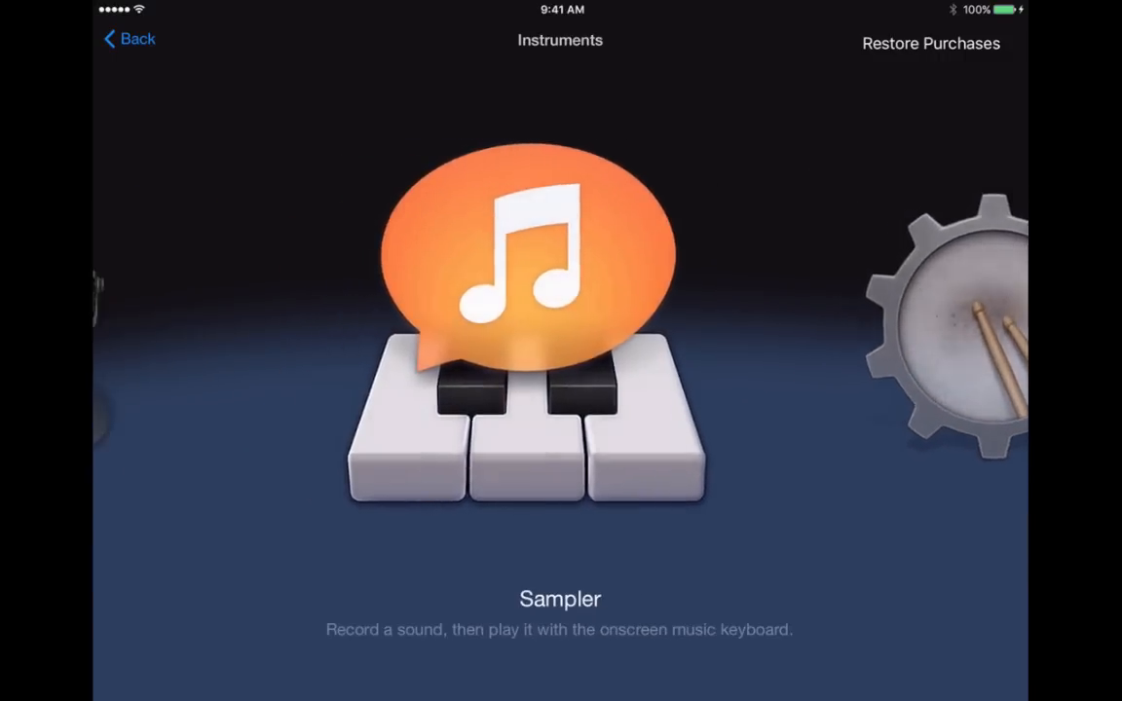
{"action": "scroll", "scroll_direction": "left", "scroll_amount": 3}
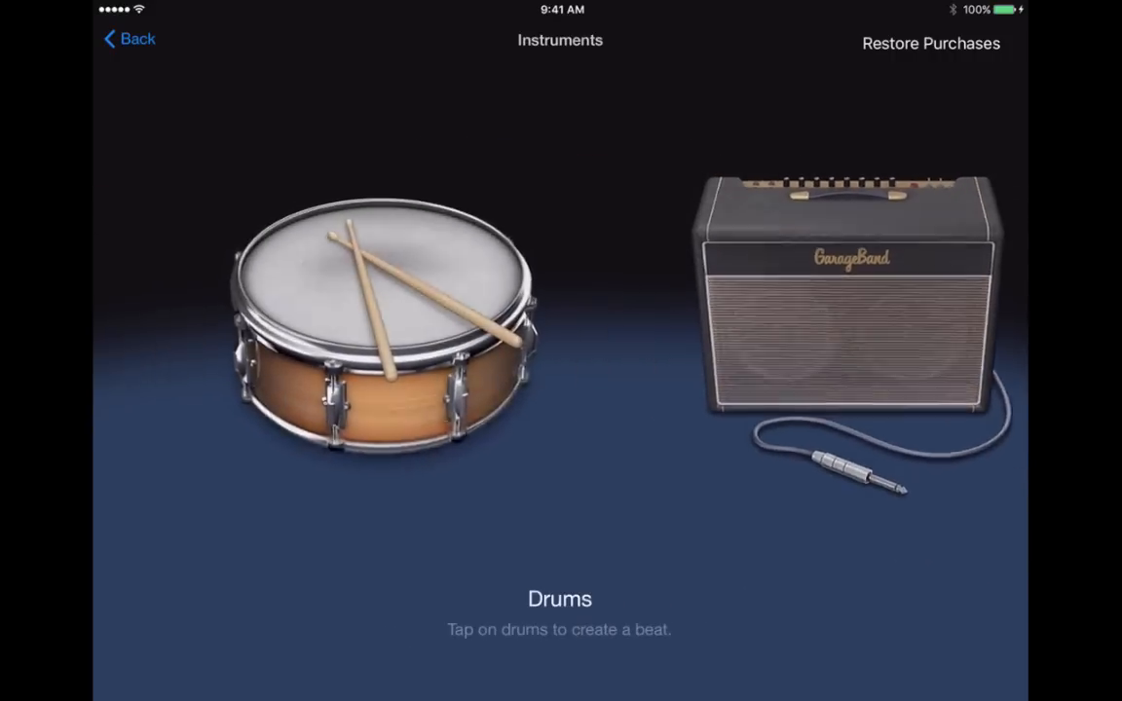
{"action": "left_click", "coordinate": [385, 321]}
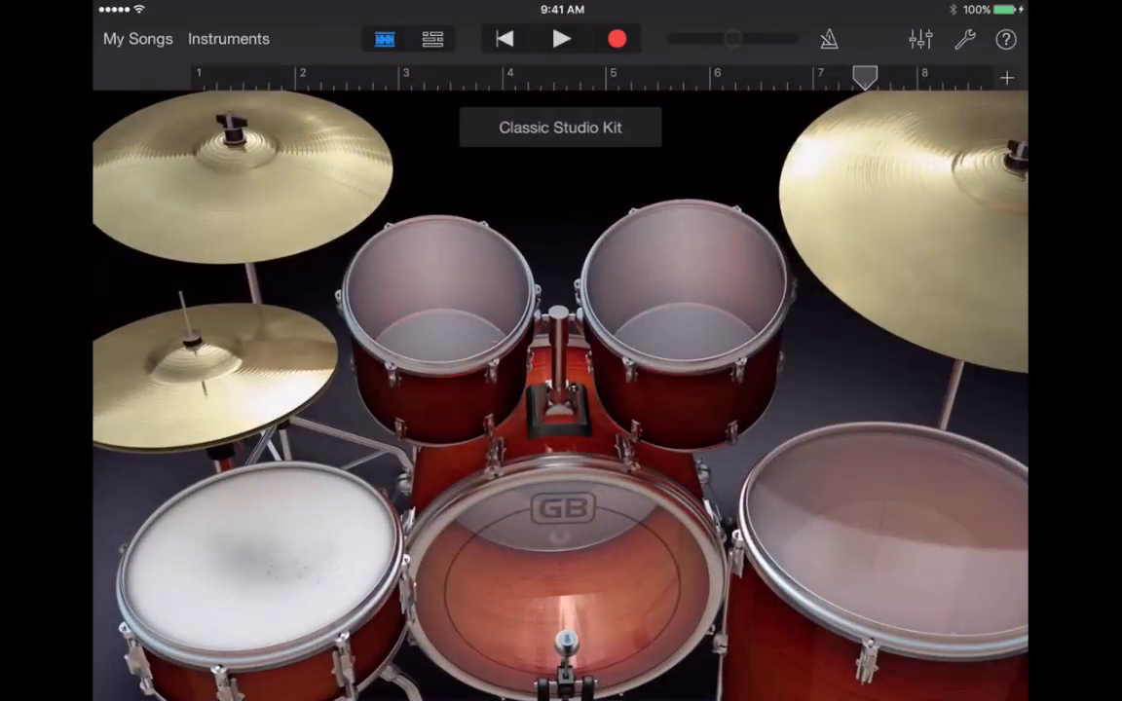
{"action": "left_click", "coordinate": [227, 39]}
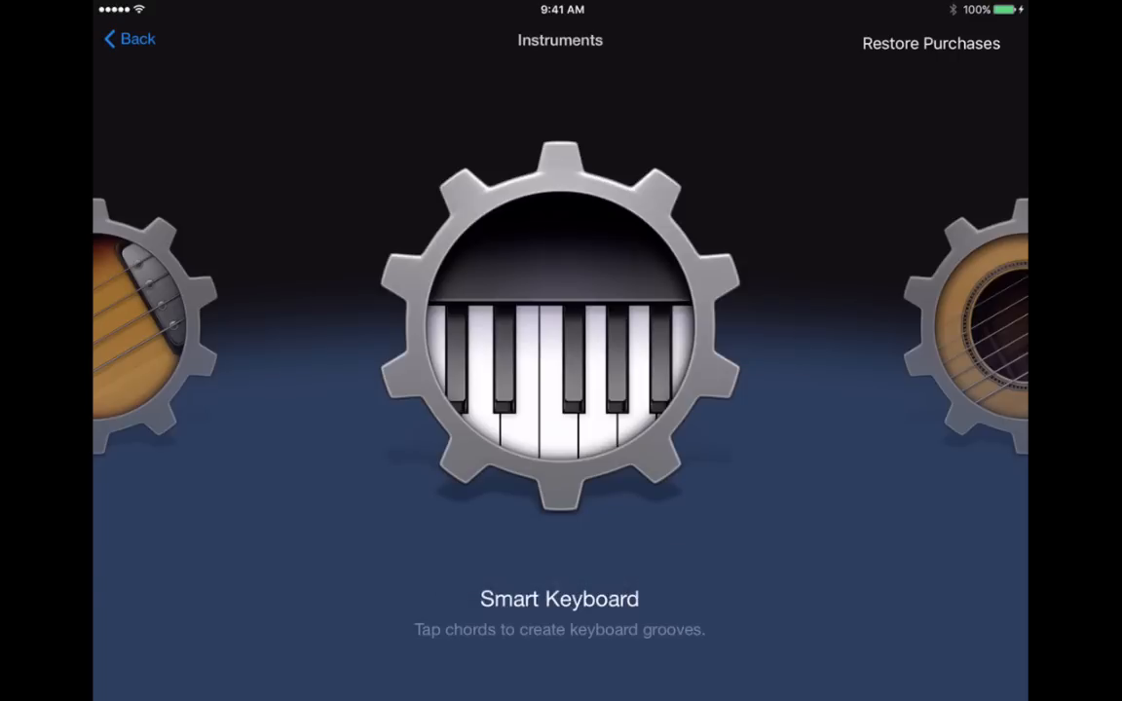
- Swipe on to the Smart Keyboard and open it with its Grand Piano chord strips
{"action": "scroll", "scroll_direction": "left", "scroll_amount": 3}
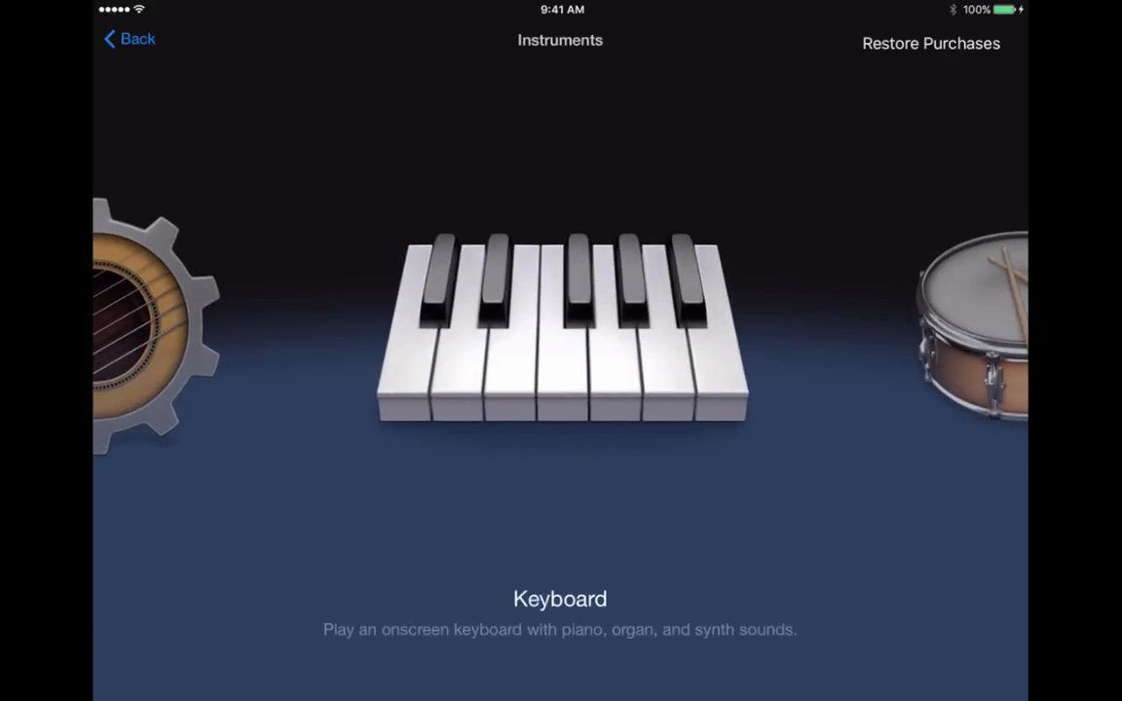
{"action": "scroll", "scroll_direction": "left", "scroll_amount": 3}
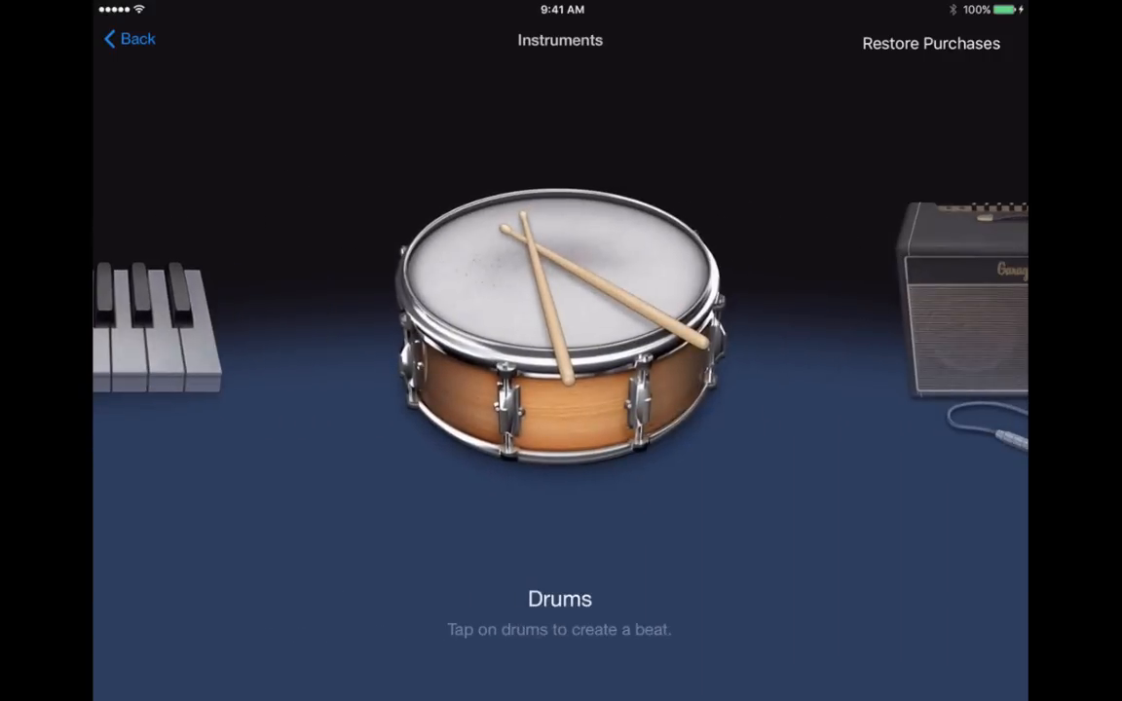
{"action": "scroll", "scroll_direction": "left", "scroll_amount": 3}
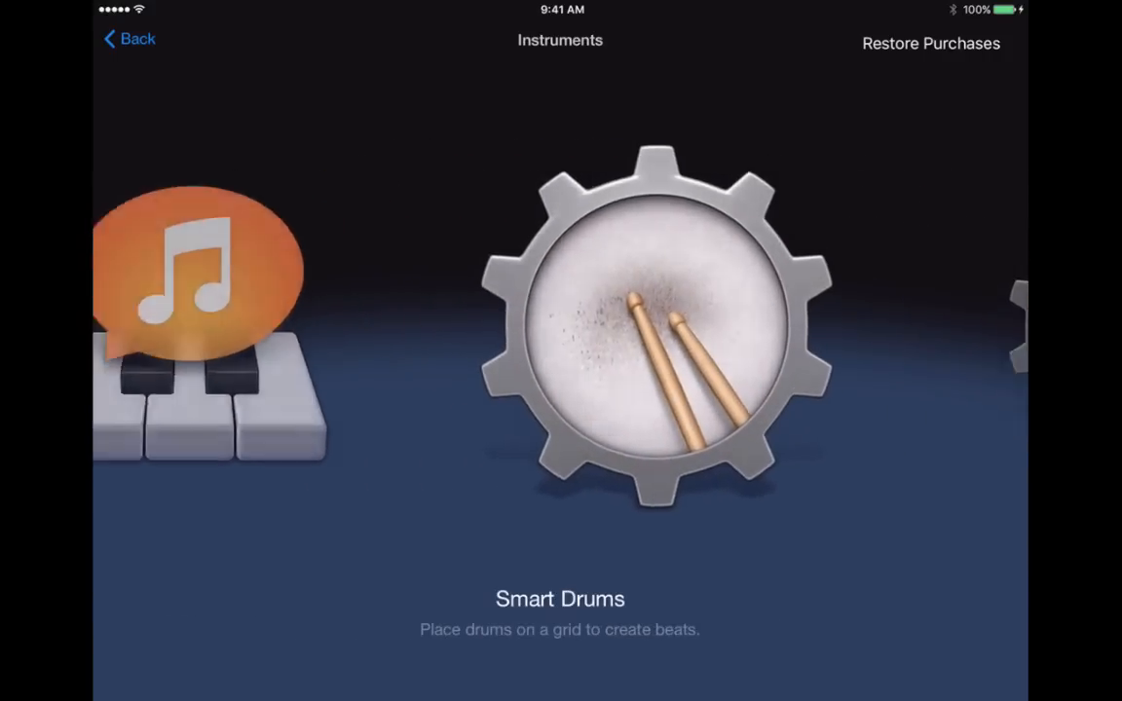
{"action": "scroll", "scroll_direction": "left", "scroll_amount": 3}
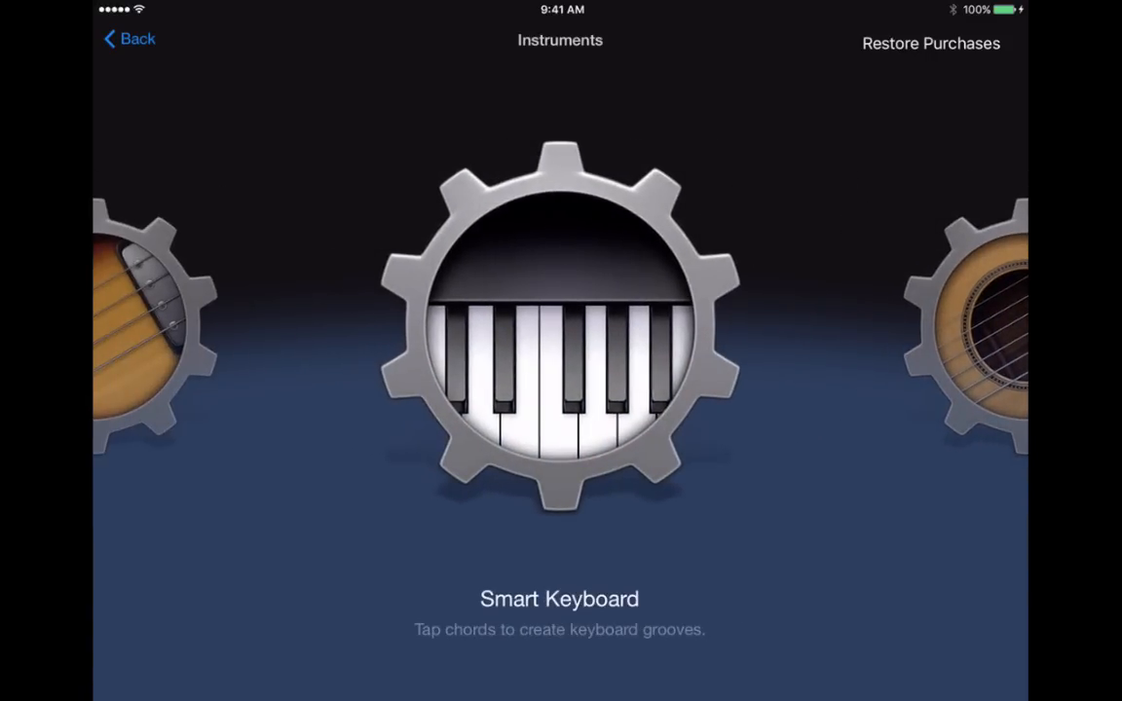
{"action": "left_click", "coordinate": [559, 331]}
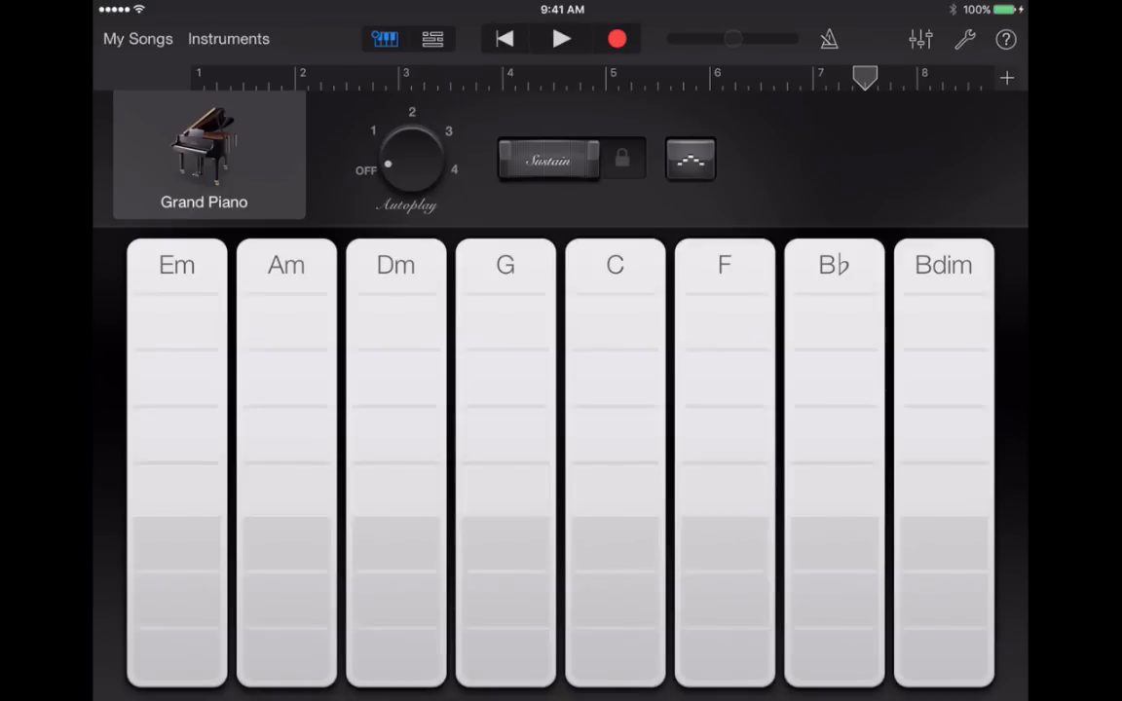
- Switch the Smart Keyboard sound from Grand Piano to Machine Language via the sound popover
{"action": "left_click", "coordinate": [203, 155]}
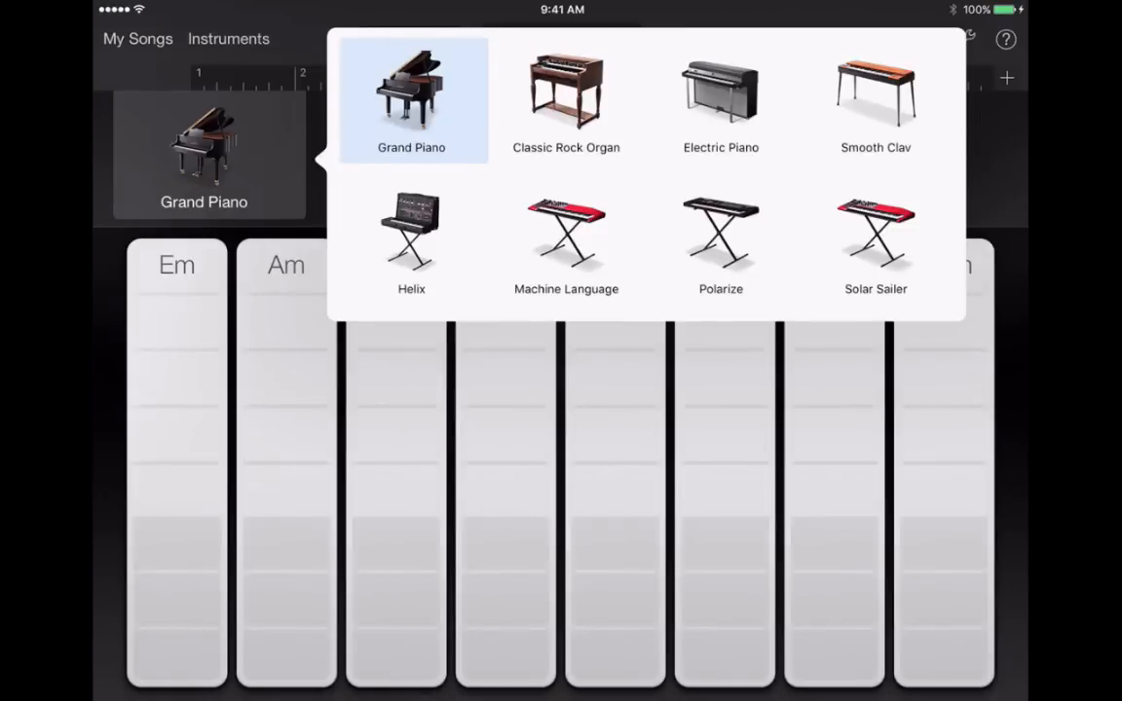
{"action": "left_click", "coordinate": [411, 97]}
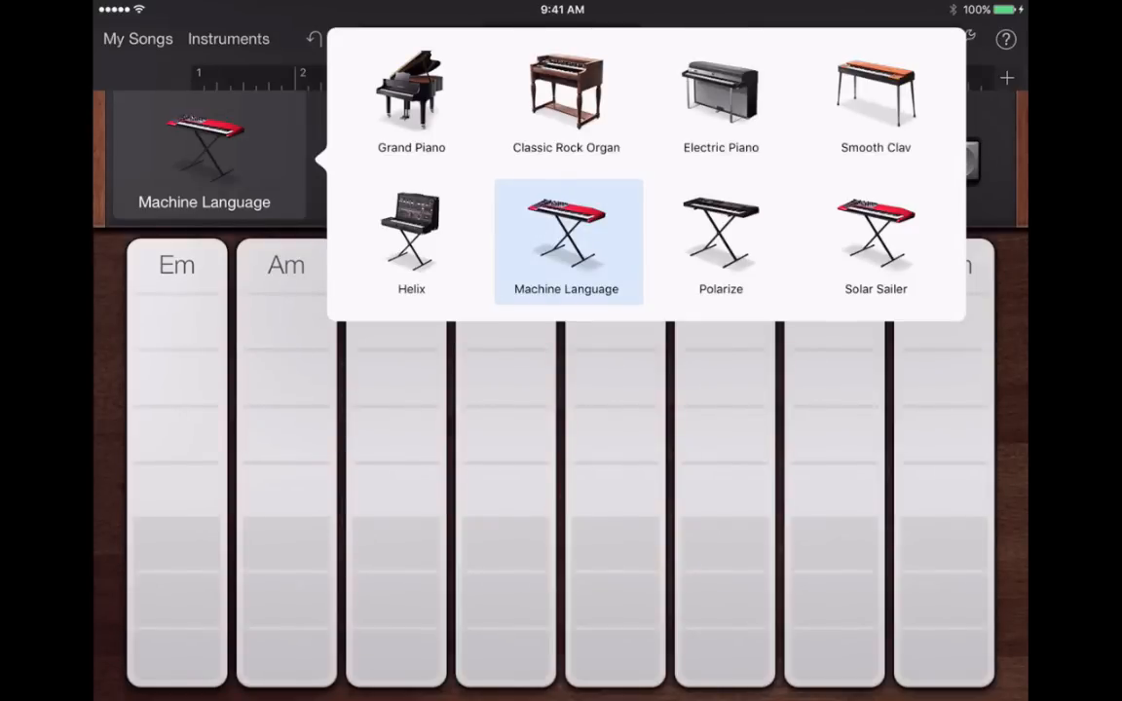
{"action": "left_click", "coordinate": [411, 97]}
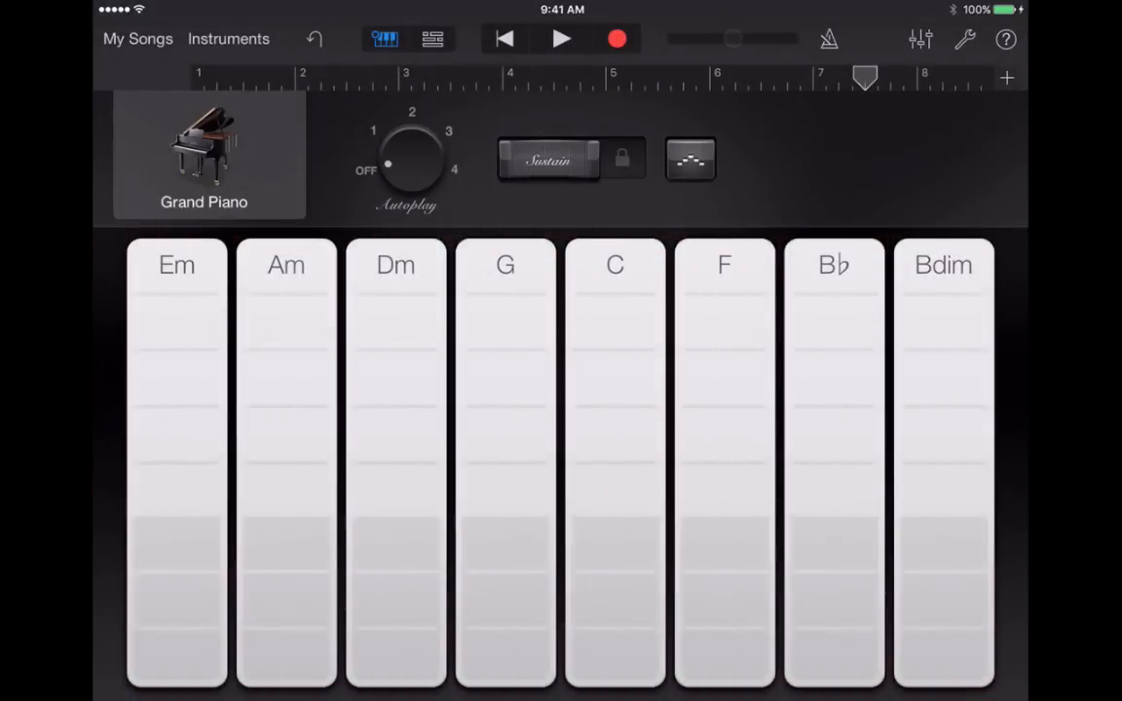
{"action": "left_click", "coordinate": [203, 156]}
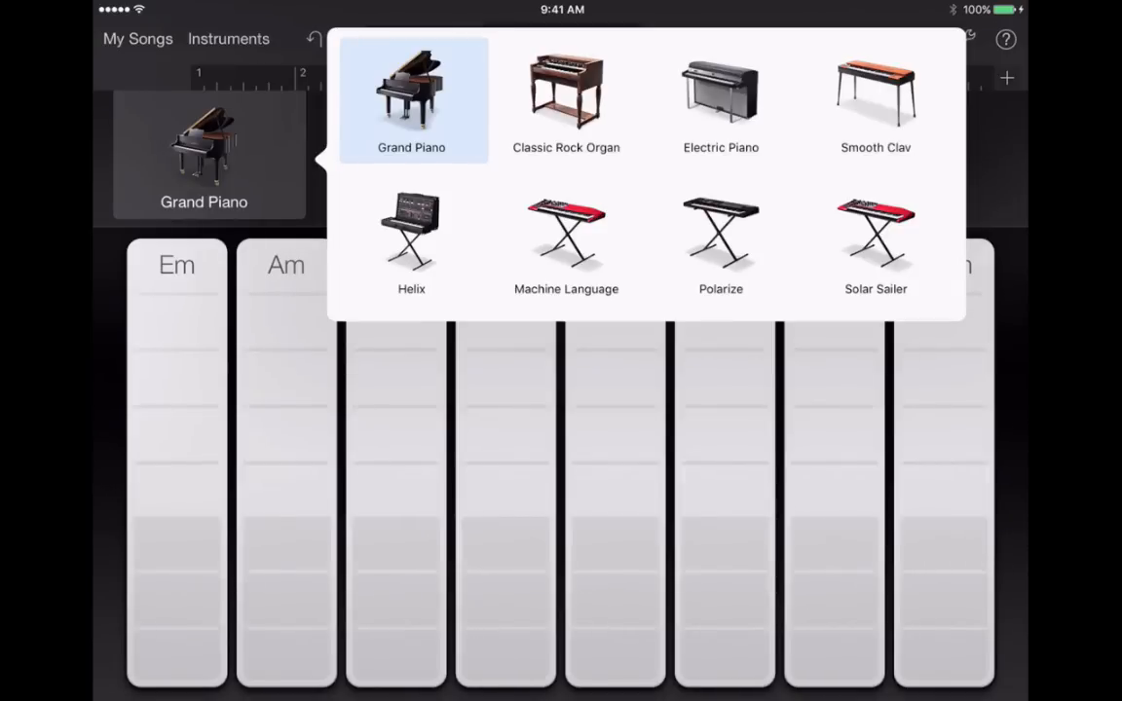
{"action": "left_click", "coordinate": [411, 98]}
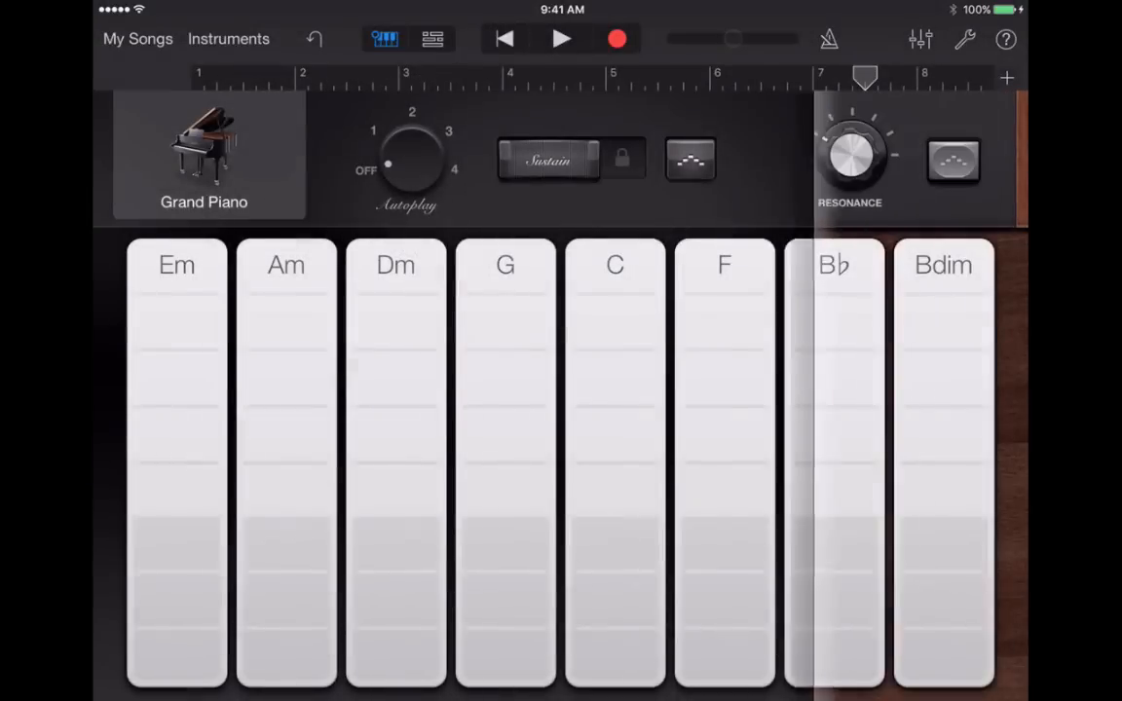
{"action": "left_click", "coordinate": [203, 156]}
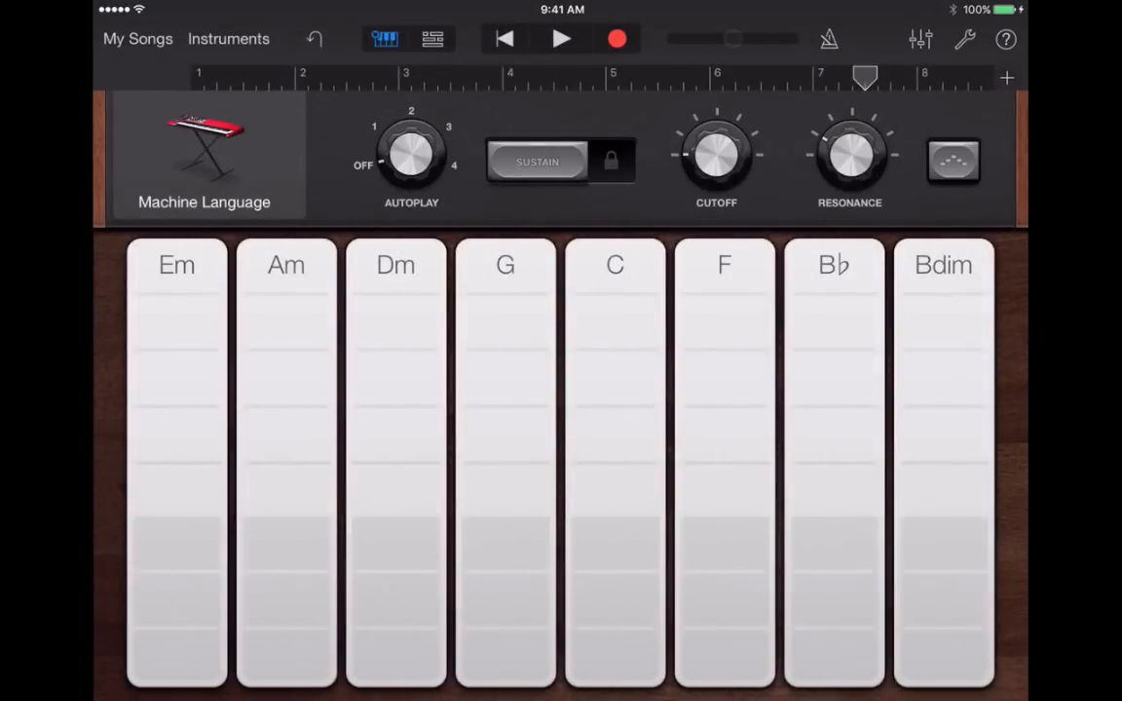
- Try the Dm chord, turn on an Autoplay pattern and test Dm and C with it
{"action": "left_click", "coordinate": [396, 380]}
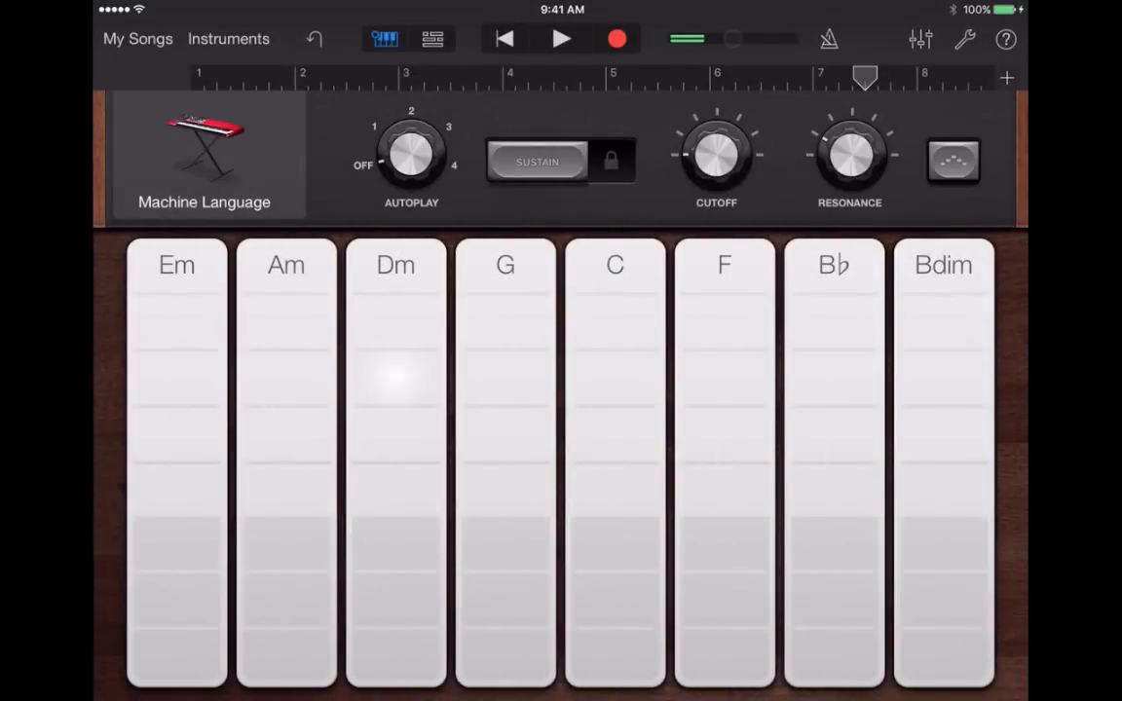
{"action": "left_click", "coordinate": [725, 380]}
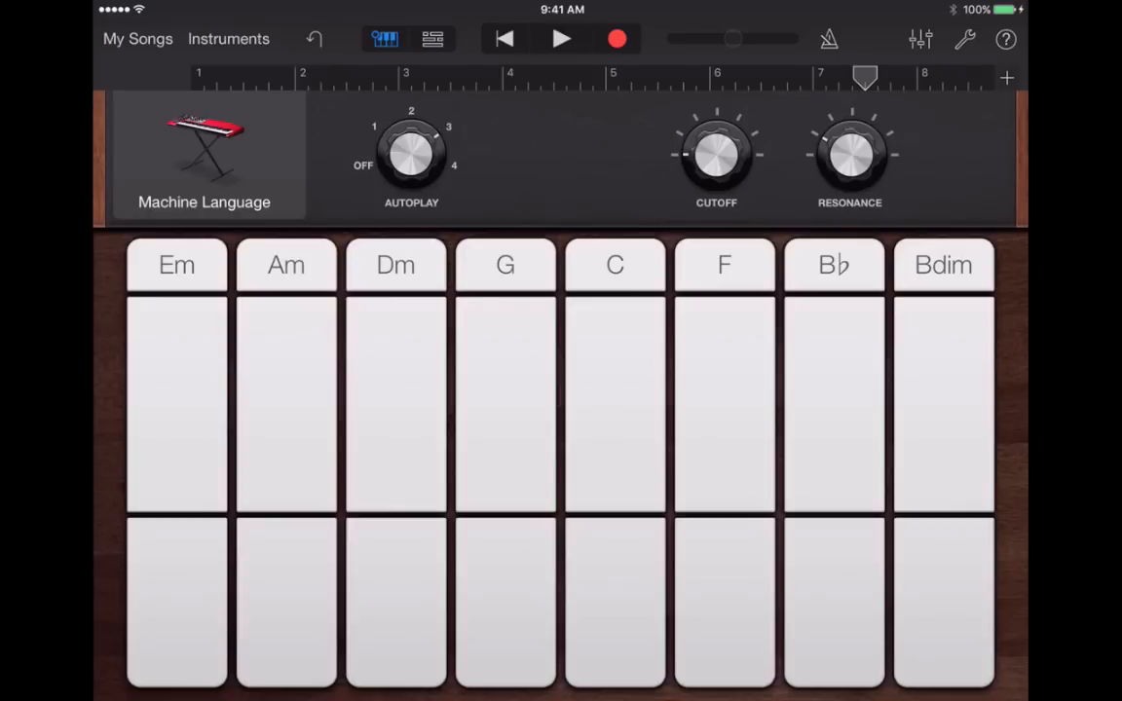
{"action": "left_click", "coordinate": [395, 403]}
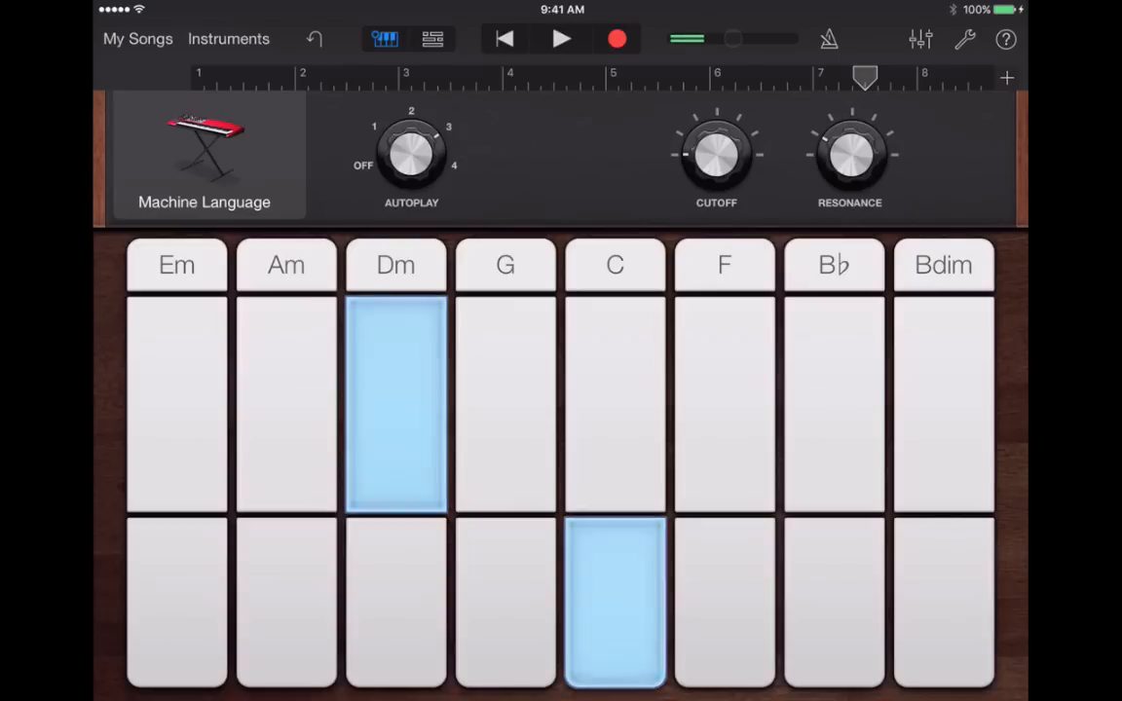
{"action": "left_click", "coordinate": [284, 403]}
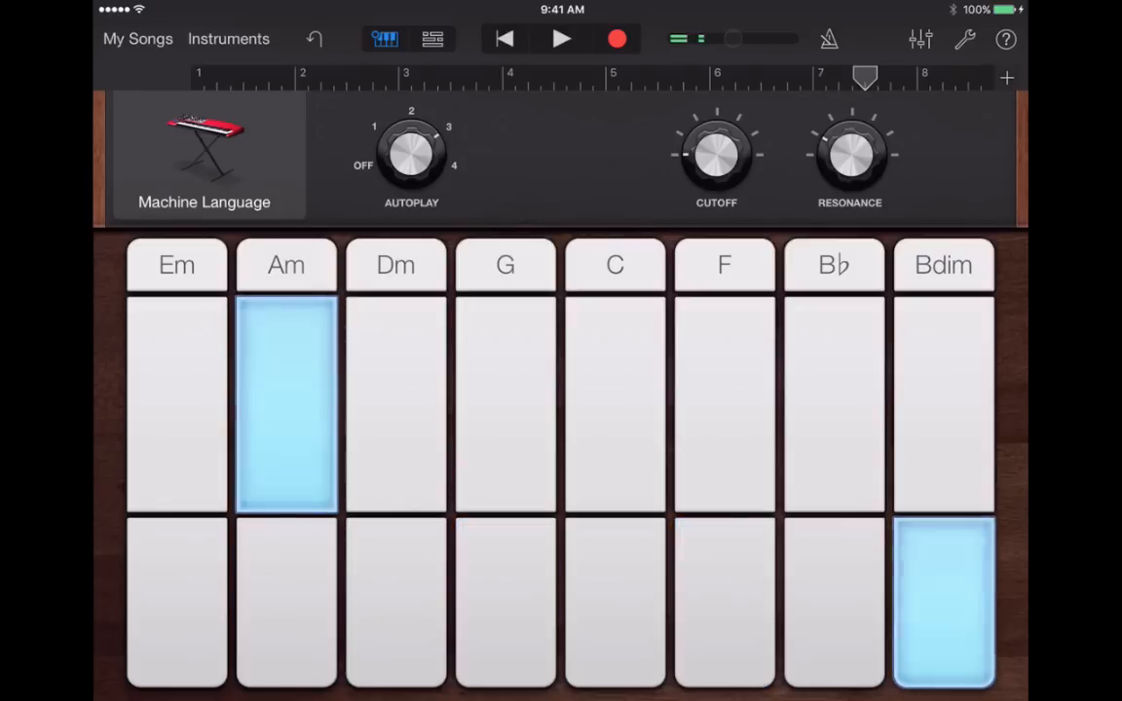
- Rehearse the Am, Bdim, Dm, F and G chord strips with autoplay
{"action": "left_click", "coordinate": [396, 404]}
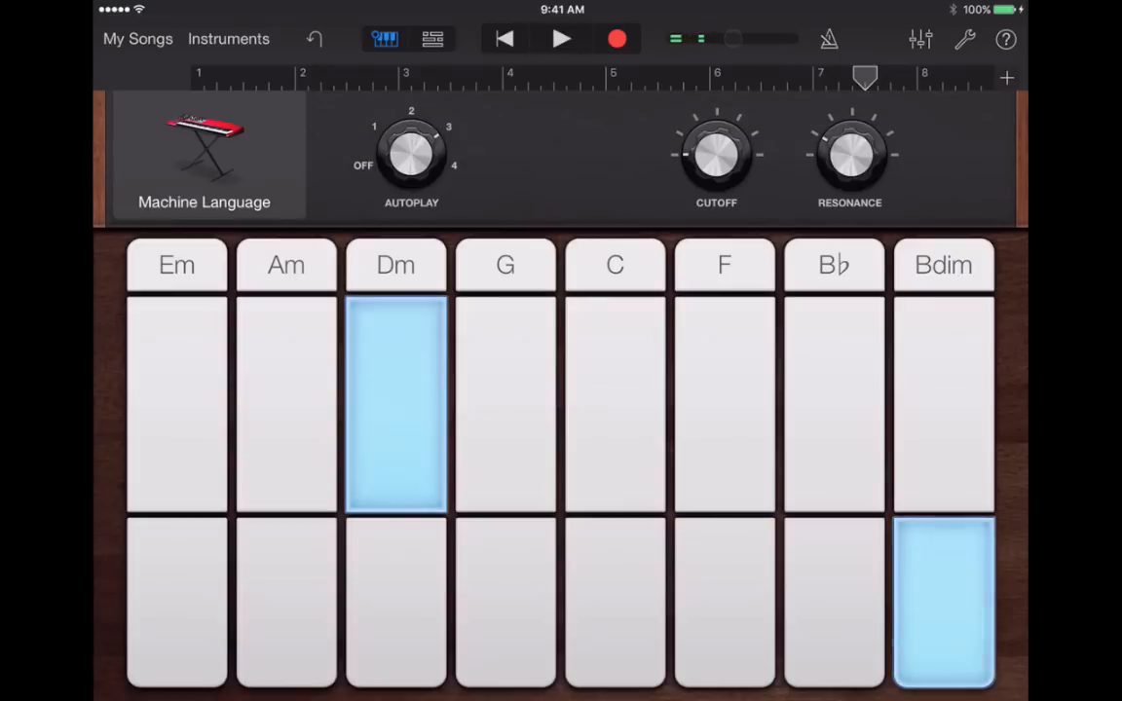
{"action": "left_click", "coordinate": [284, 403]}
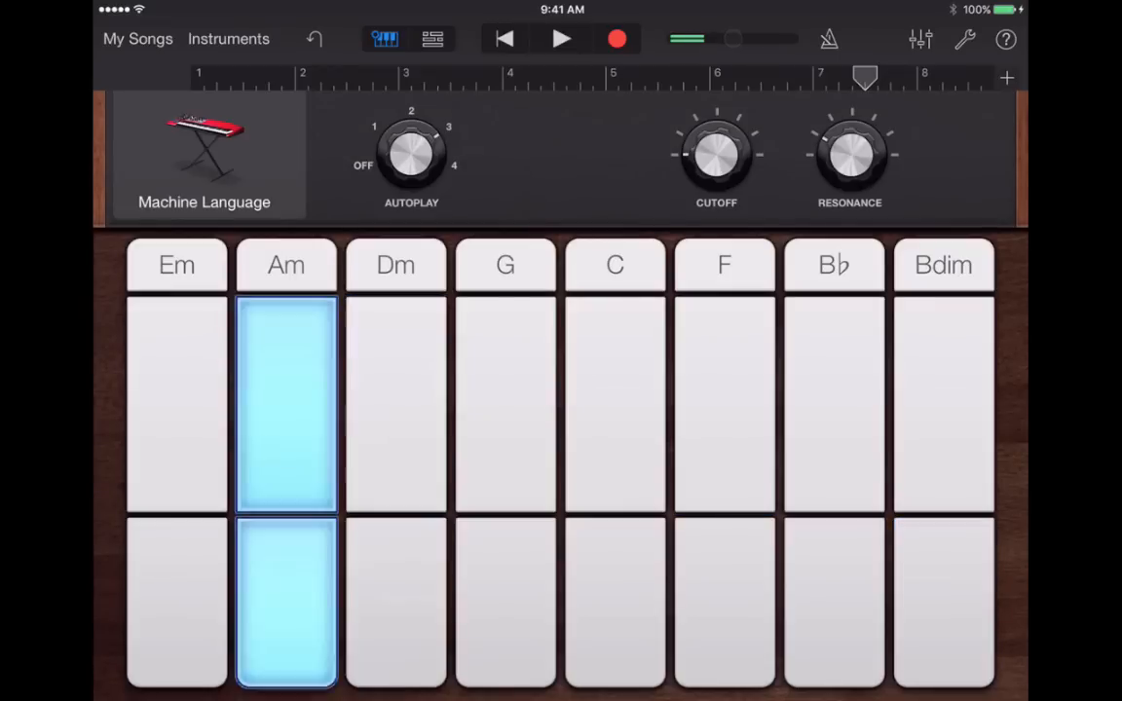
{"action": "left_click", "coordinate": [725, 403]}
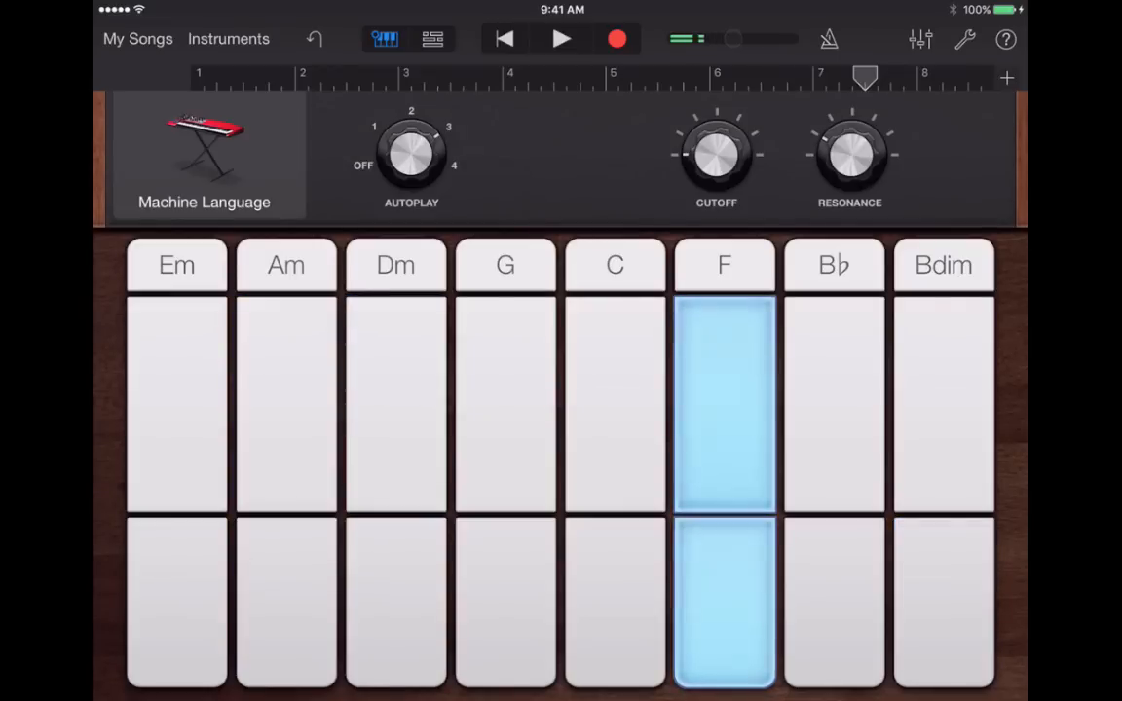
{"action": "left_click", "coordinate": [616, 403]}
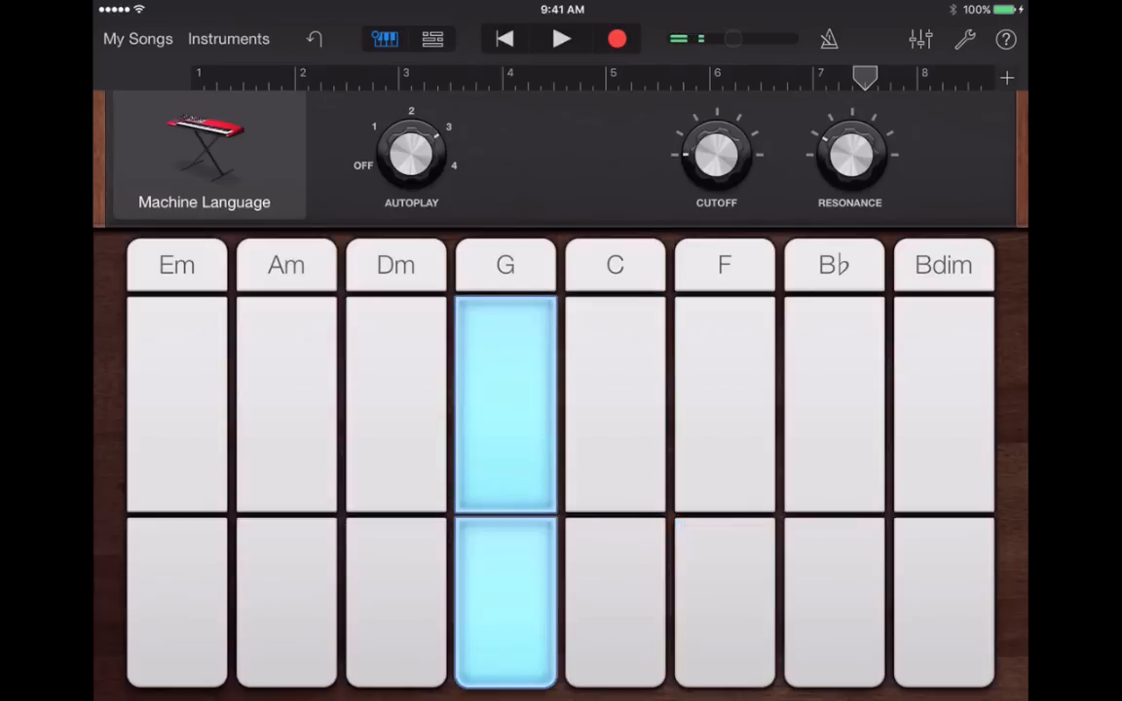
{"action": "left_click", "coordinate": [833, 403]}
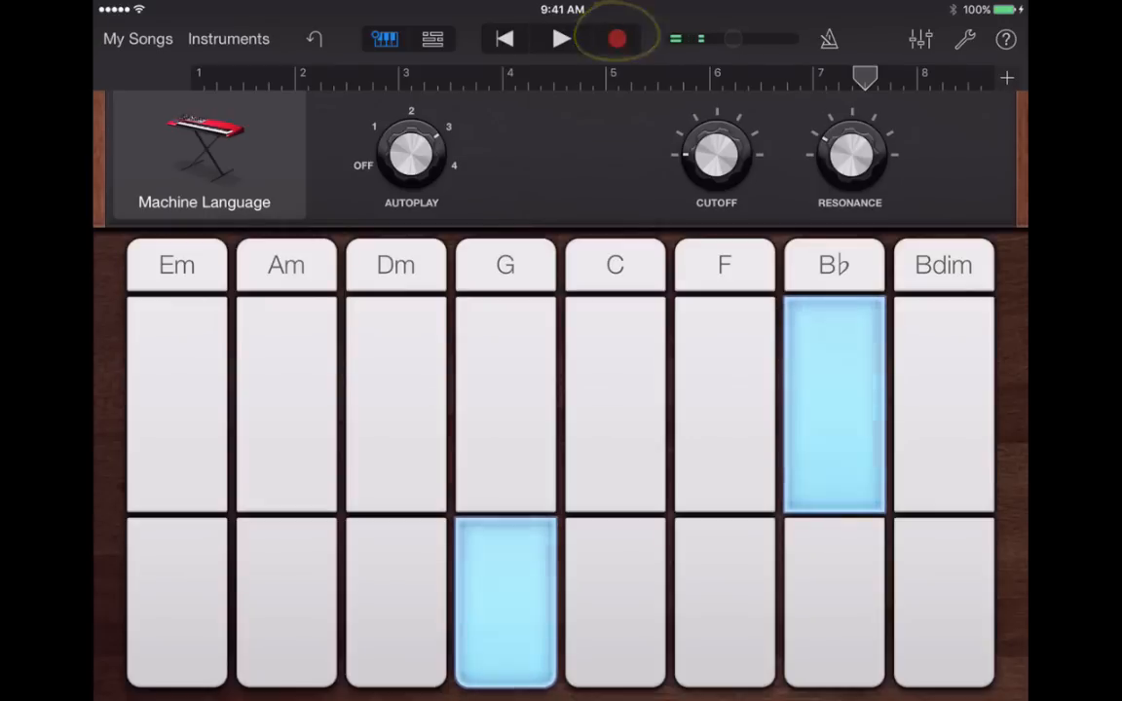
- Record a Machine Language chord part with Am, G and B♭, landing as a region from about bar 7
{"action": "left_click", "coordinate": [561, 39]}
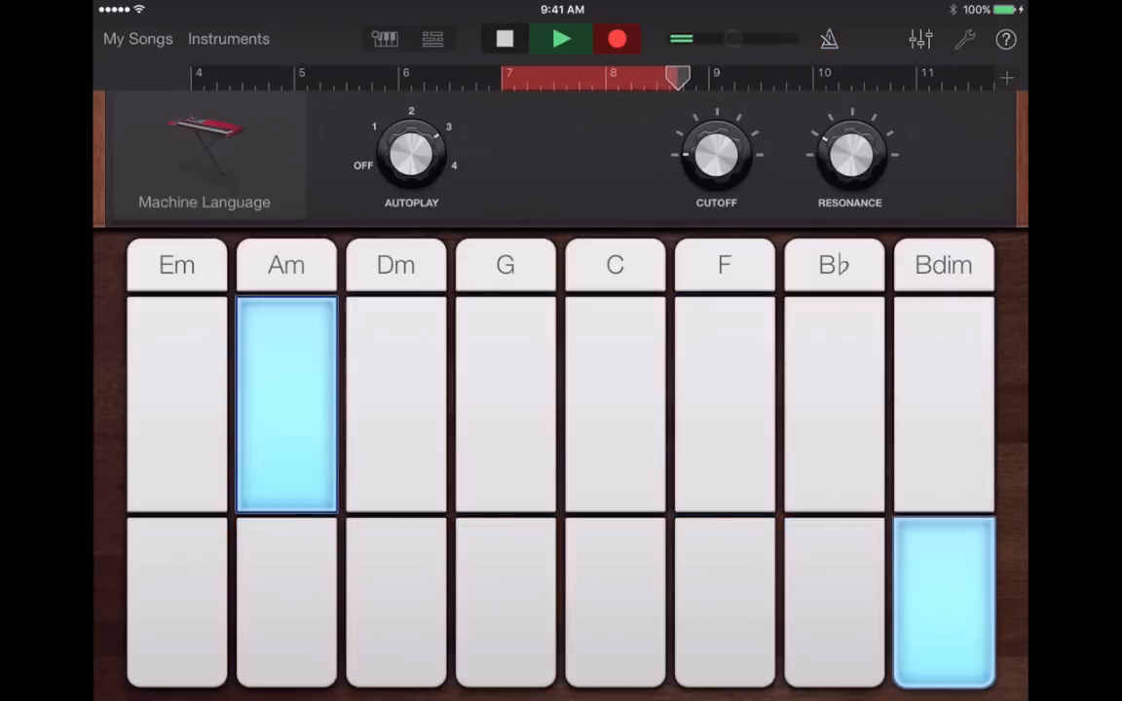
{"action": "left_click", "coordinate": [395, 404]}
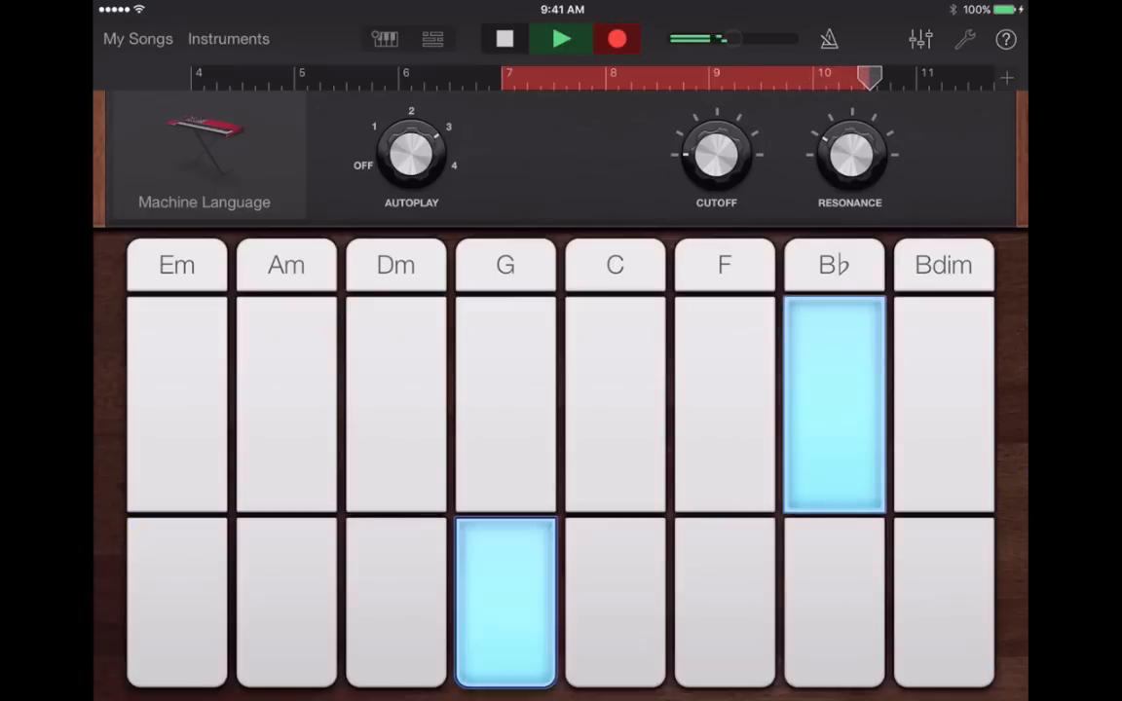
{"action": "left_click", "coordinate": [505, 39]}
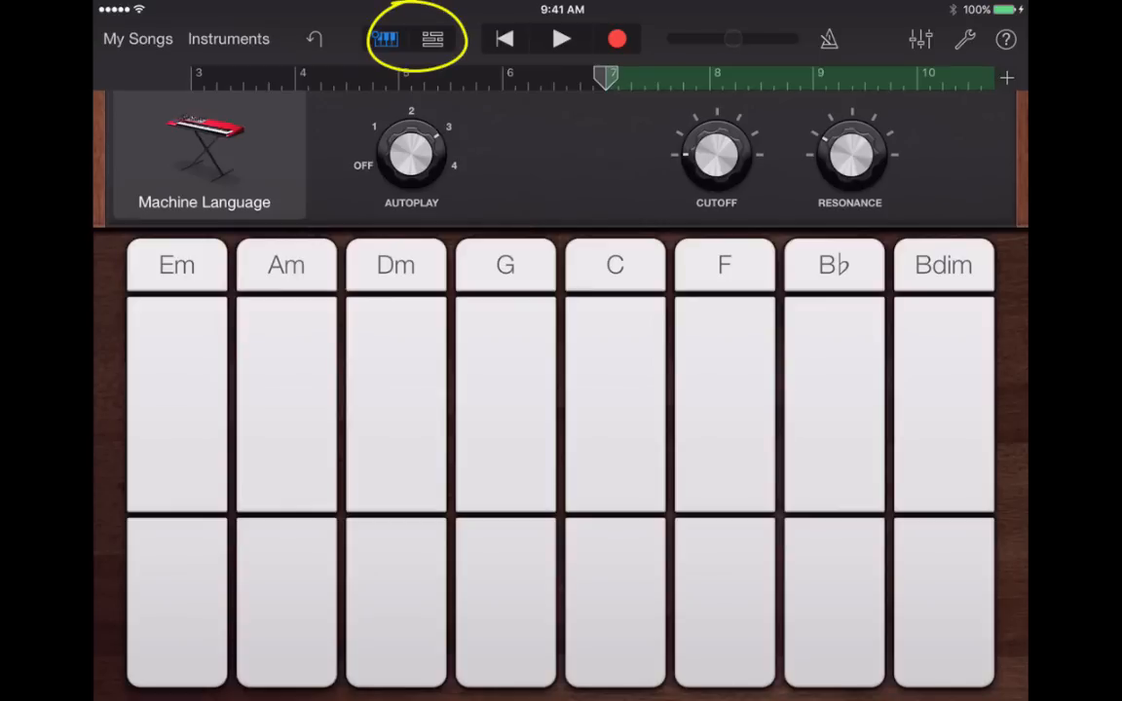
- Return to the Tracks view and delete the 70s Electric Piano 08 region
{"action": "left_click", "coordinate": [433, 39]}
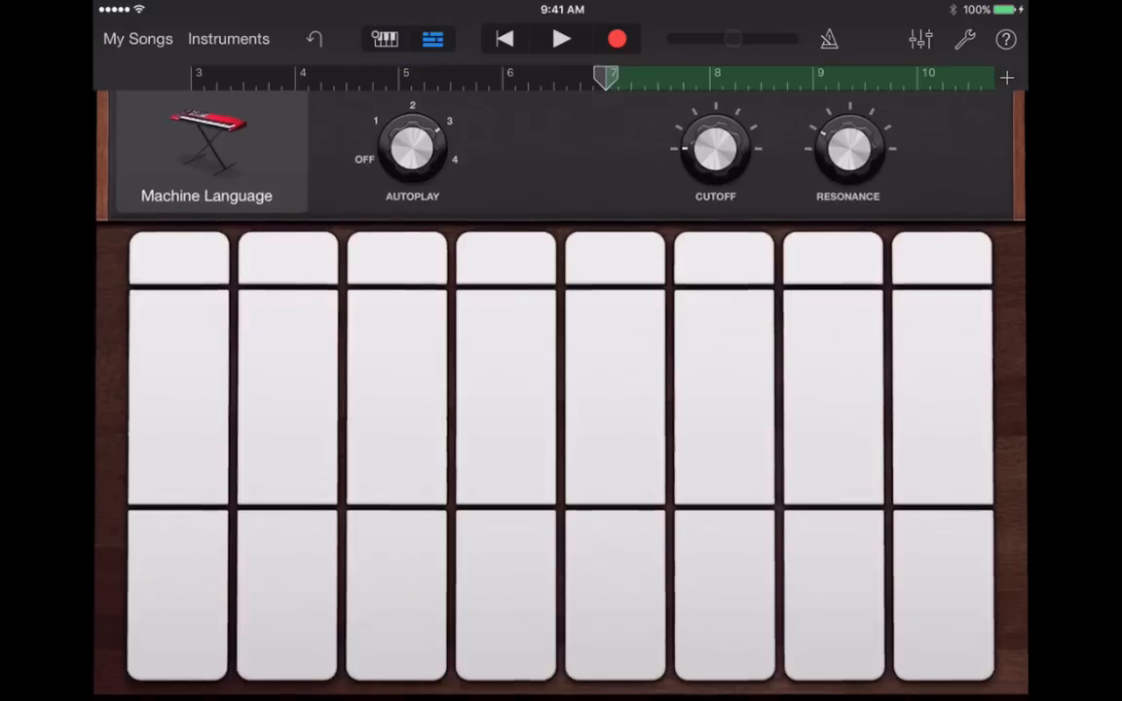
{"action": "left_click", "coordinate": [432, 39]}
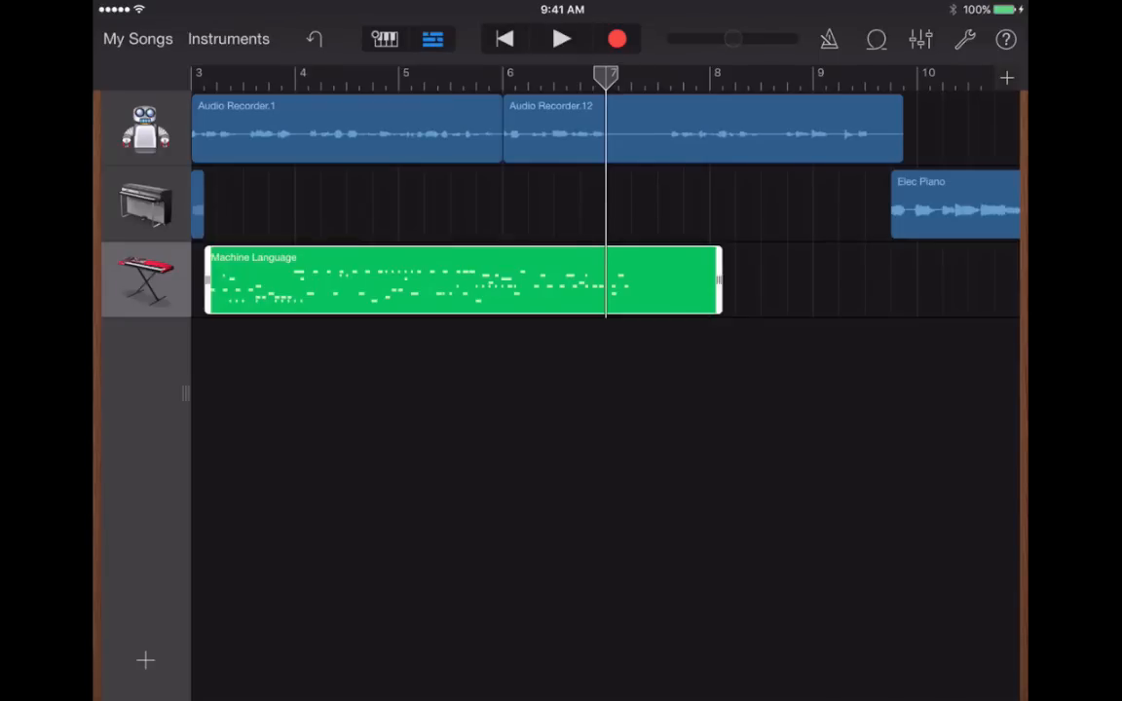
{"action": "scroll", "scroll_direction": "left", "scroll_amount": 3}
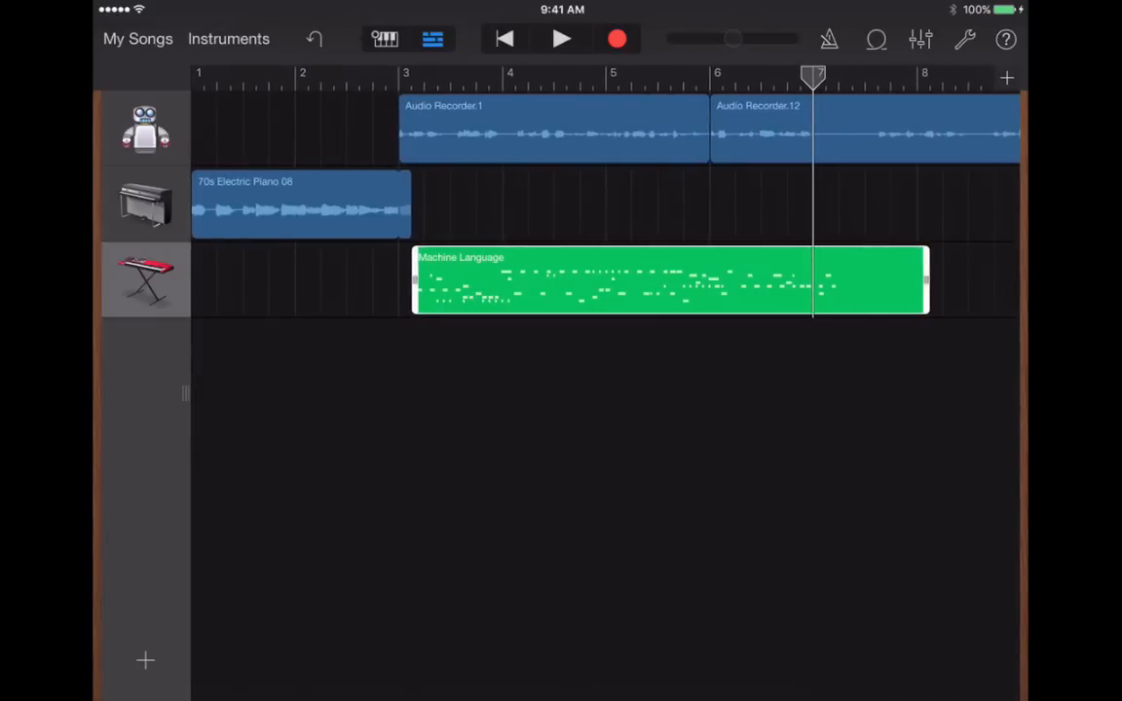
{"action": "left_click", "coordinate": [300, 204]}
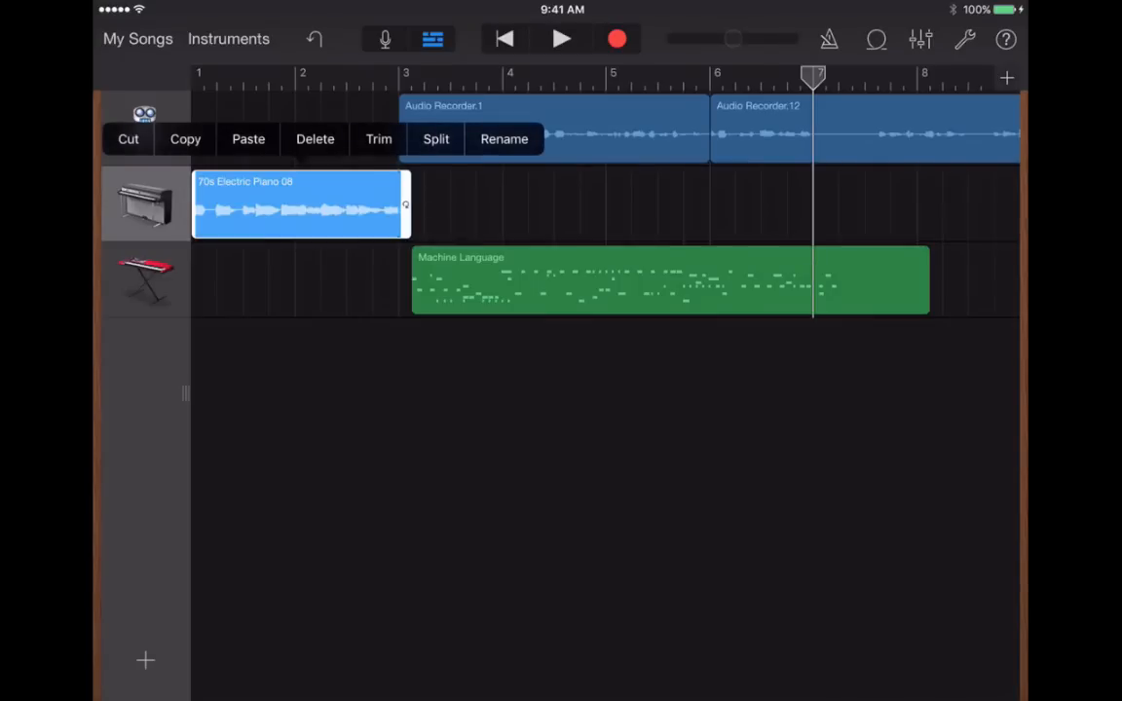
{"action": "left_click", "coordinate": [315, 139]}
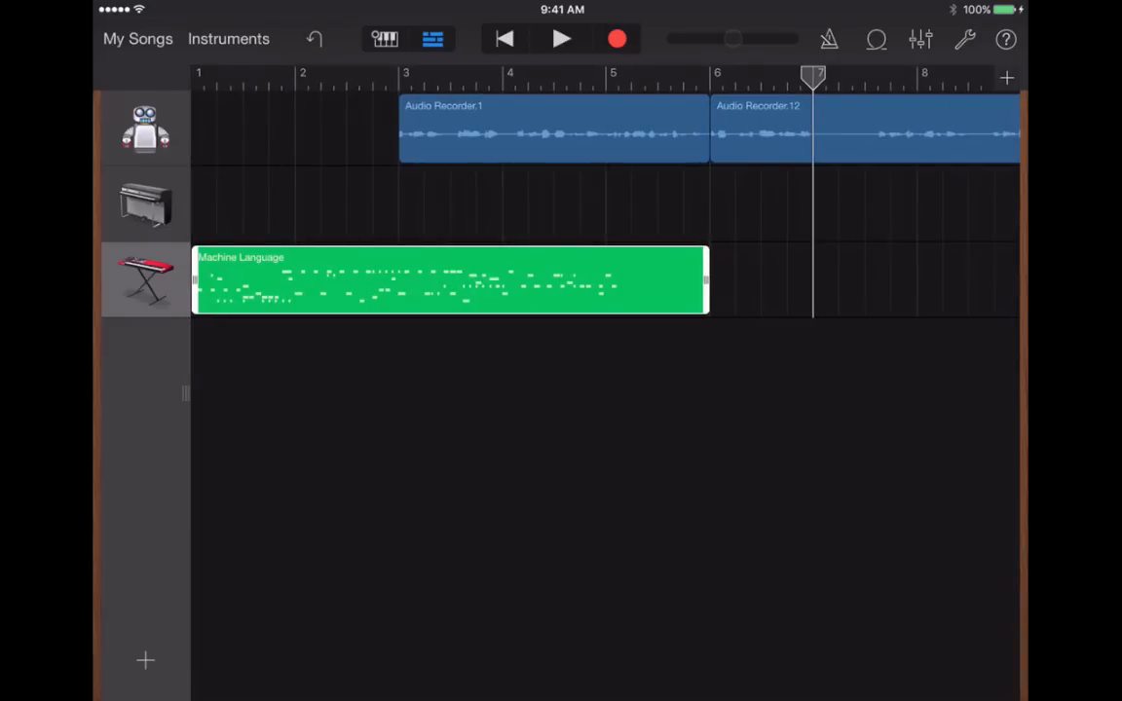
- Drag the Machine Language region's right edge back so it runs from bar 1 to bar 3
{"action": "left_click_drag", "start_coordinate": [709, 281], "coordinate": [409, 280]}
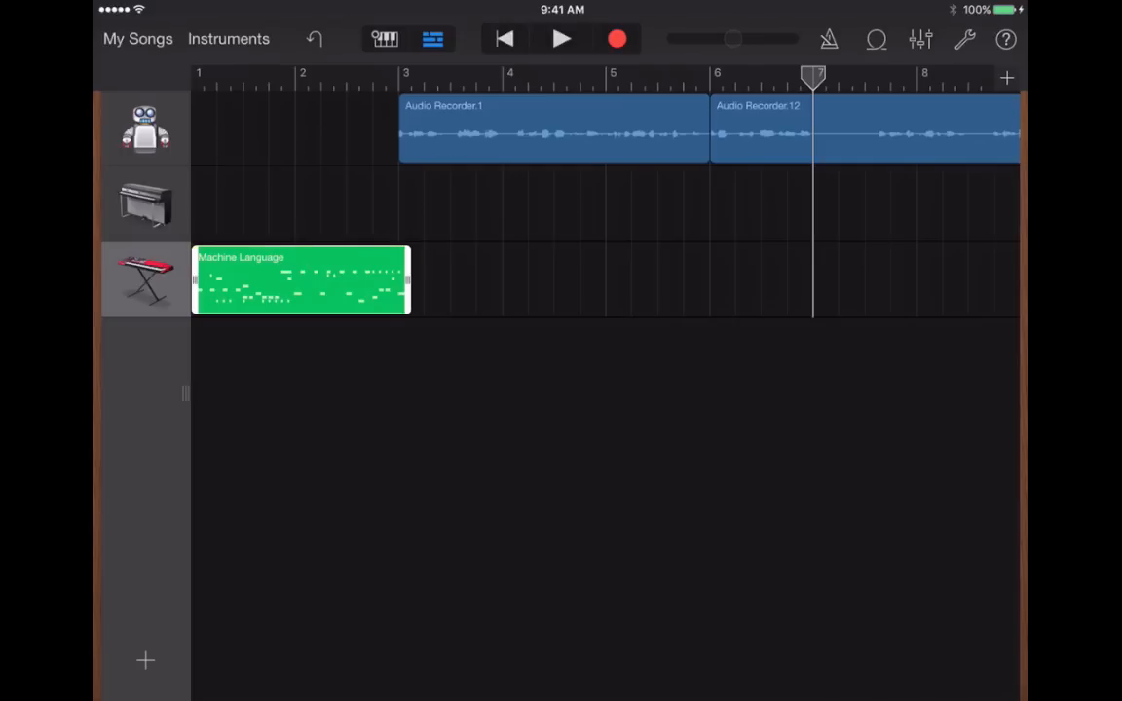
{"action": "left_click", "coordinate": [300, 281]}
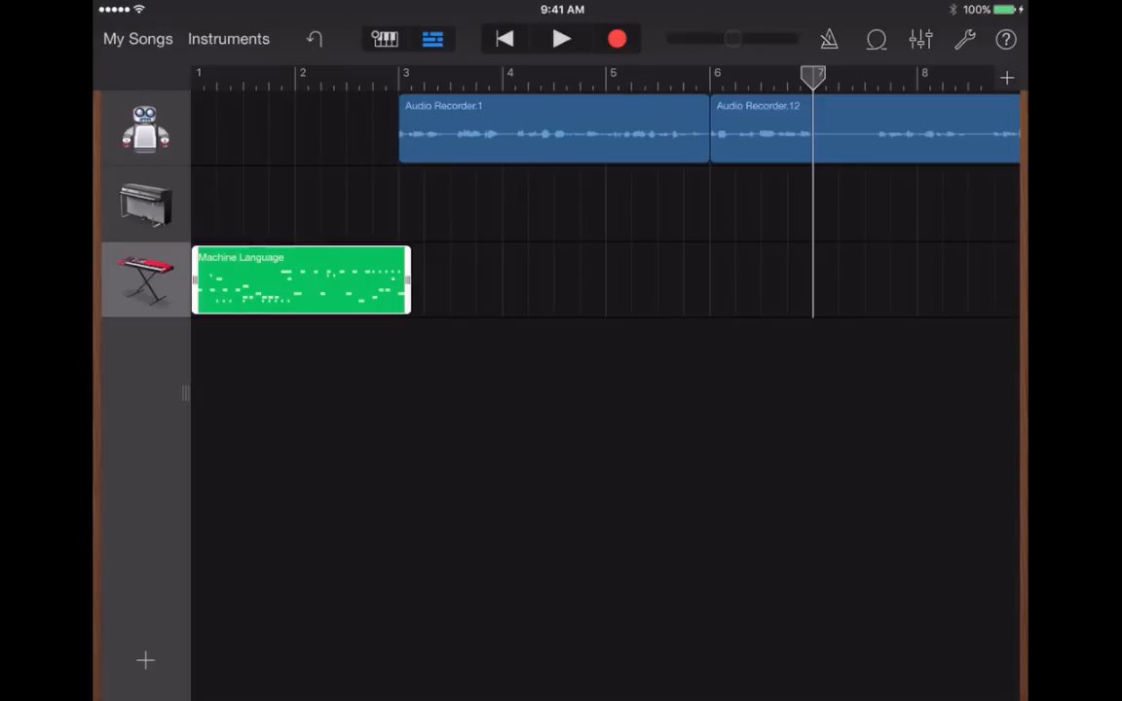
- Move one early note in the Machine Language piano roll to a lower pitch and return to tracks
{"action": "left_click", "coordinate": [302, 280]}
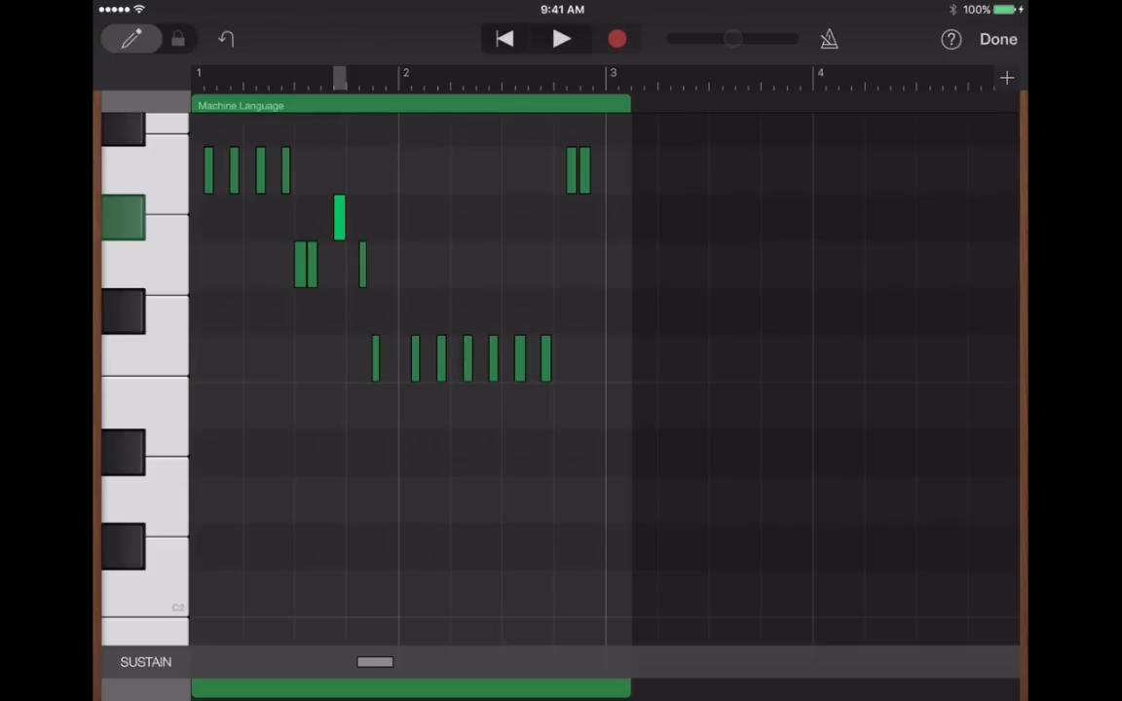
{"action": "left_click", "coordinate": [311, 452]}
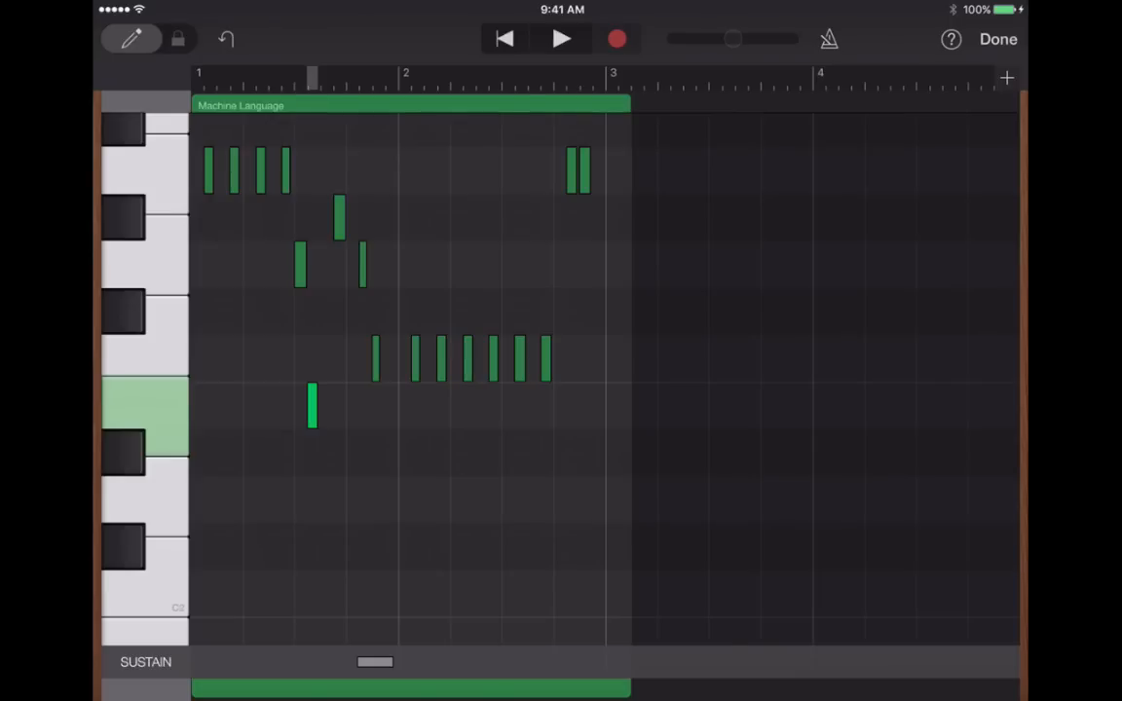
{"action": "left_click", "coordinate": [144, 416]}
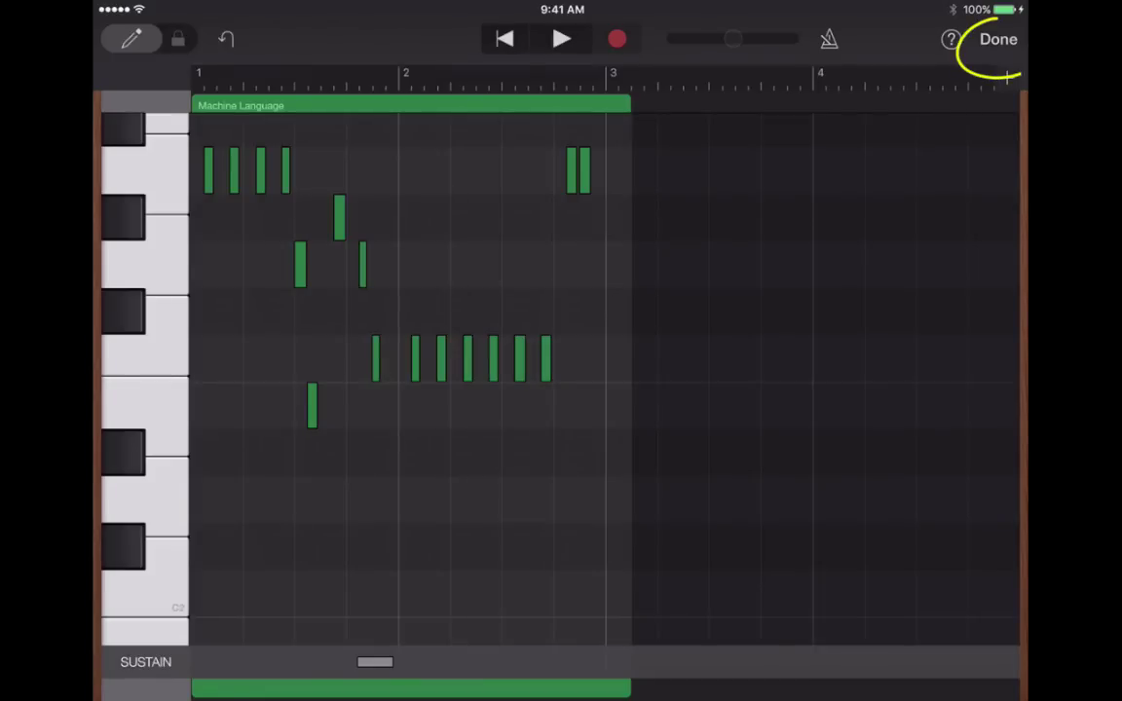
{"action": "left_click", "coordinate": [997, 39]}
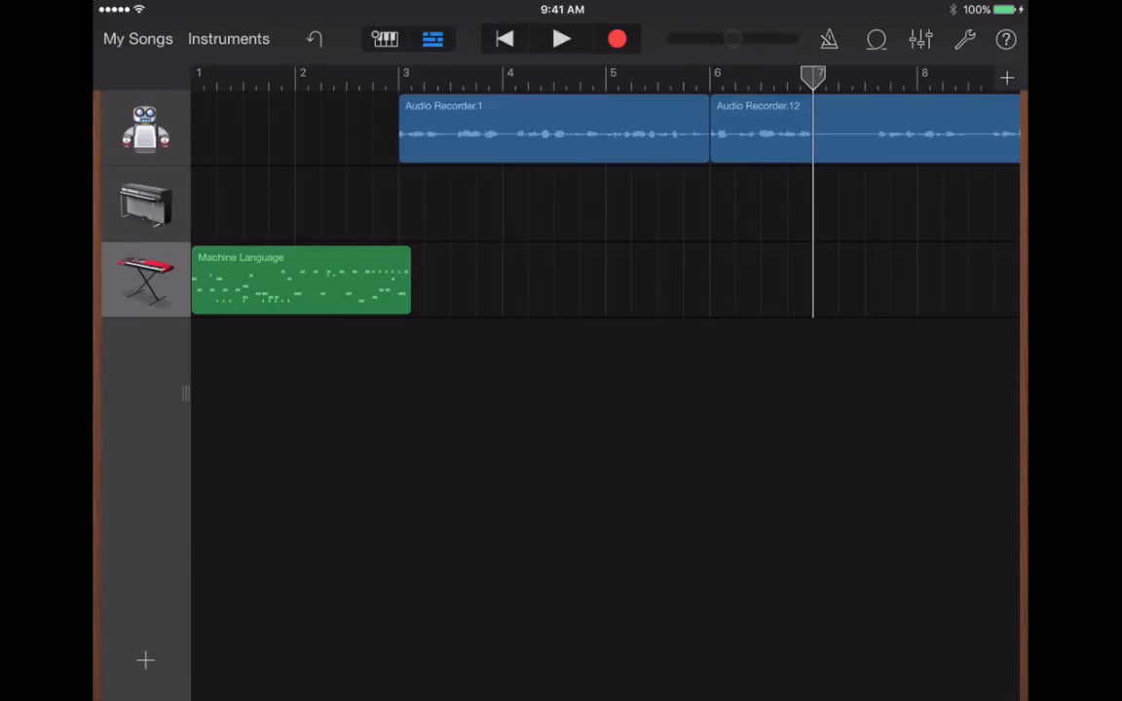
{"action": "scroll", "scroll_direction": "right", "scroll_amount": 3}
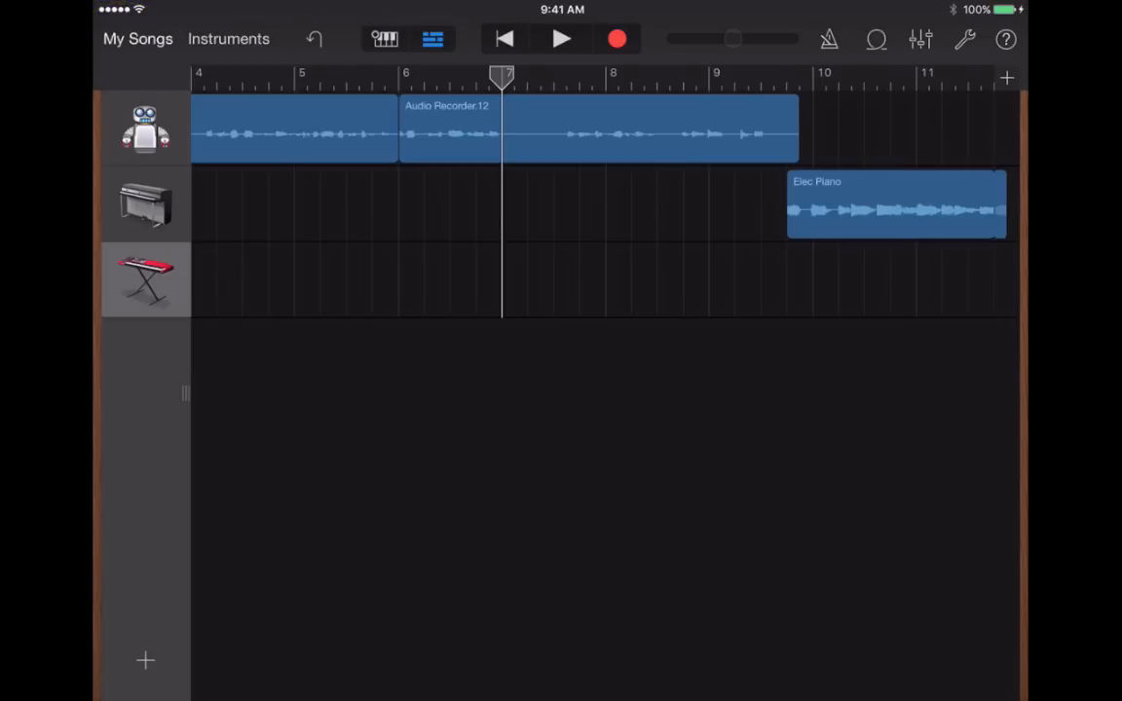
- Rename the song to 'Awesome' from the My Songs browser
{"action": "left_click", "coordinate": [137, 39]}
{"action": "type", "text": "Aweso"}
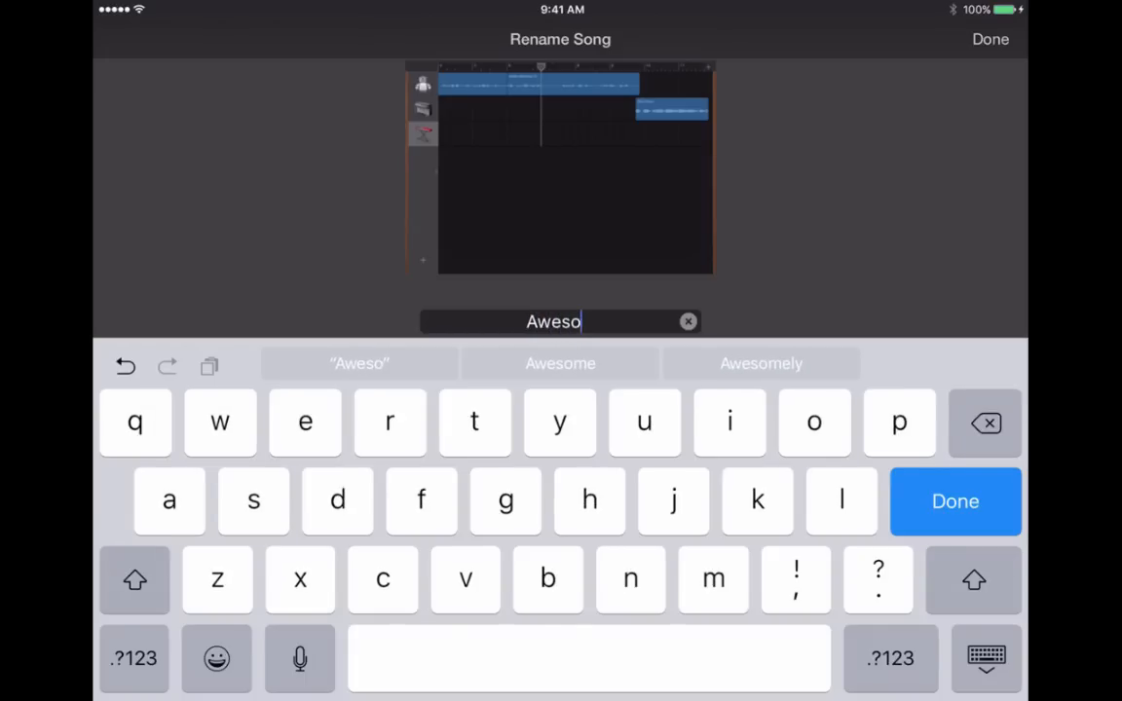
{"action": "left_click", "coordinate": [561, 364]}
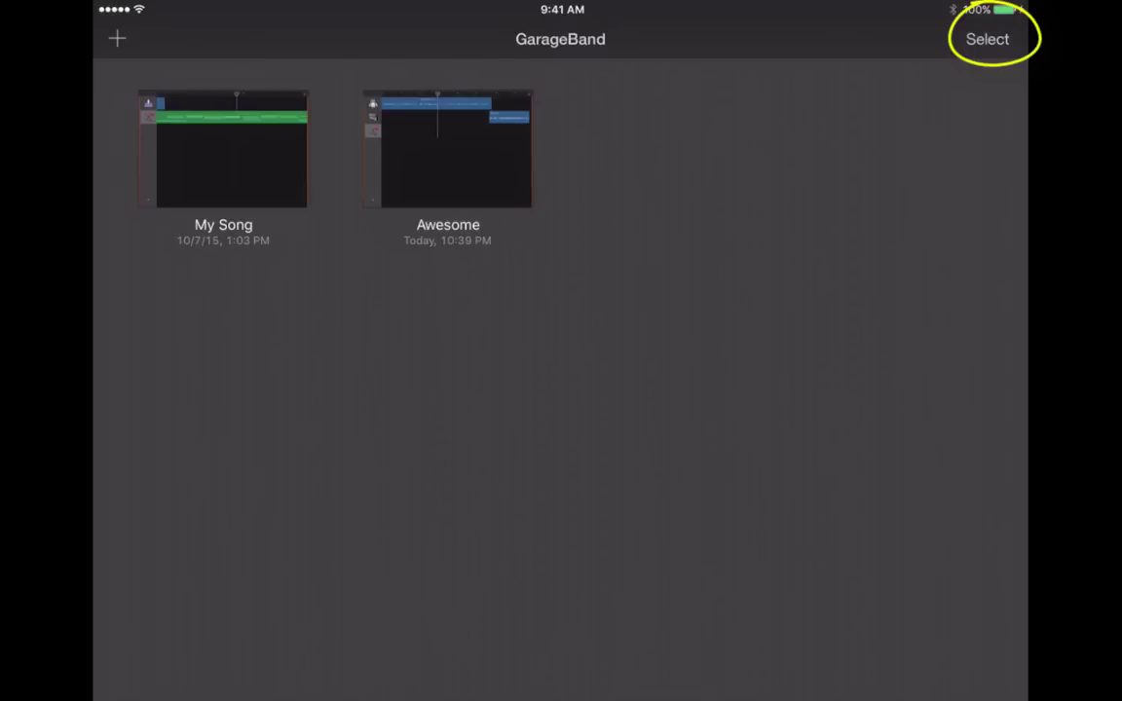
- Select the Awesome song and bring up its share sheet with AirDrop, Mail, SoundCloud and iTunes
{"action": "left_click", "coordinate": [985, 39]}
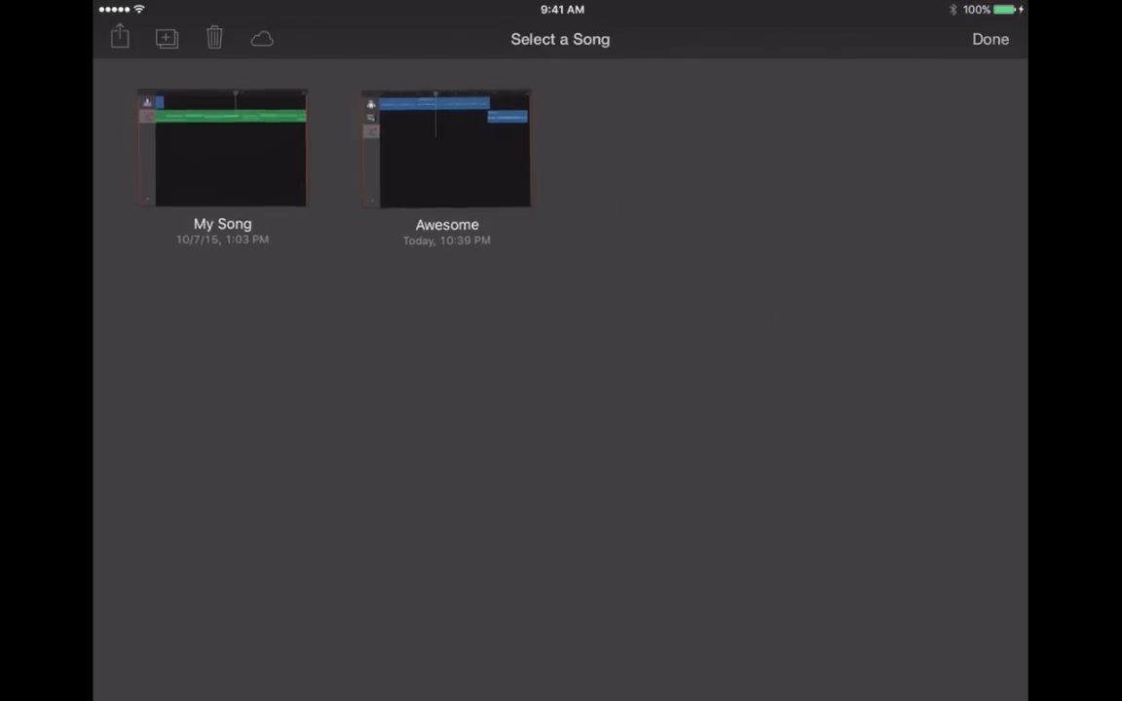
{"action": "left_click", "coordinate": [446, 148]}
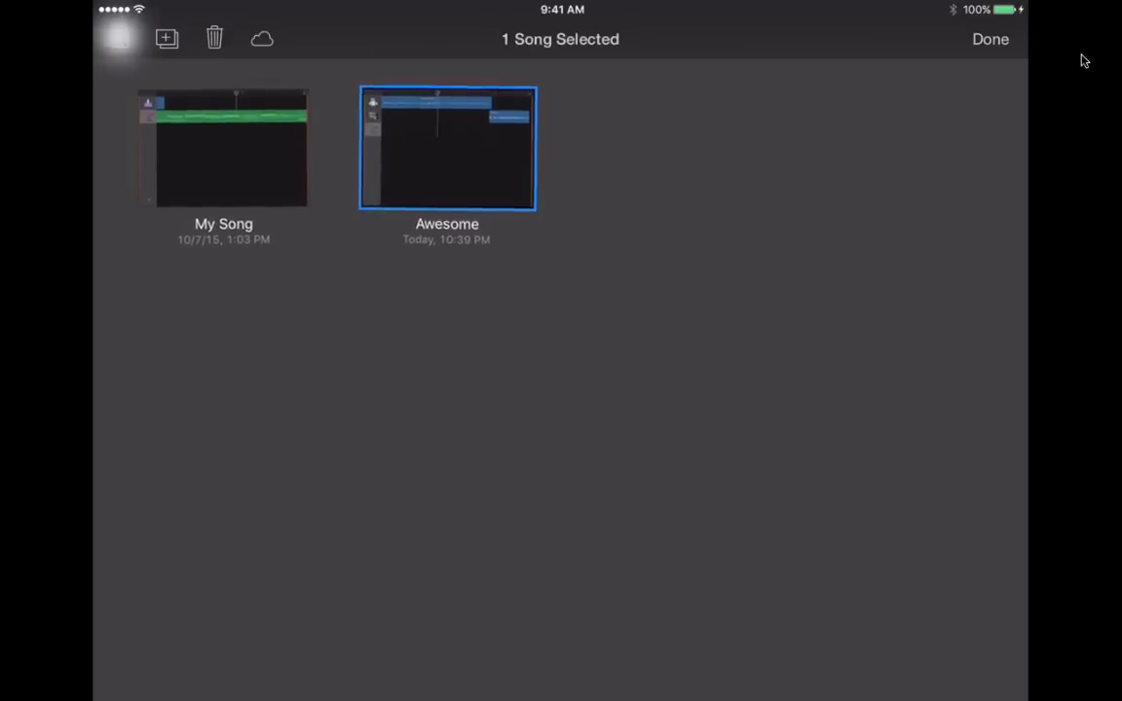
{"action": "left_click", "coordinate": [119, 39]}
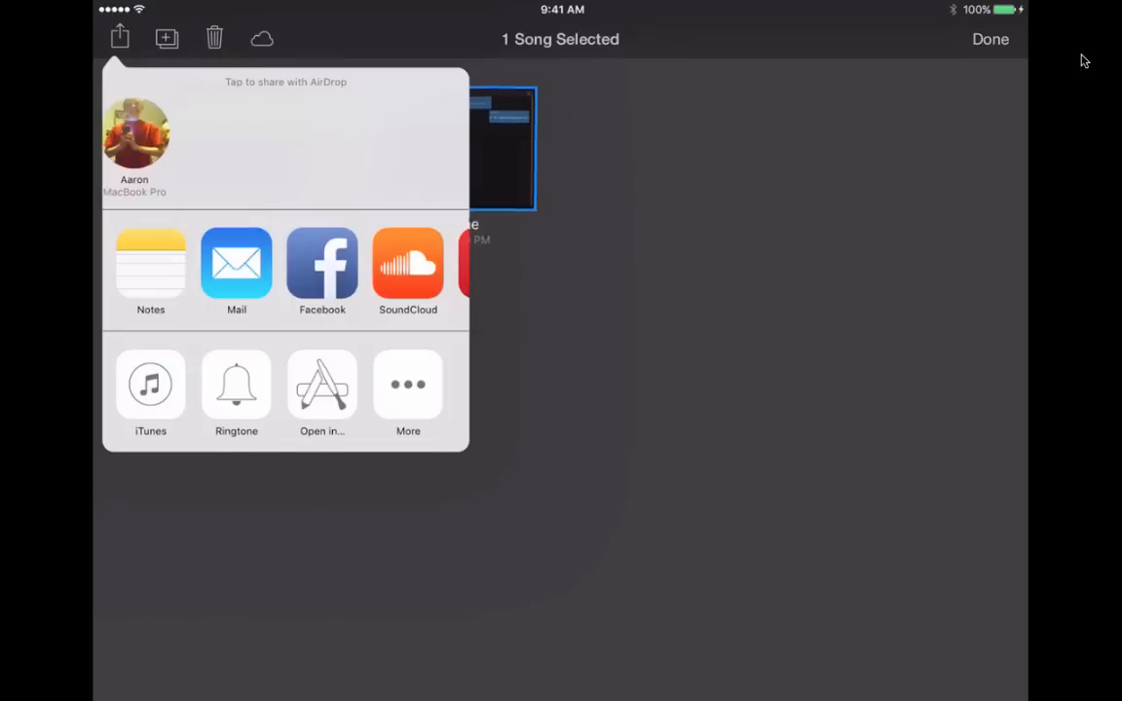
- Send Awesome to iTunes File Sharing as a high-quality stereo iTunes audio file
{"action": "scroll", "scroll_direction": "left", "scroll_amount": 3}
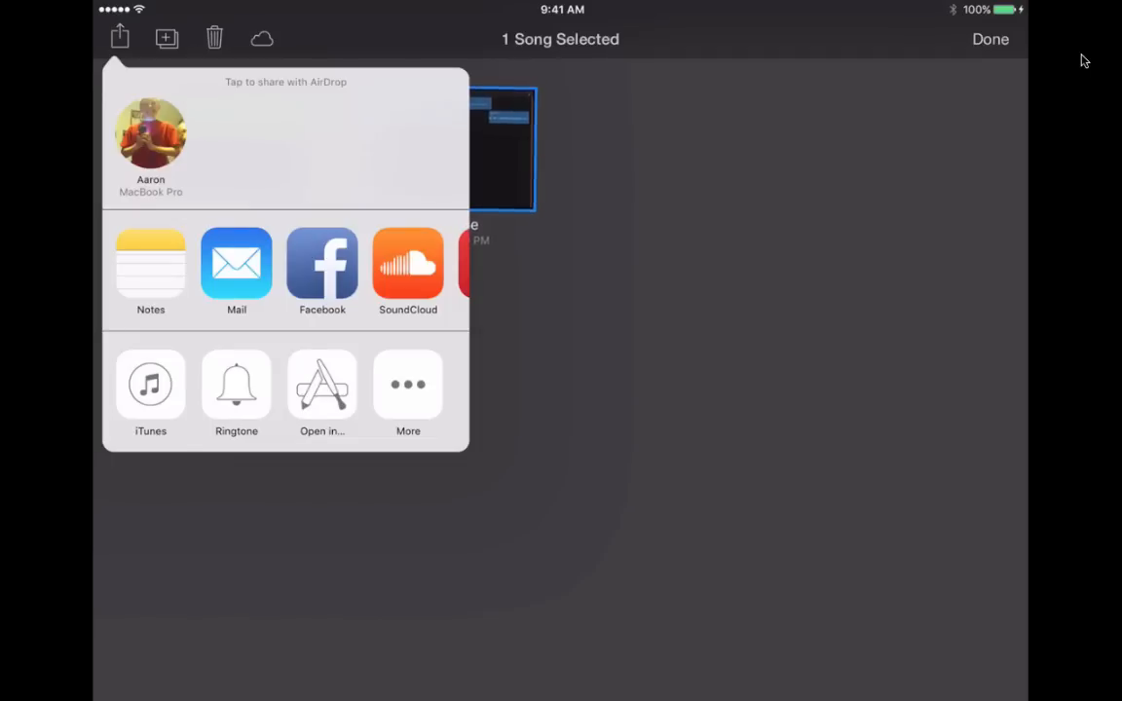
{"action": "left_click", "coordinate": [150, 384]}
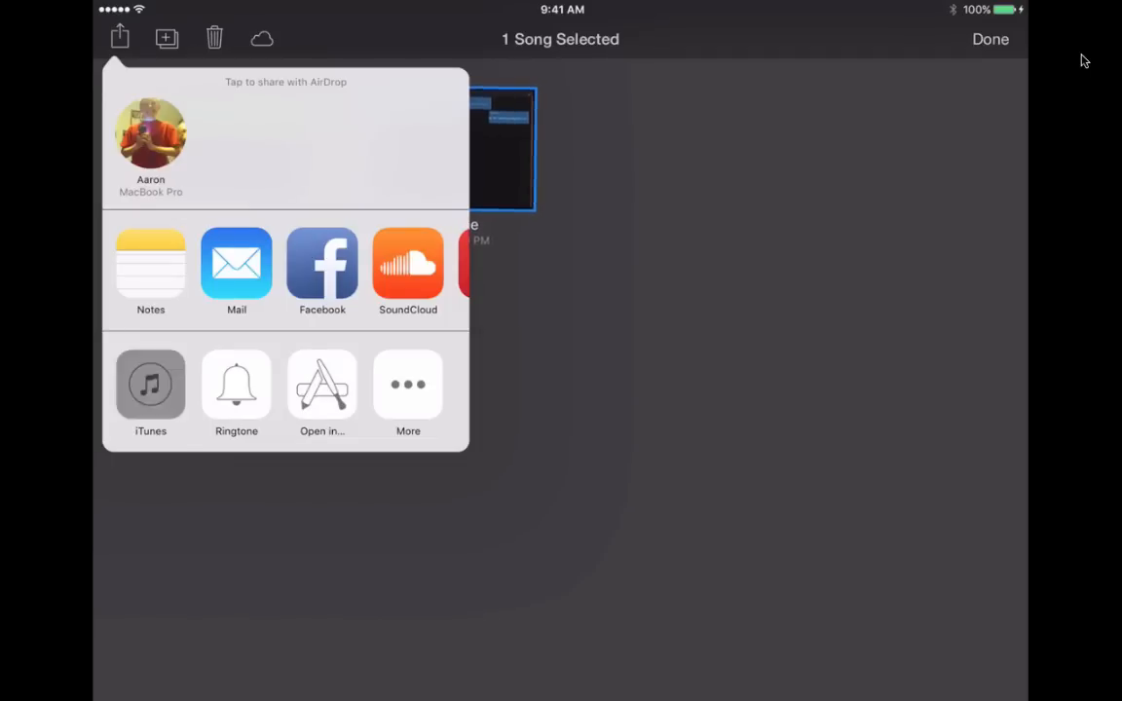
{"action": "left_click", "coordinate": [150, 385]}
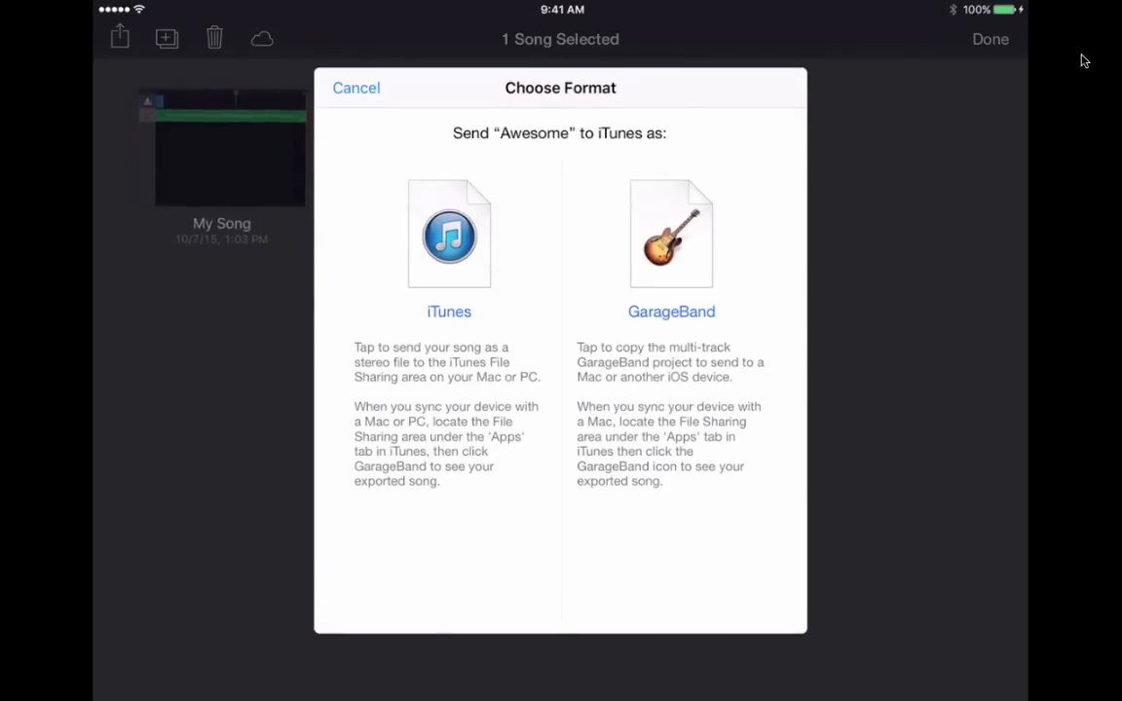
{"action": "left_click", "coordinate": [447, 234]}
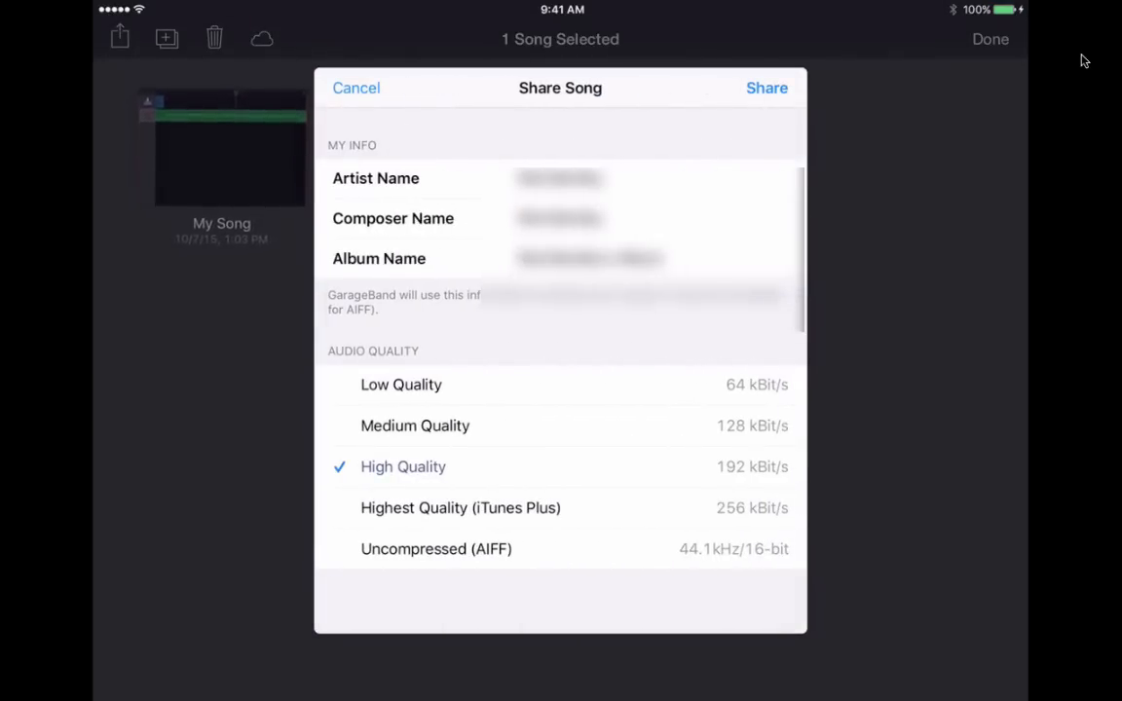
{"action": "left_click", "coordinate": [767, 88]}
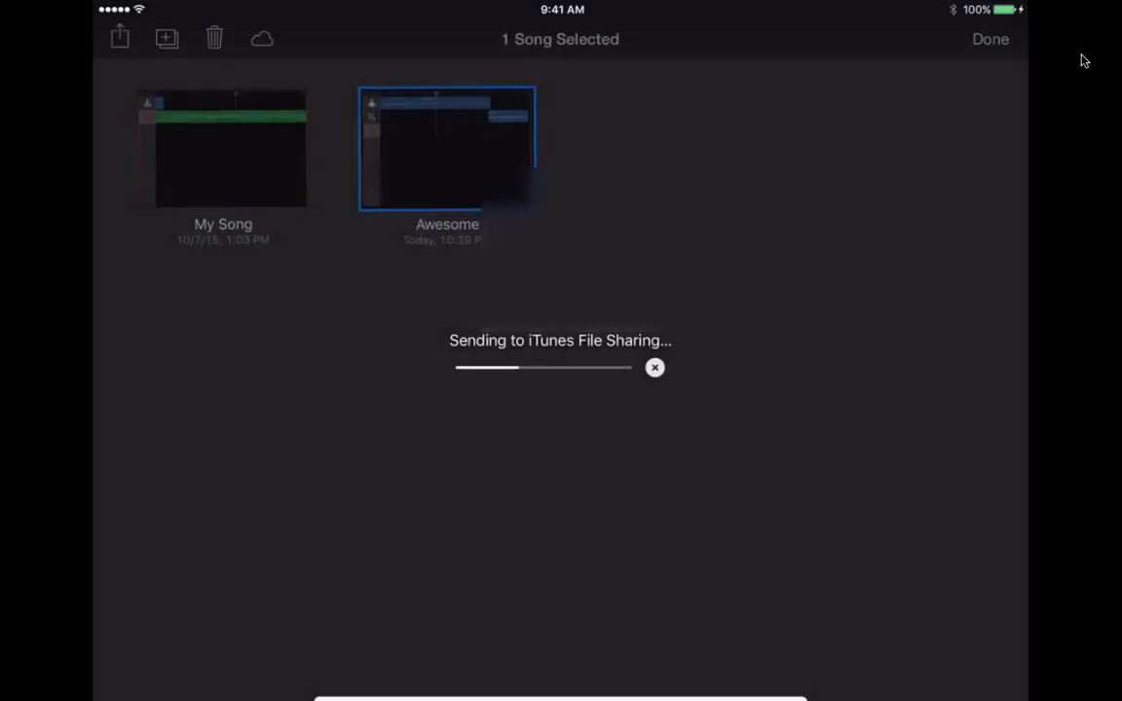